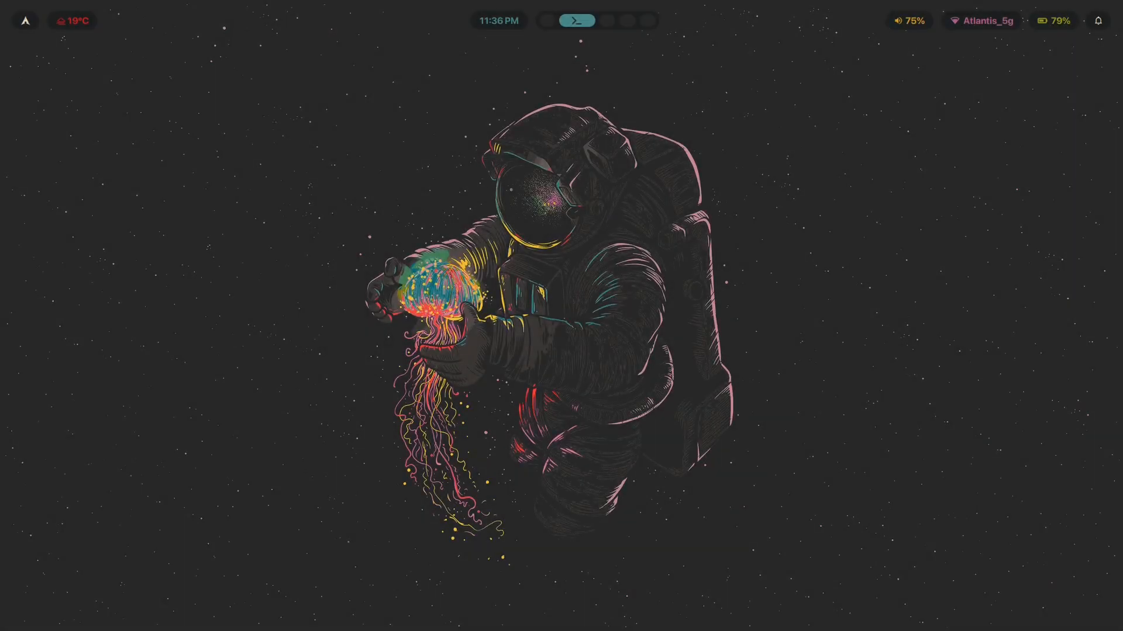
{"action": "mouse_move", "coordinate": [763, 440]}
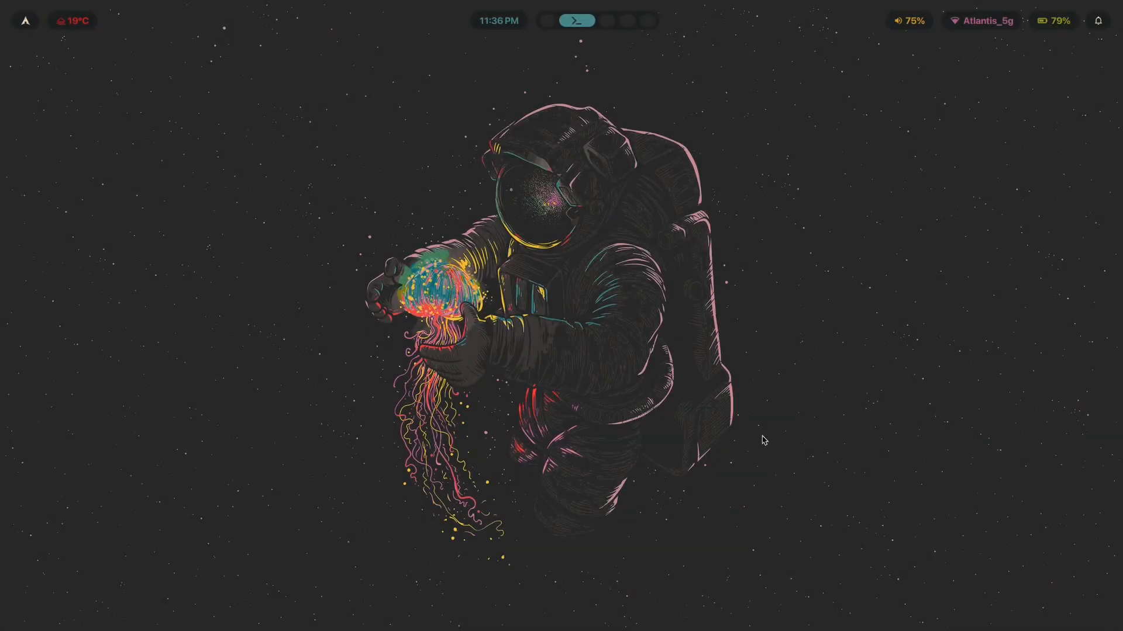
{"action": "mouse_move", "coordinate": [681, 451]}
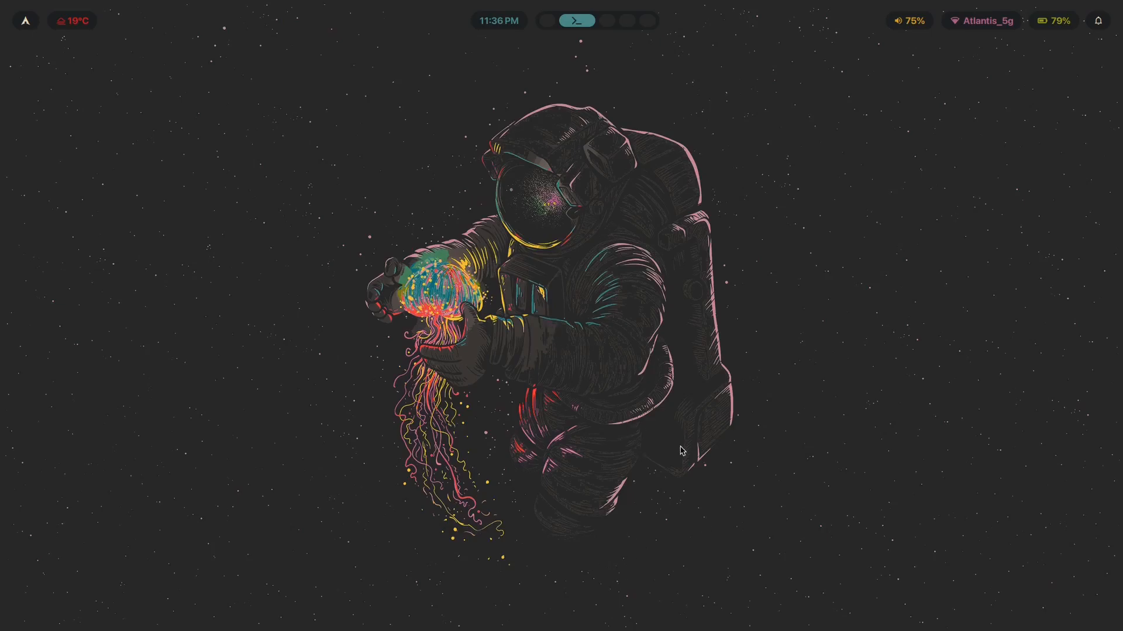
{"action": "mouse_move", "coordinate": [707, 549]}
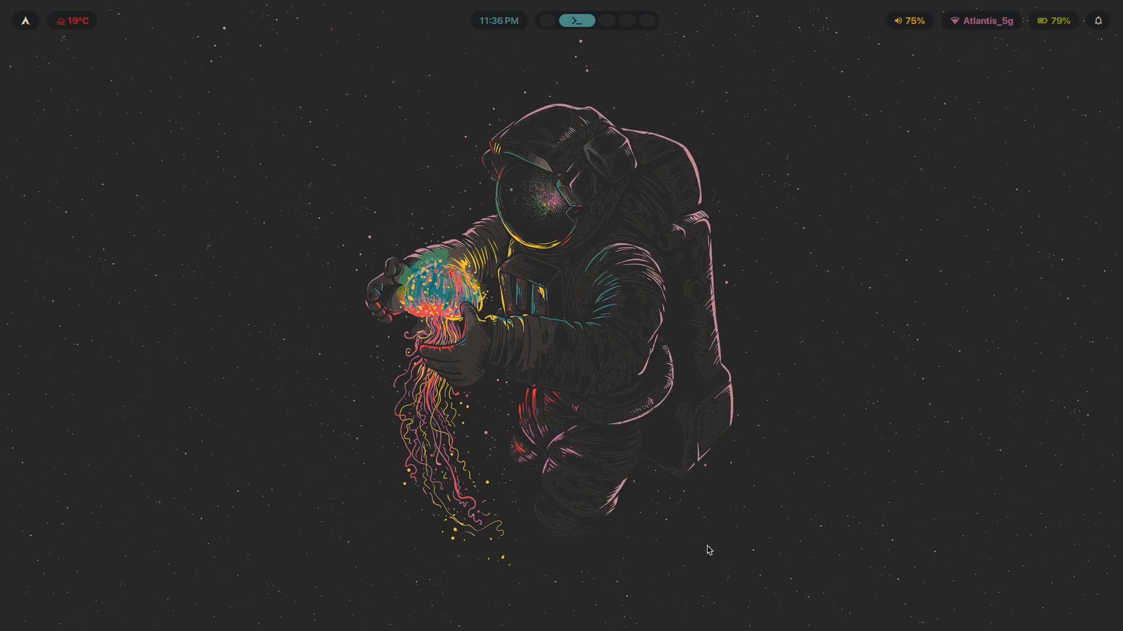
{"action": "mouse_move", "coordinate": [557, 349]}
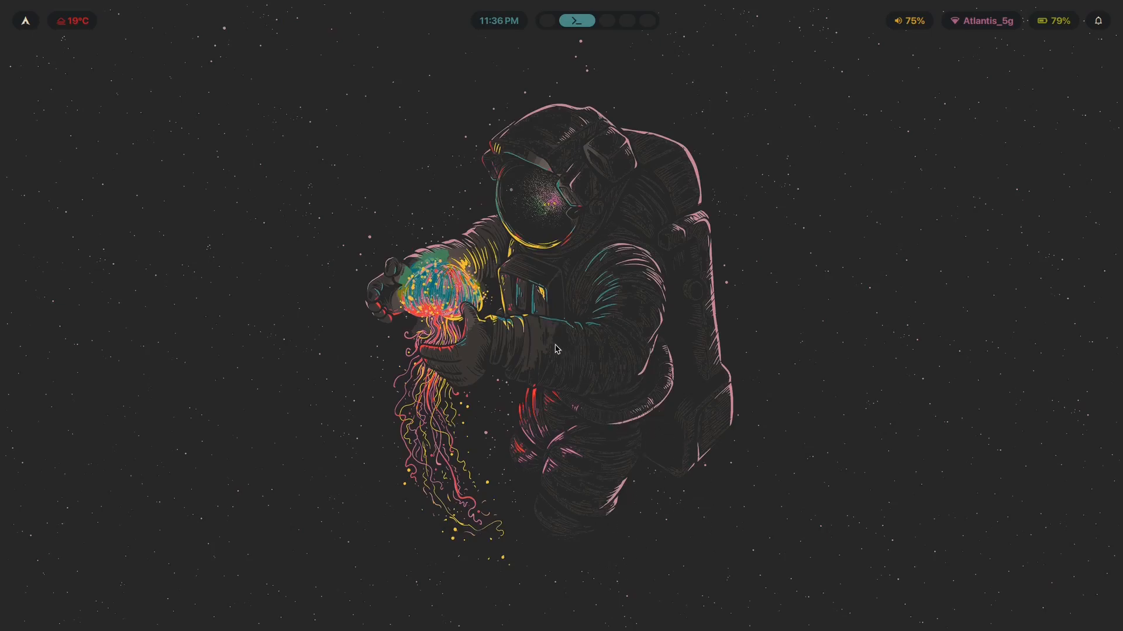
{"action": "mouse_move", "coordinate": [407, 348]}
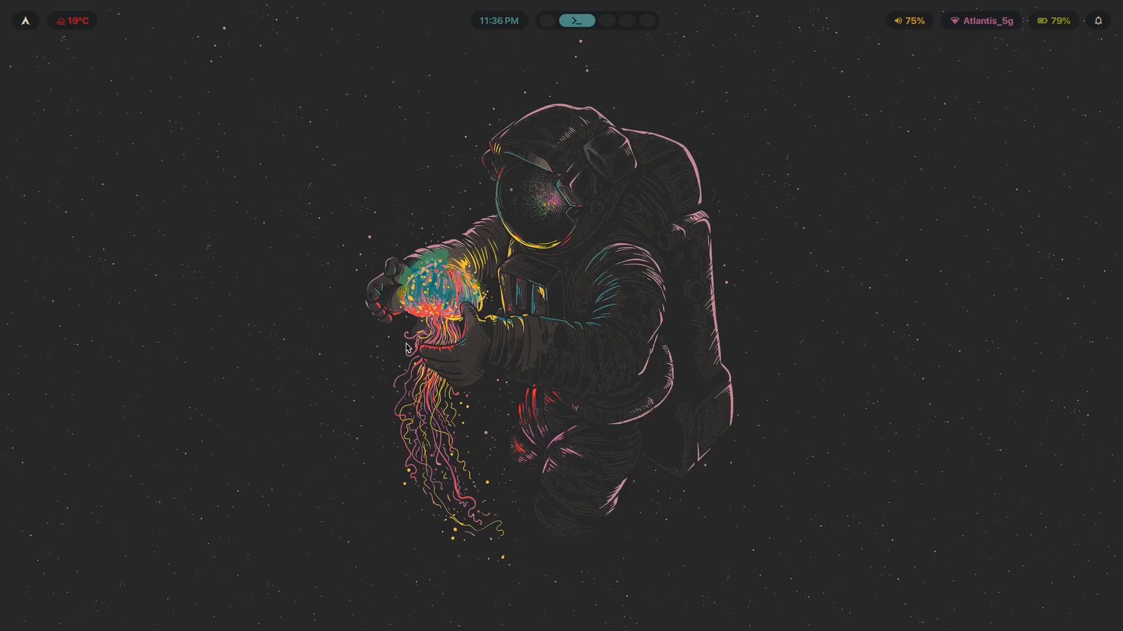
{"action": "mouse_move", "coordinate": [521, 351]}
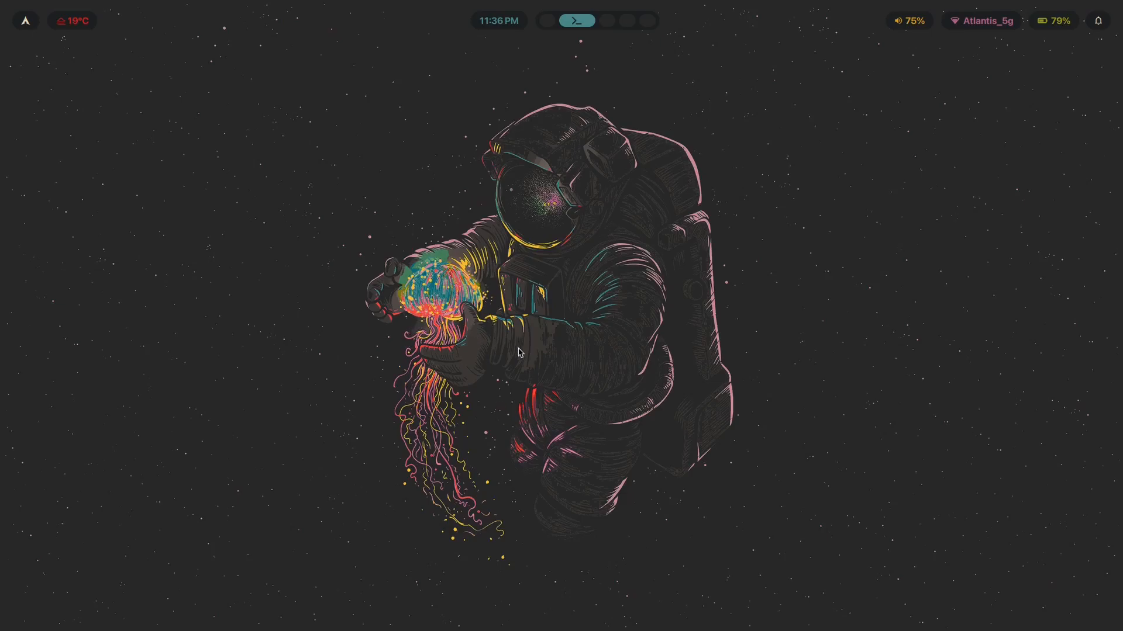
{"action": "mouse_move", "coordinate": [807, 277]}
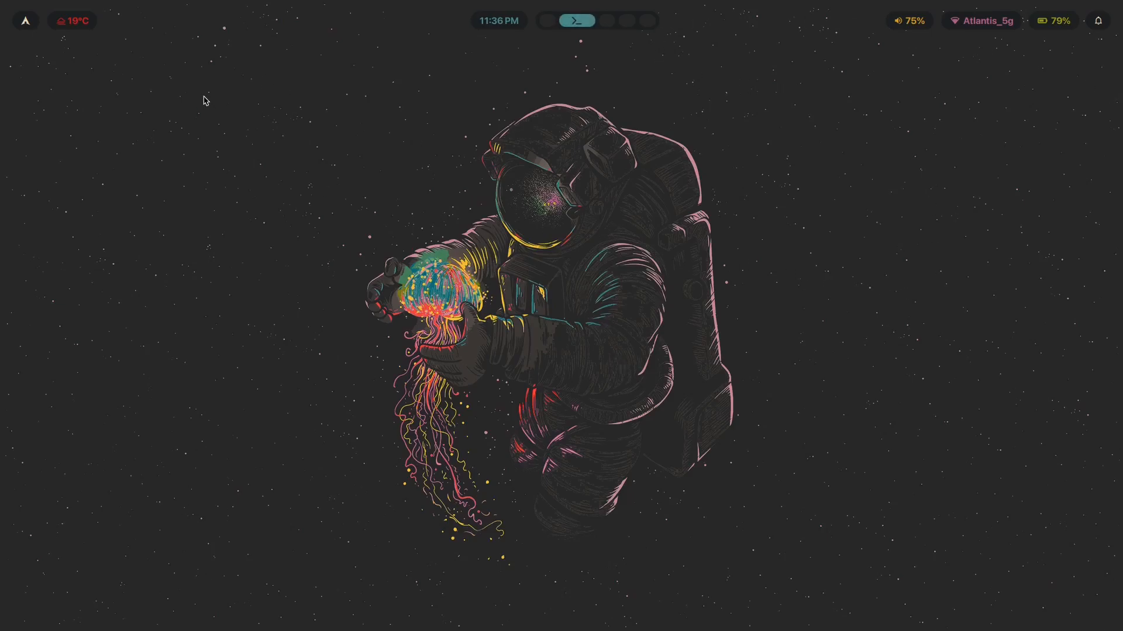
{"action": "mouse_move", "coordinate": [170, 197]}
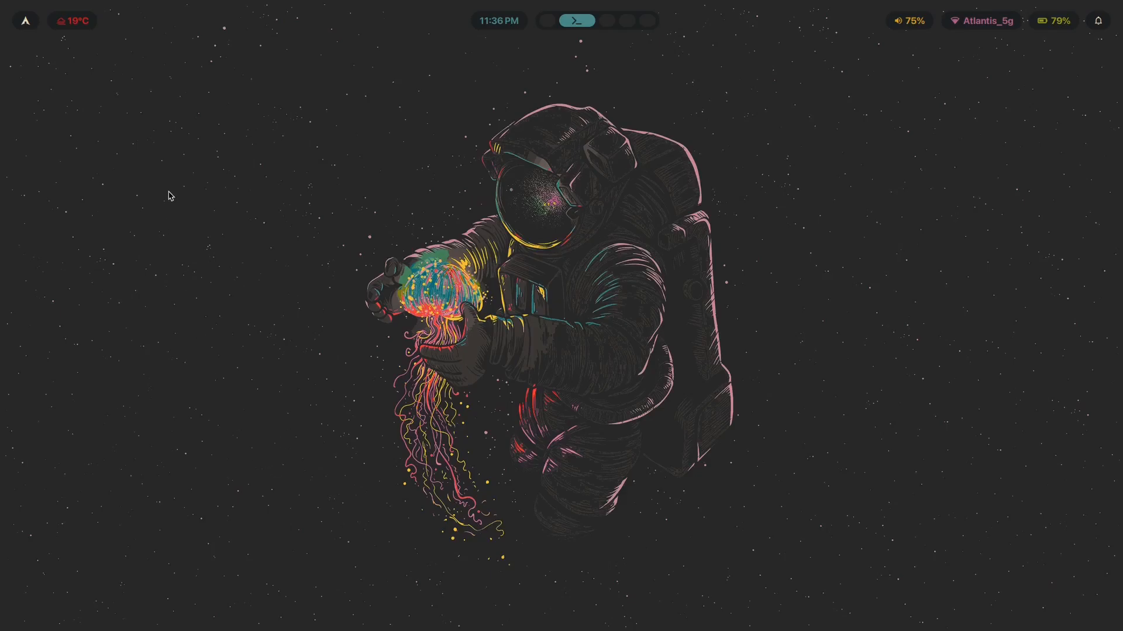
{"action": "mouse_move", "coordinate": [185, 170]}
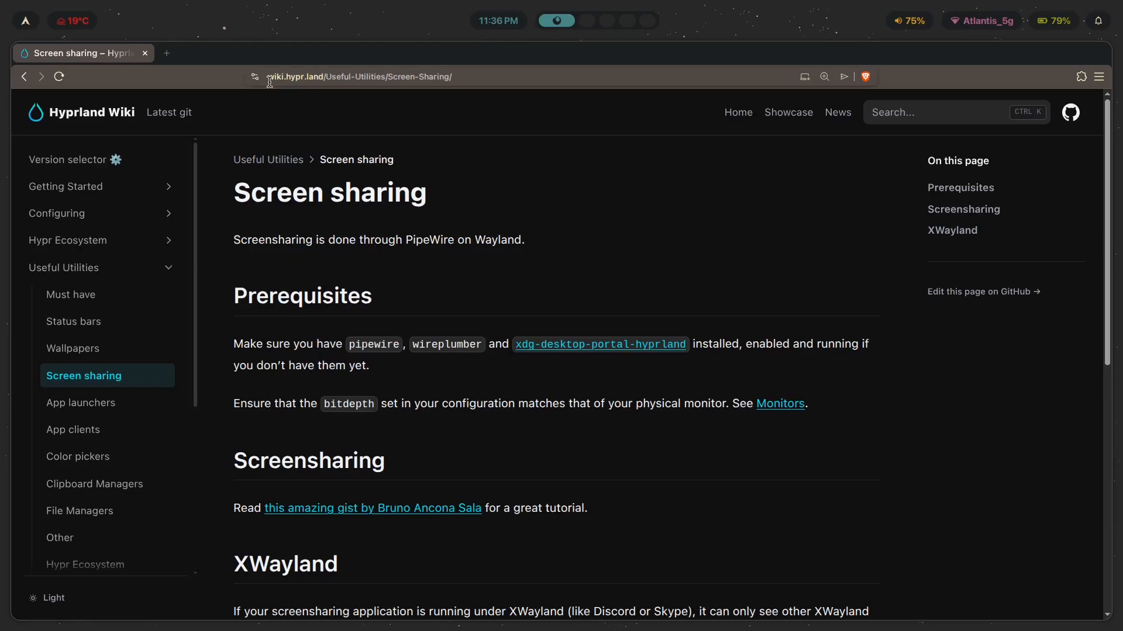
{"action": "mouse_move", "coordinate": [122, 294]}
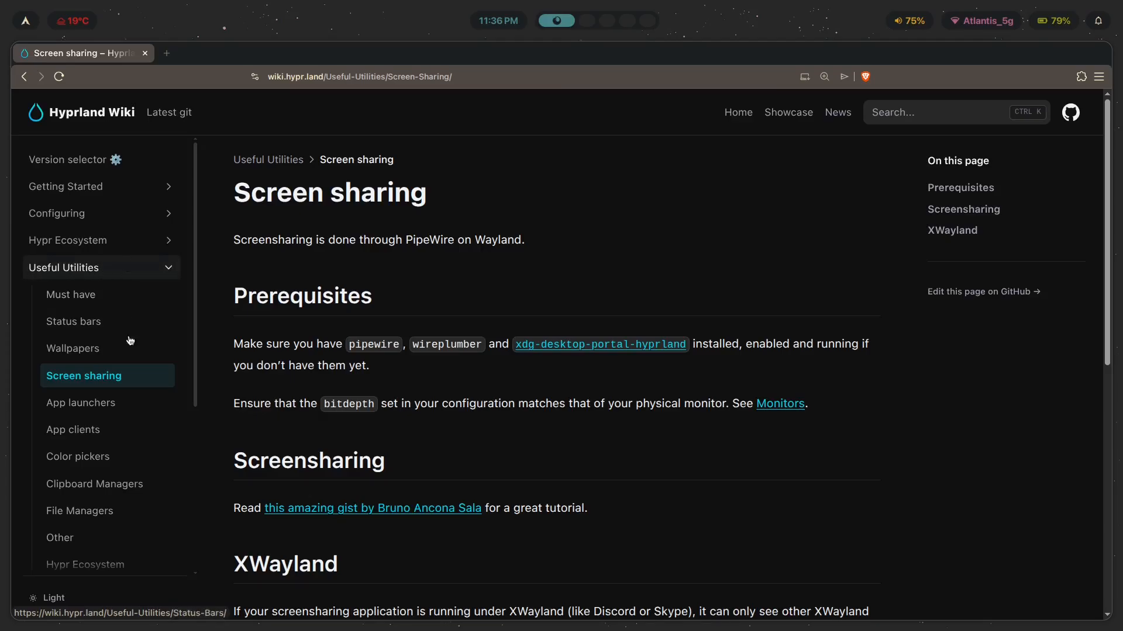
- Scroll the Screen sharing wiki page to read the pipewire, wireplumber and portal prerequisites
{"action": "scroll", "scroll_direction": "down", "scroll_amount": 3}
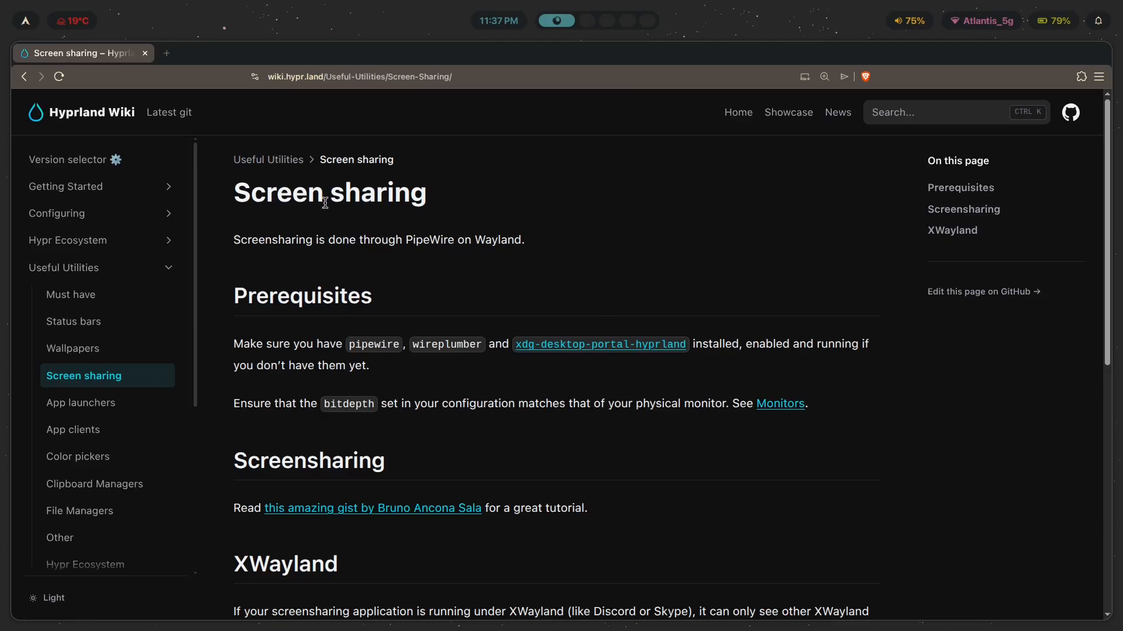
{"action": "mouse_move", "coordinate": [536, 248]}
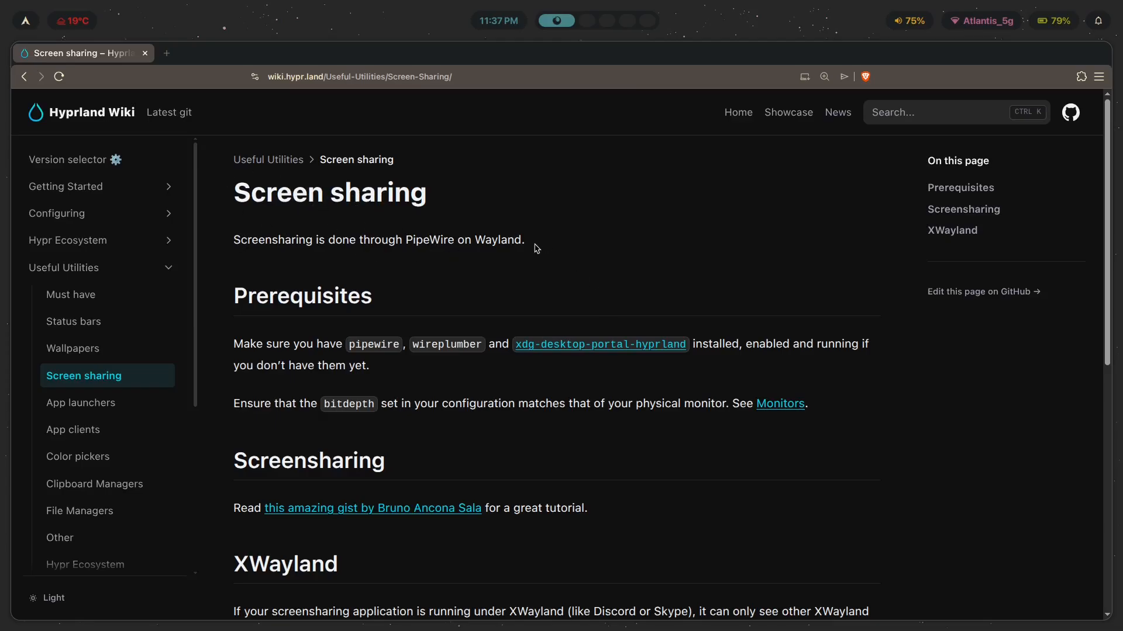
{"action": "mouse_move", "coordinate": [272, 193]}
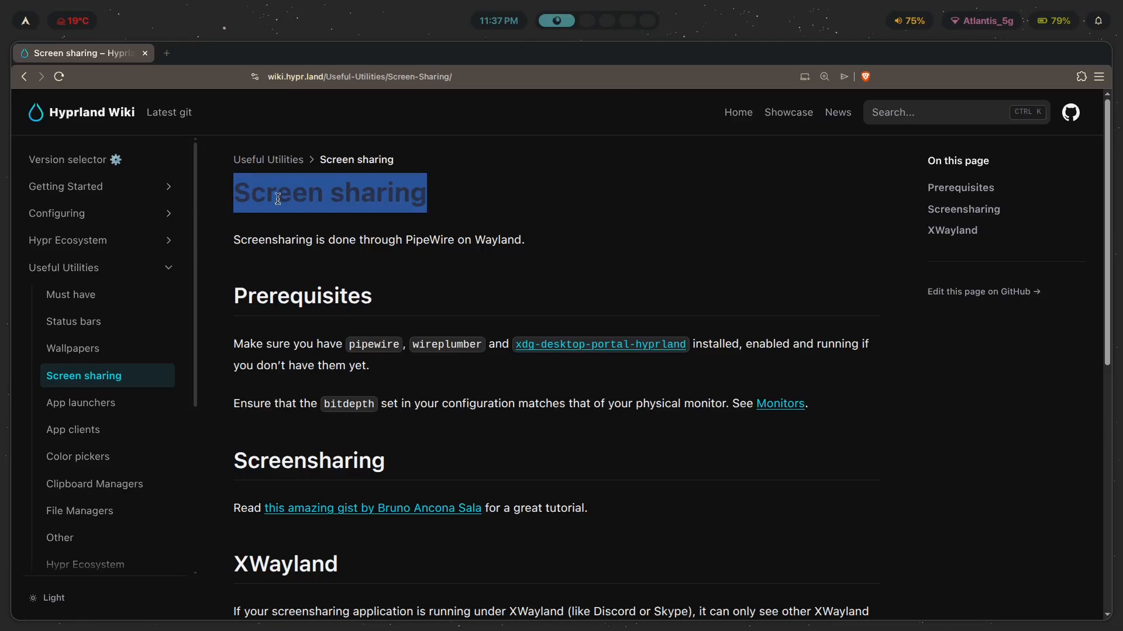
{"action": "left_click", "coordinate": [322, 177]}
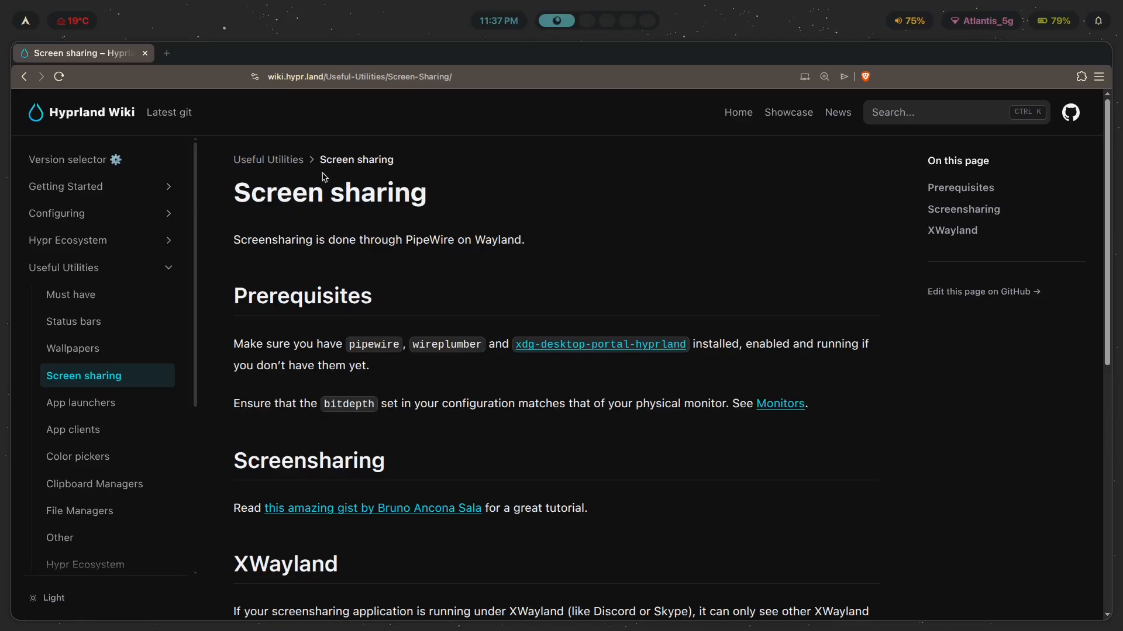
{"action": "mouse_move", "coordinate": [320, 191]}
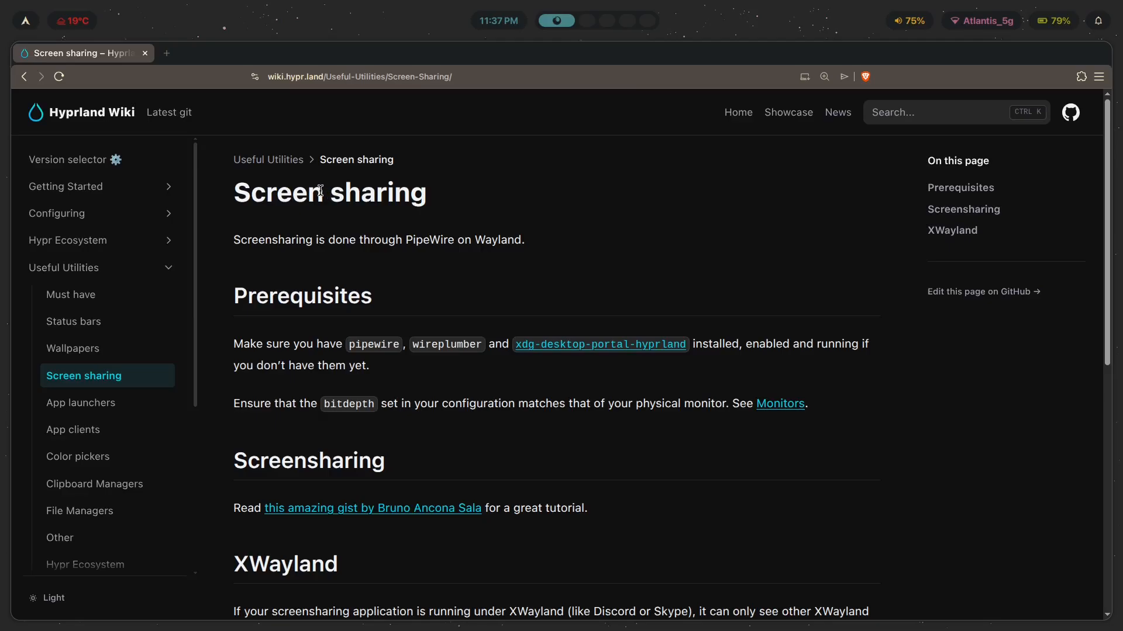
{"action": "mouse_move", "coordinate": [492, 437]}
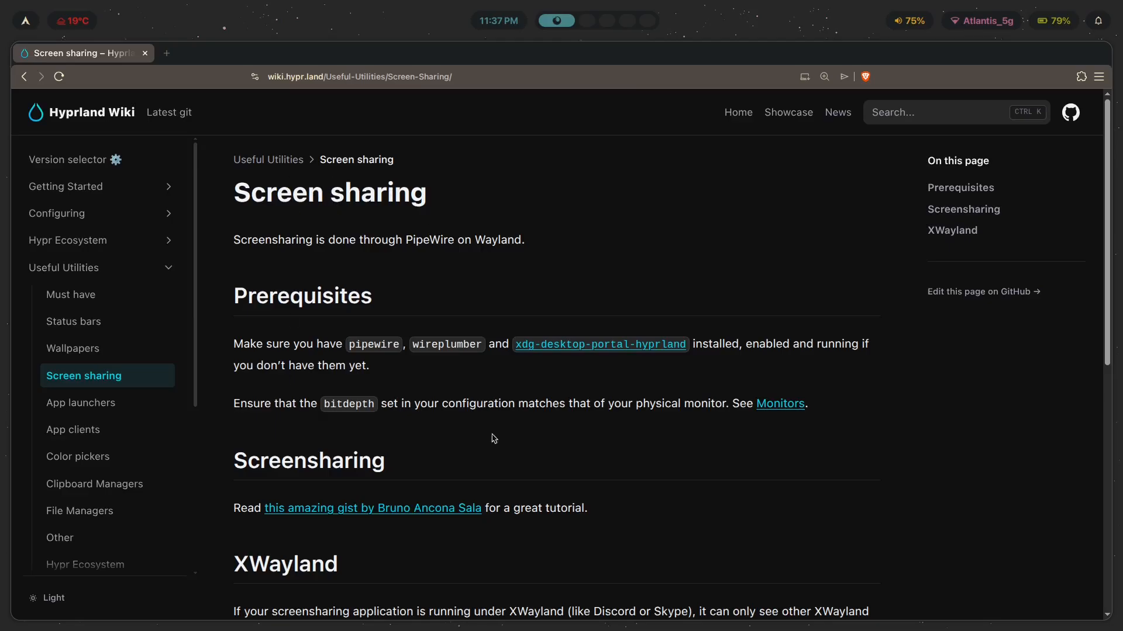
{"action": "mouse_move", "coordinate": [240, 199]}
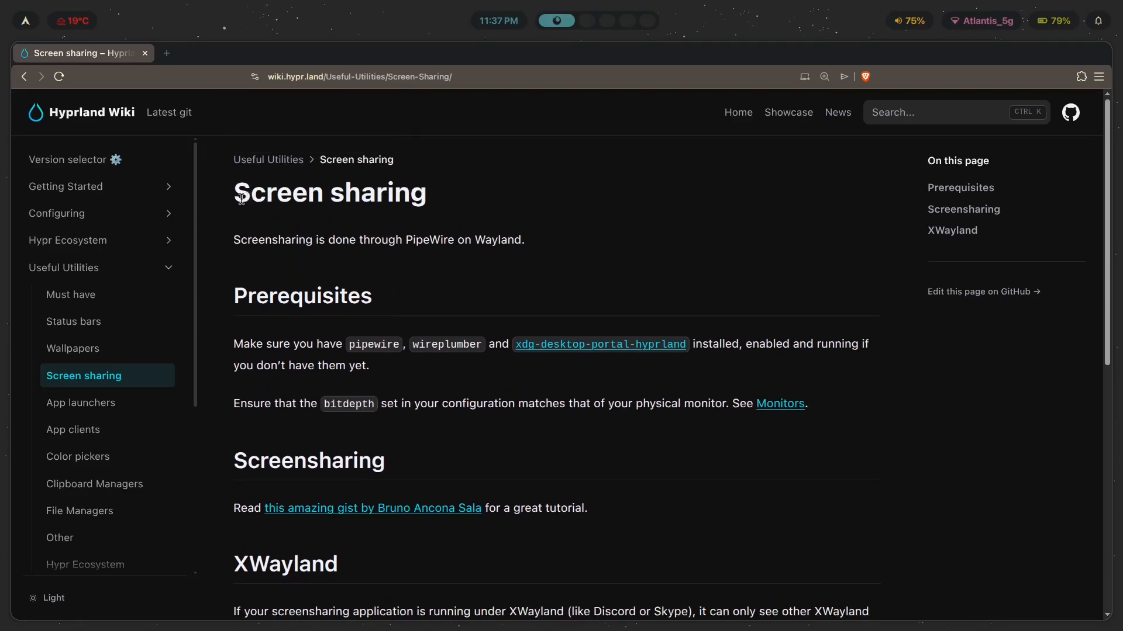
{"action": "scroll", "scroll_direction": "down", "scroll_amount": 3}
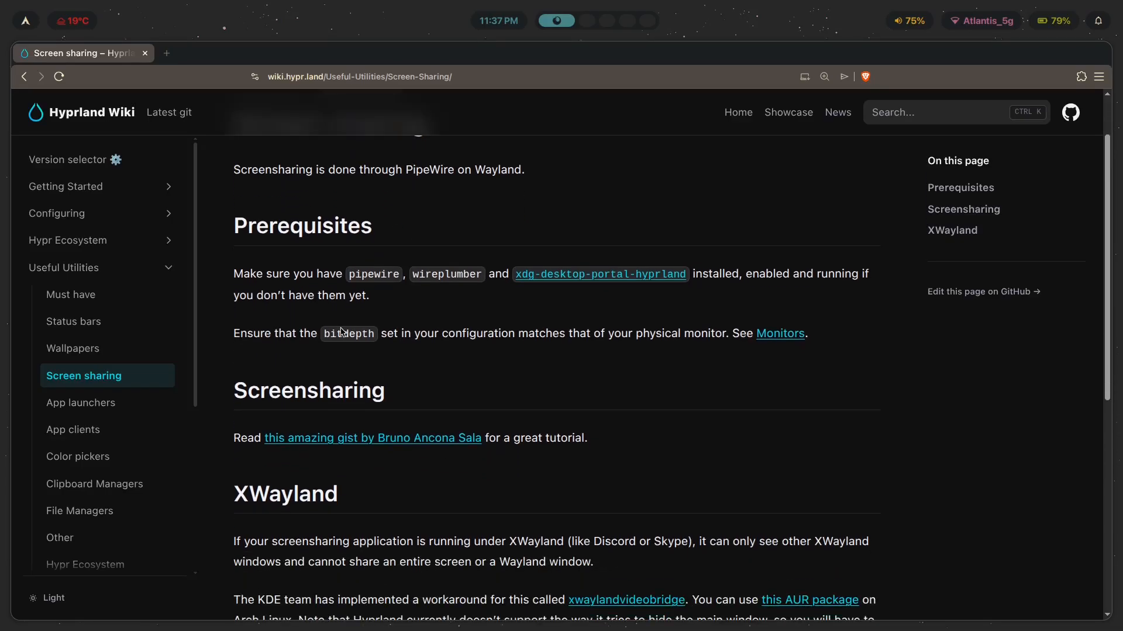
{"action": "mouse_move", "coordinate": [386, 256]}
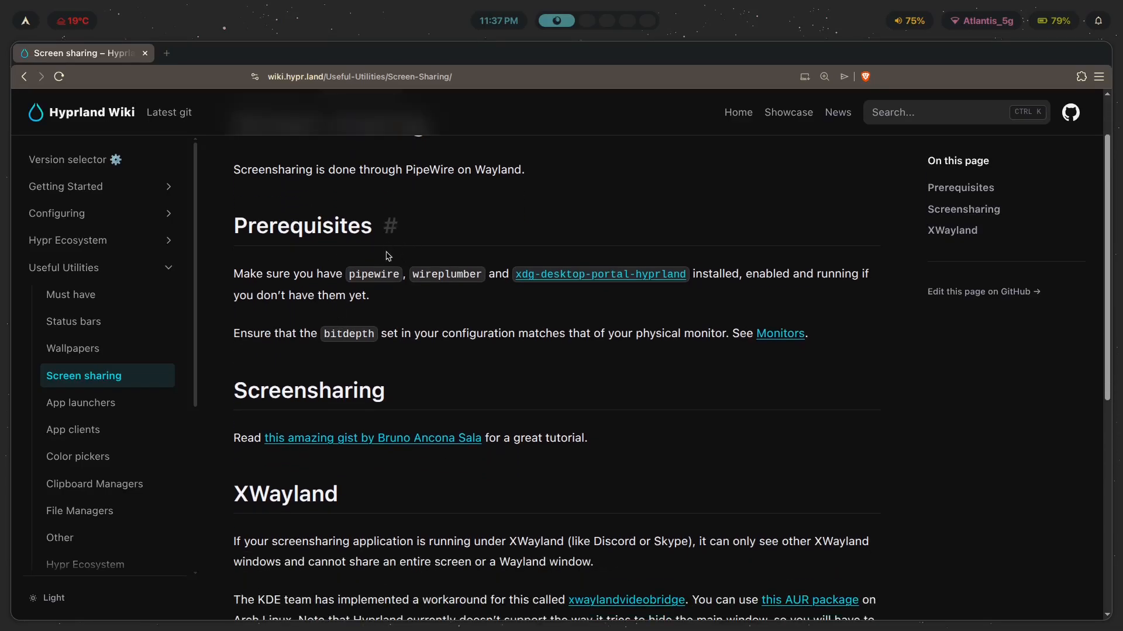
{"action": "mouse_move", "coordinate": [455, 267]}
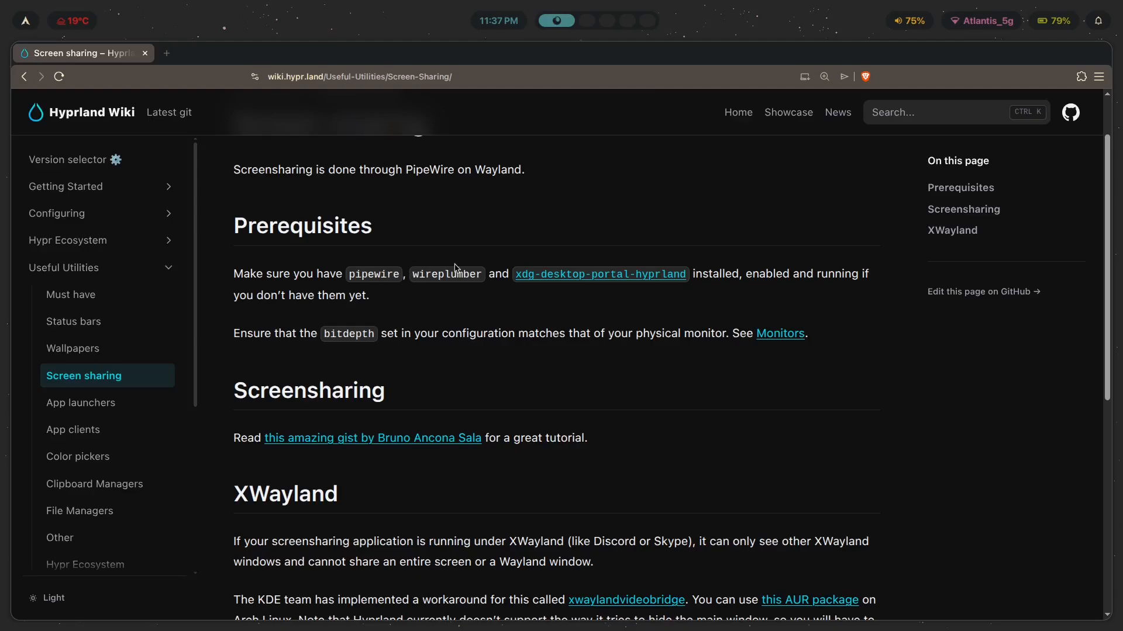
{"action": "mouse_move", "coordinate": [612, 274]}
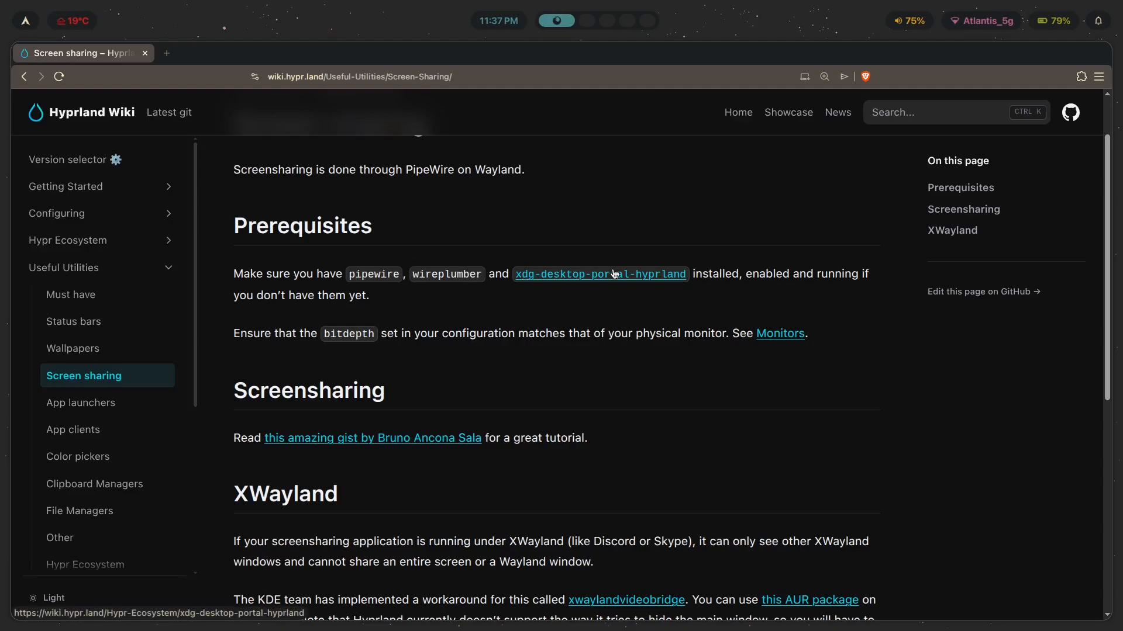
{"action": "mouse_move", "coordinate": [880, 291]}
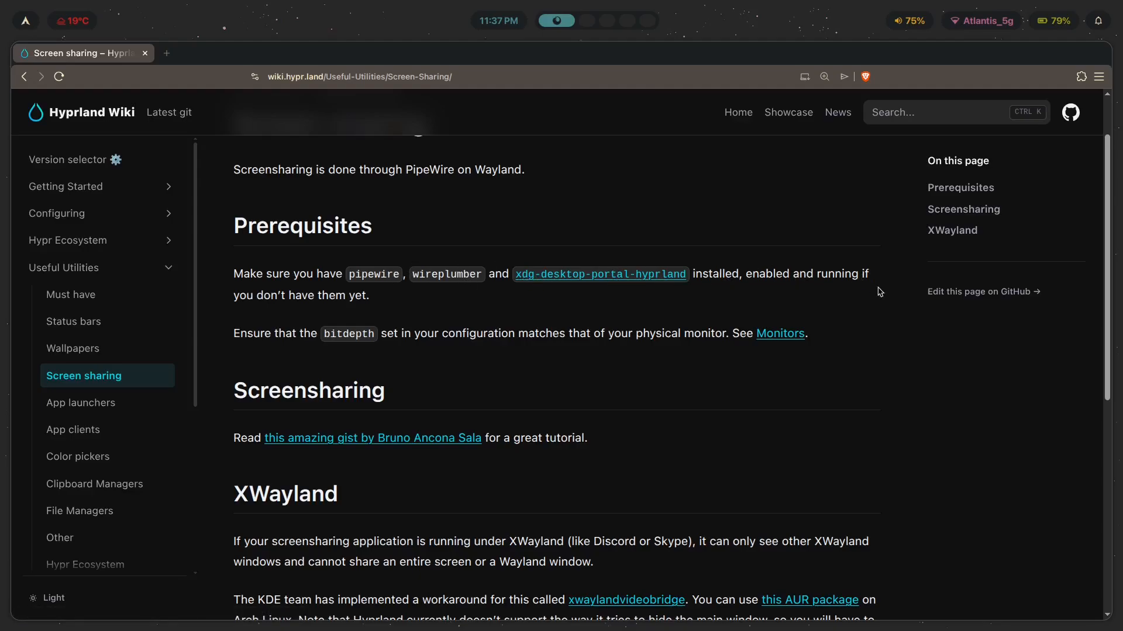
{"action": "scroll", "scroll_direction": "down", "scroll_amount": 3}
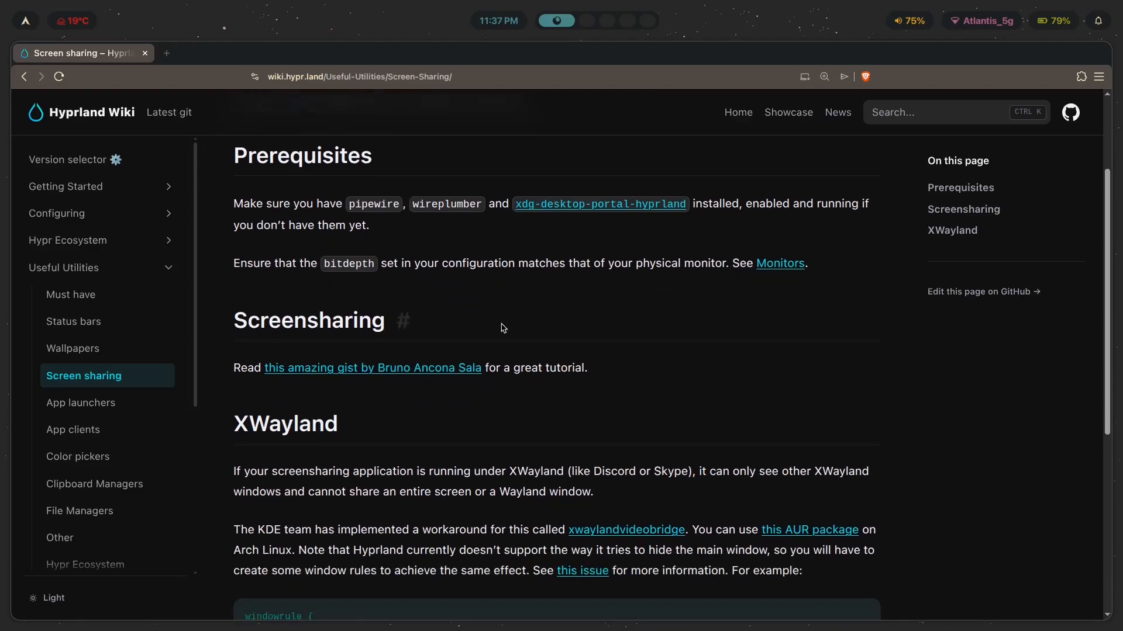
{"action": "scroll", "scroll_direction": "up", "scroll_amount": 3}
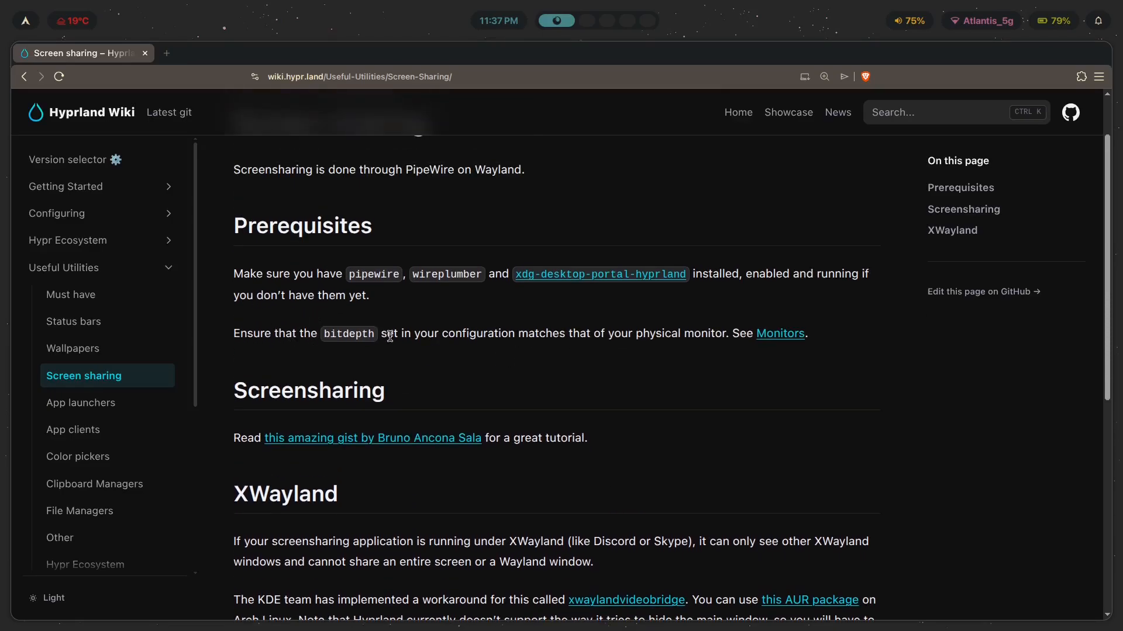
{"action": "mouse_move", "coordinate": [634, 338]}
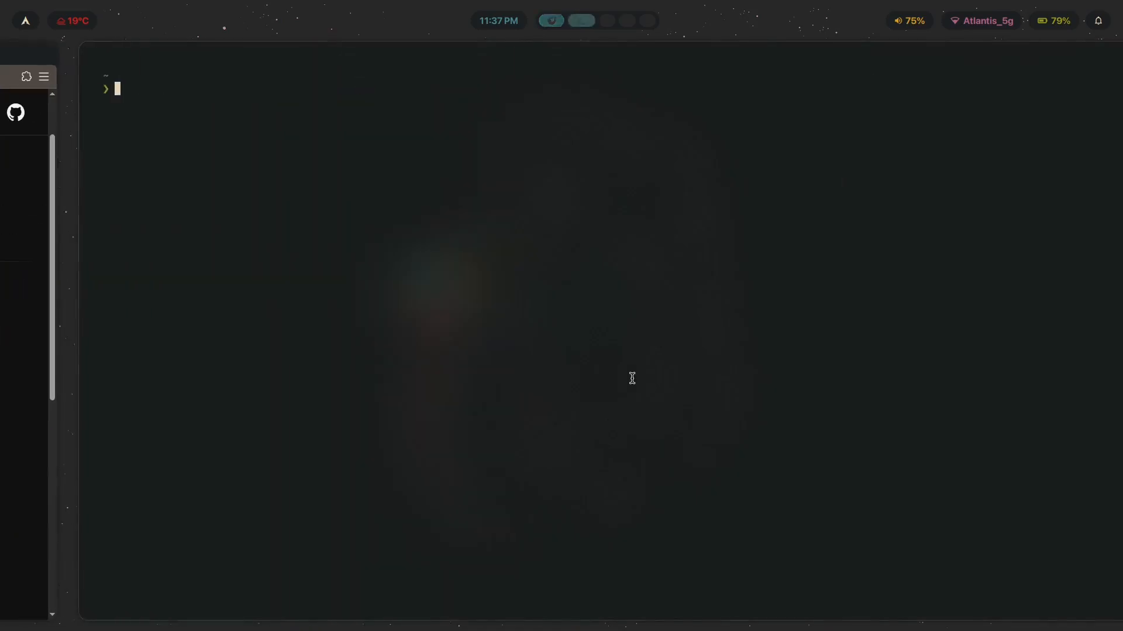
- Type the install command listing pipewire, wireplumber and xdg-desktop-portal-hyprland
{"action": "type", "text": "i wirepl"}
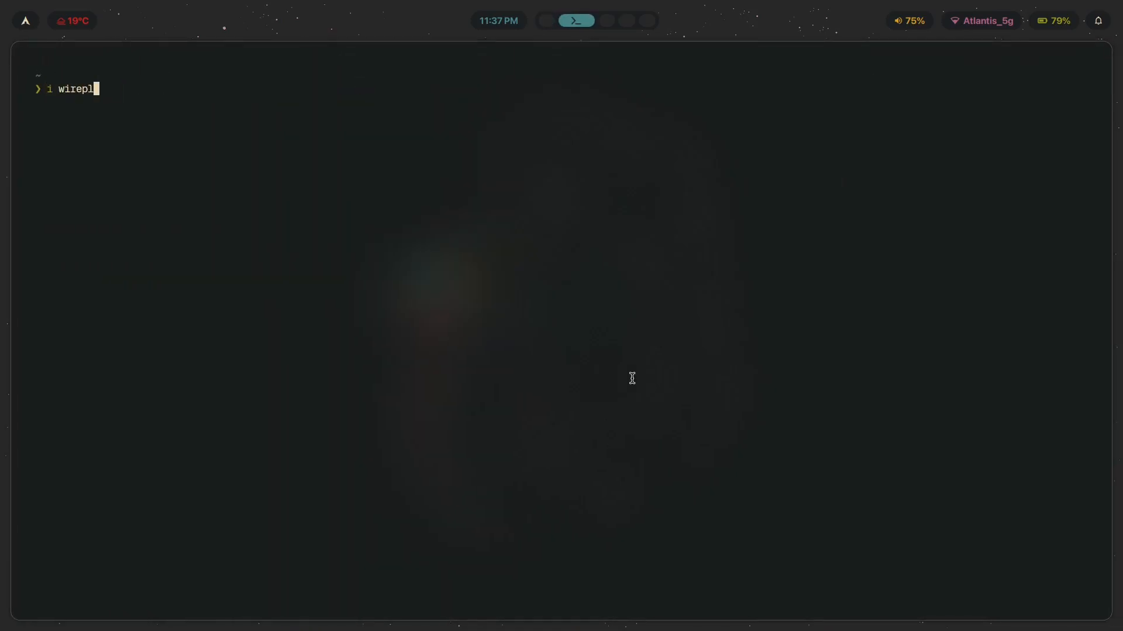
{"action": "type", "text": "pipewire pl"}
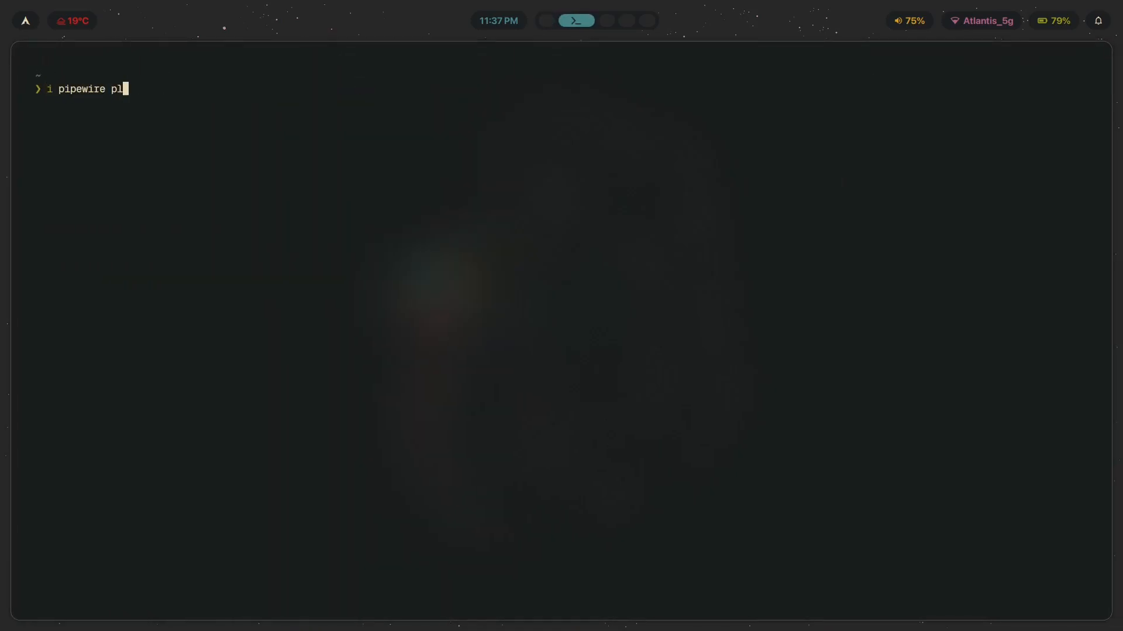
{"action": "type", "text": "wireplumber"}
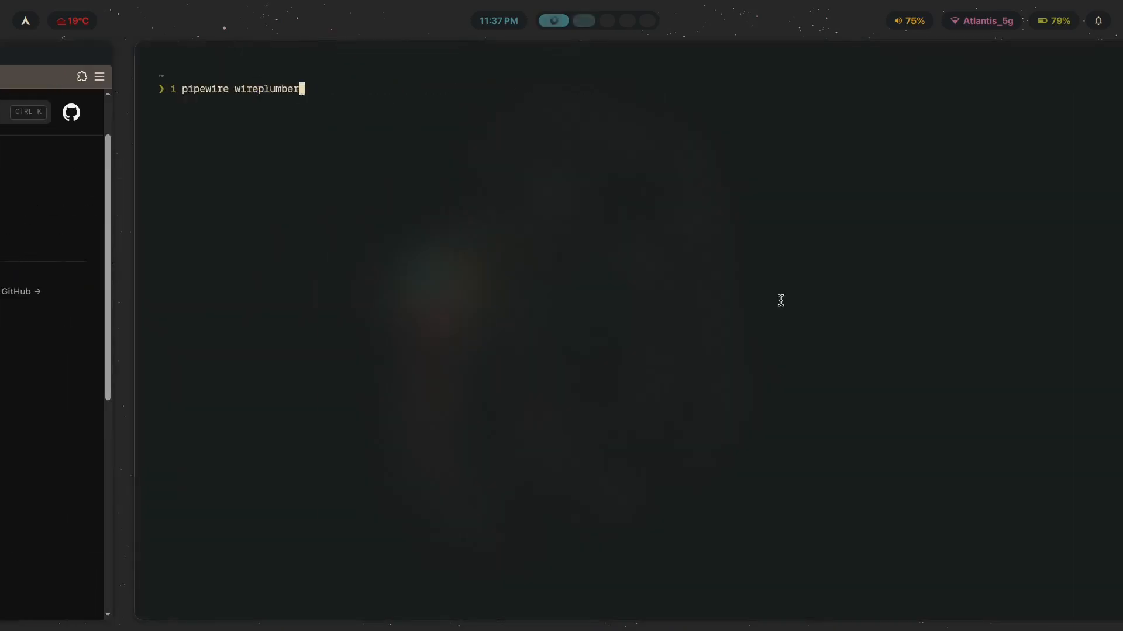
{"action": "type", "text": "xdg-desktop"}
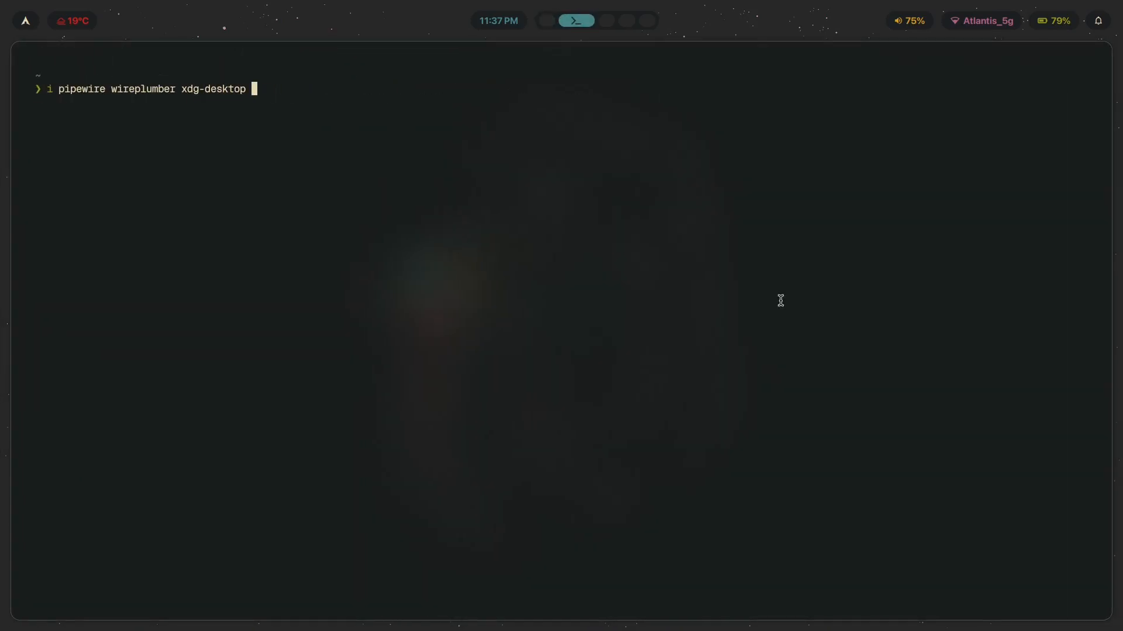
{"action": "type", "text": "-portal-h"}
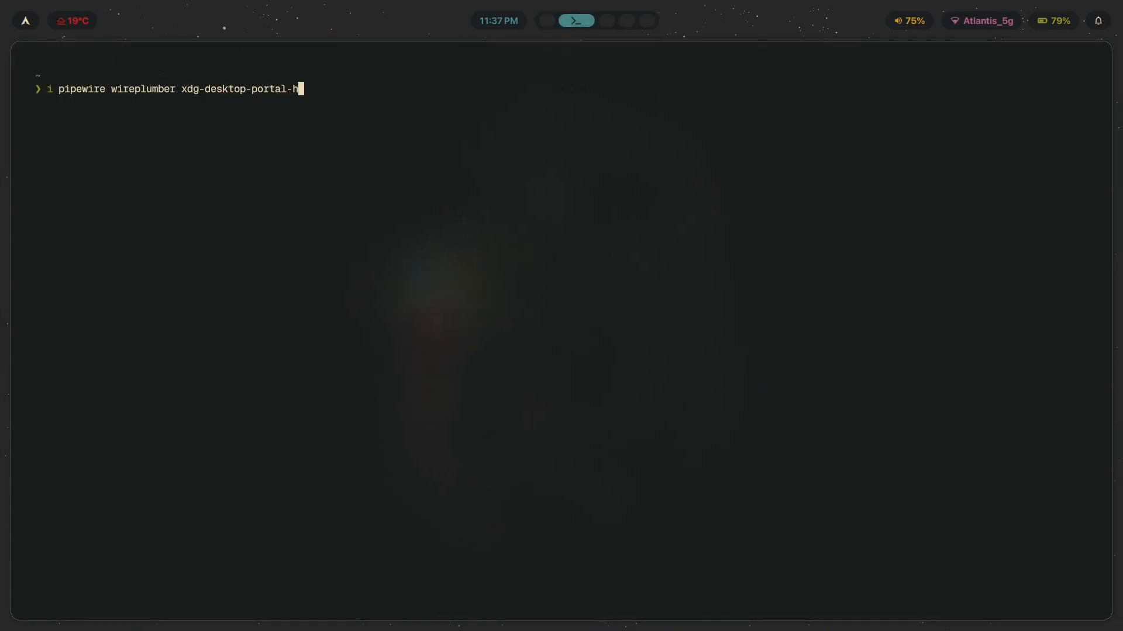
{"action": "type", "text": "yprland"}
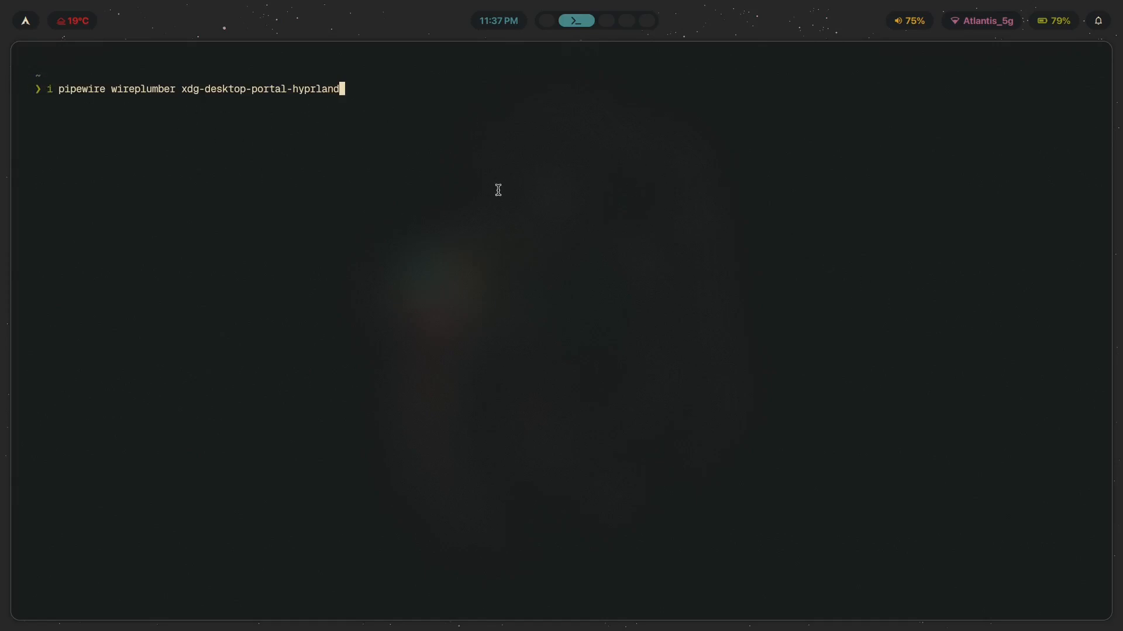
- Replace the appended '; yay -S' with '--needed' at the end of the command
{"action": "type", "text": "; yay --"}
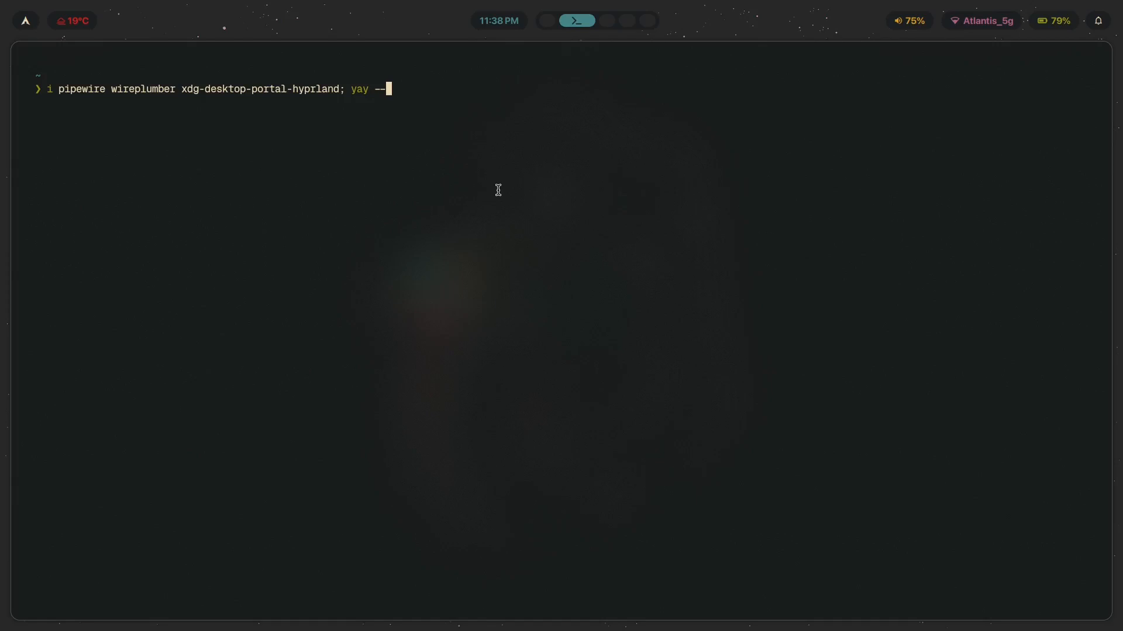
{"action": "type", "text": "S"}
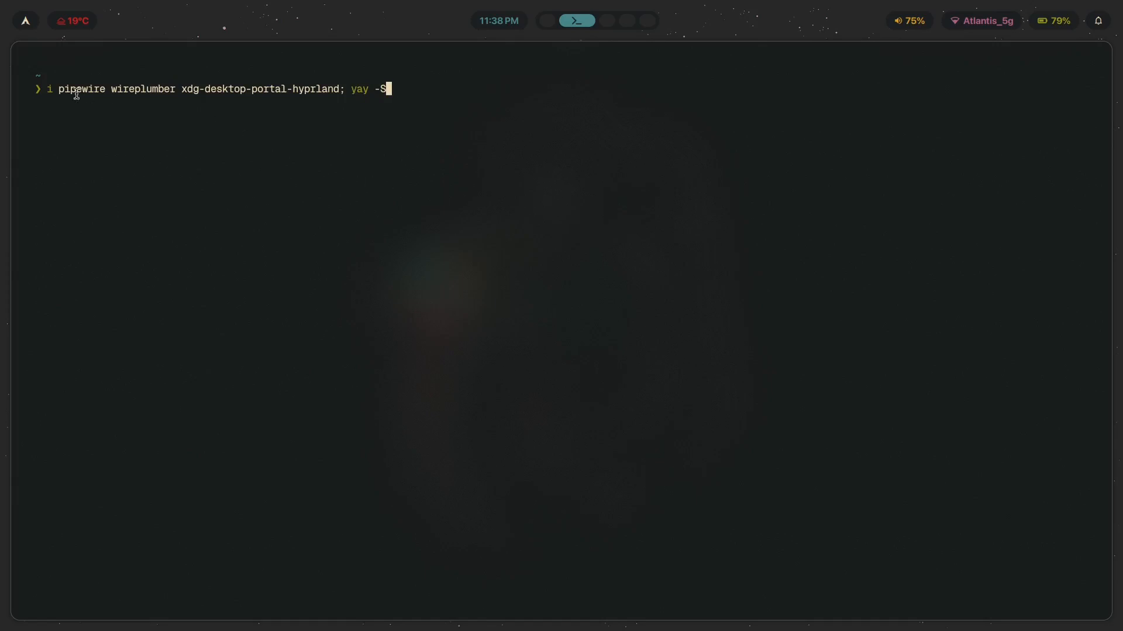
{"action": "mouse_move", "coordinate": [331, 113]}
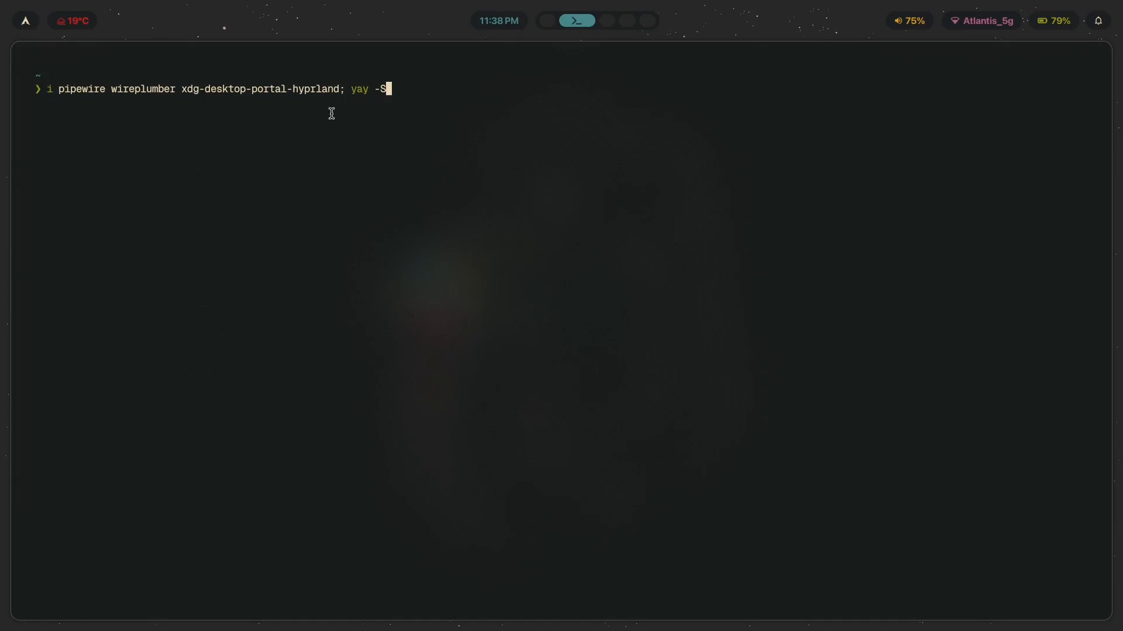
{"action": "mouse_move", "coordinate": [458, 137]}
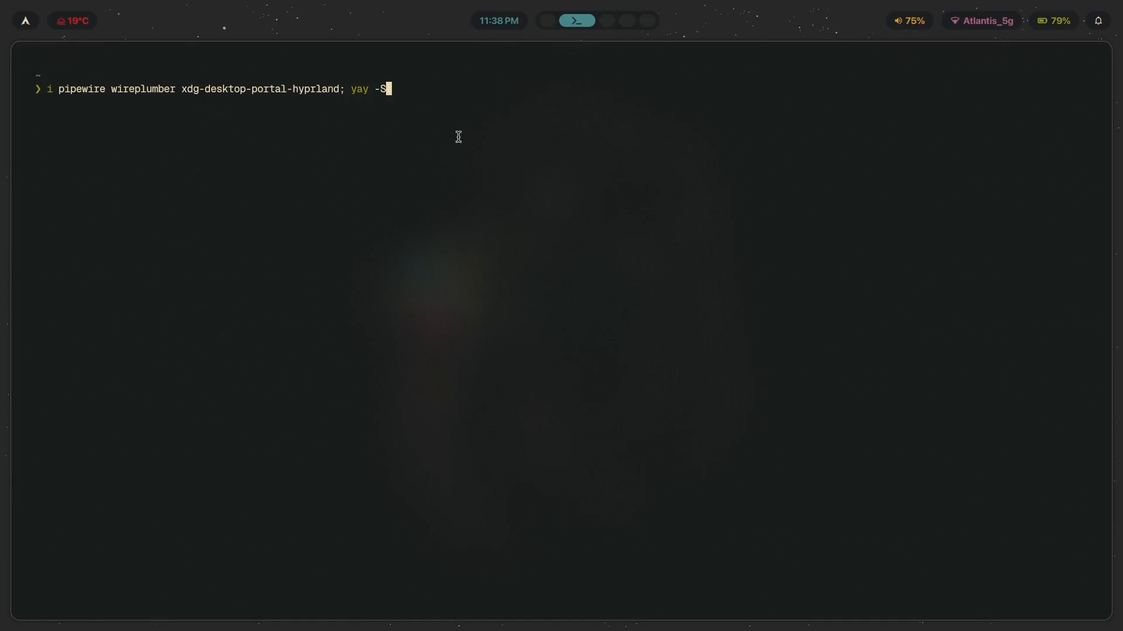
{"action": "key", "text": "BackSpace"}
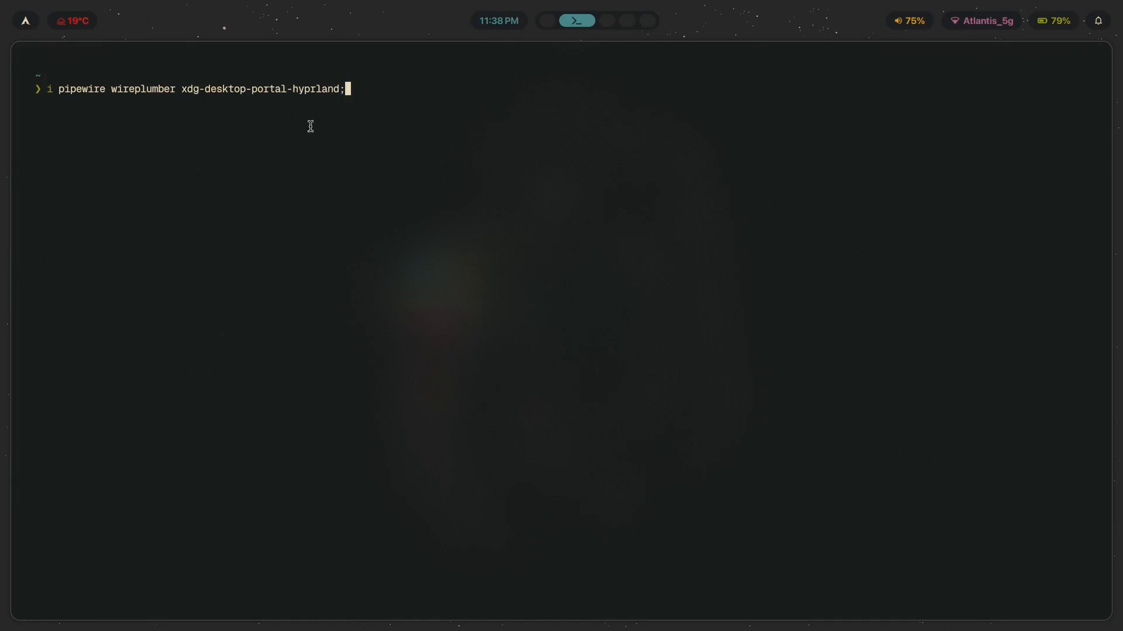
{"action": "mouse_move", "coordinate": [565, 370]}
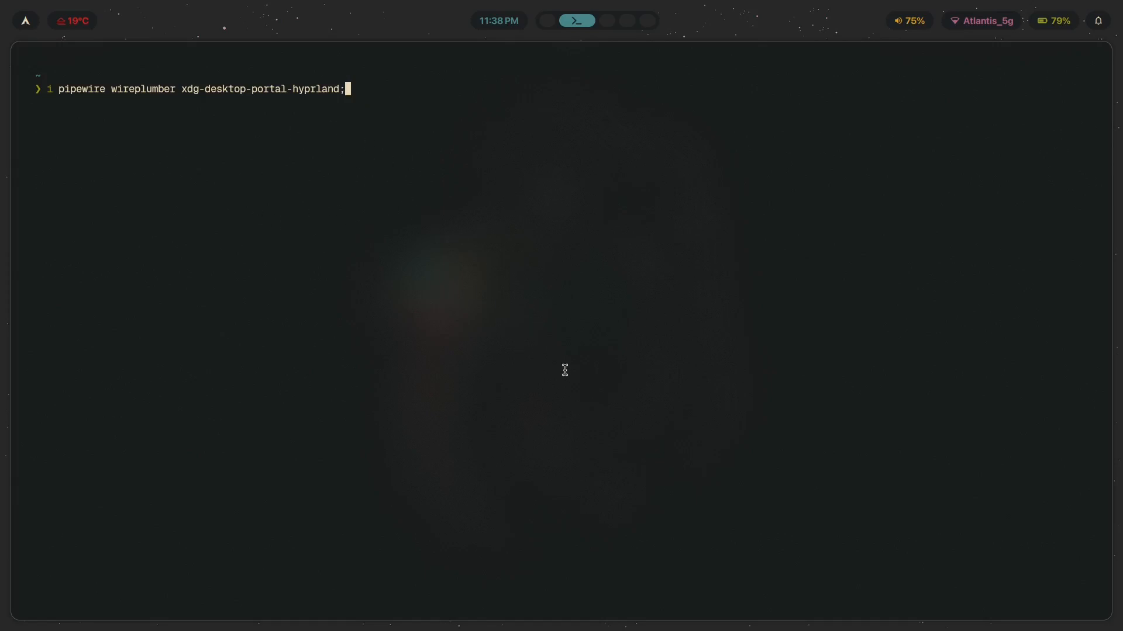
{"action": "key", "text": "Backspace"}
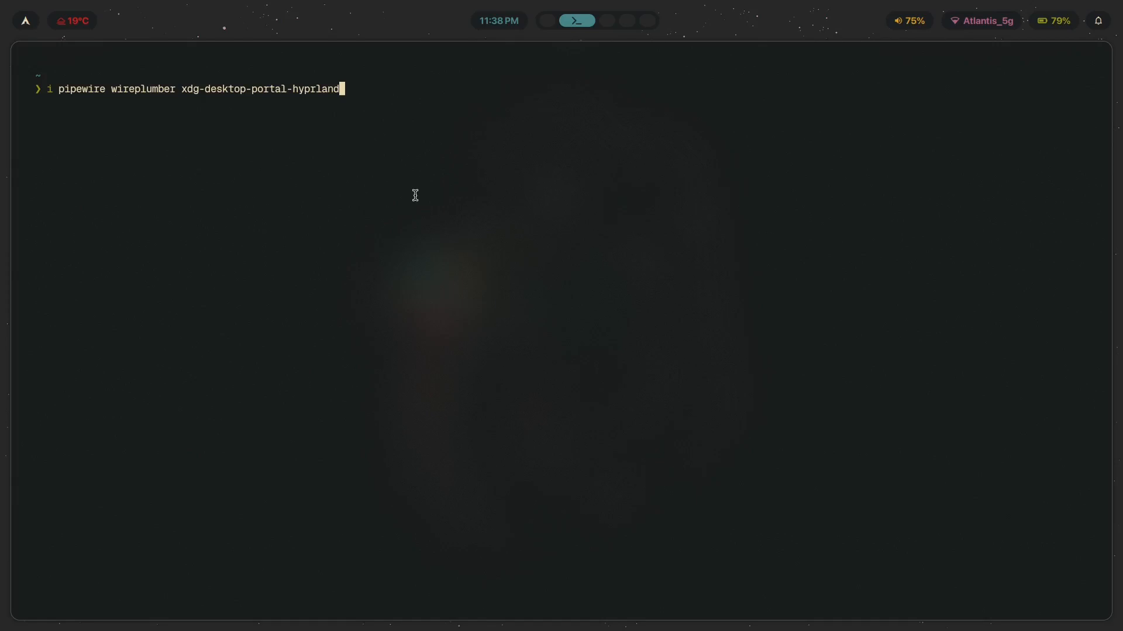
{"action": "type", "text": "--needed"}
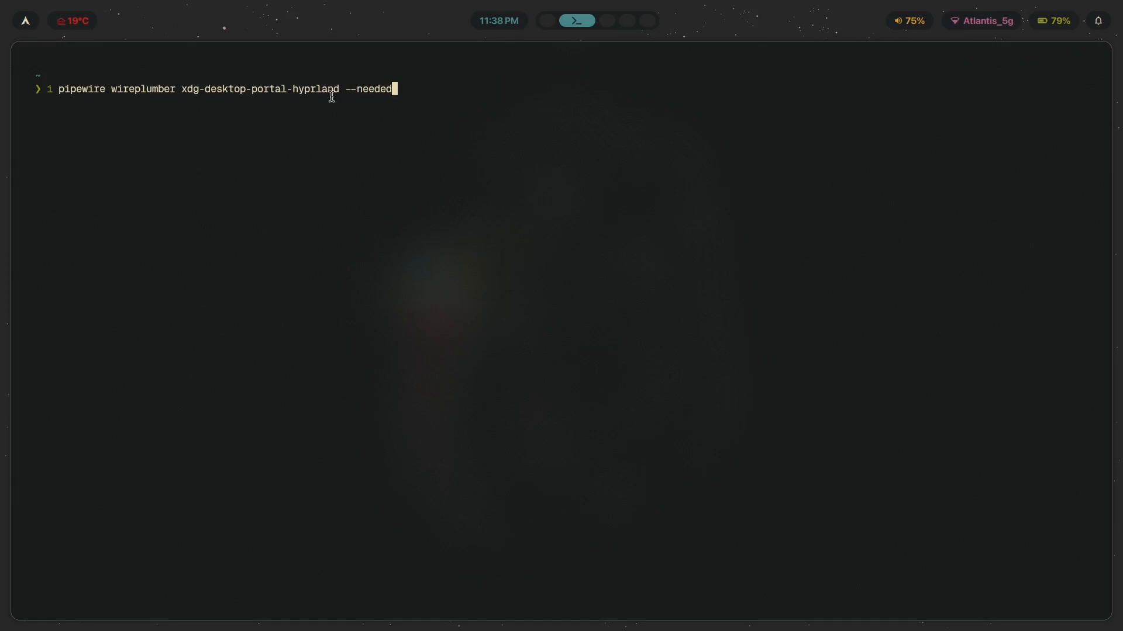
{"action": "mouse_move", "coordinate": [48, 88]}
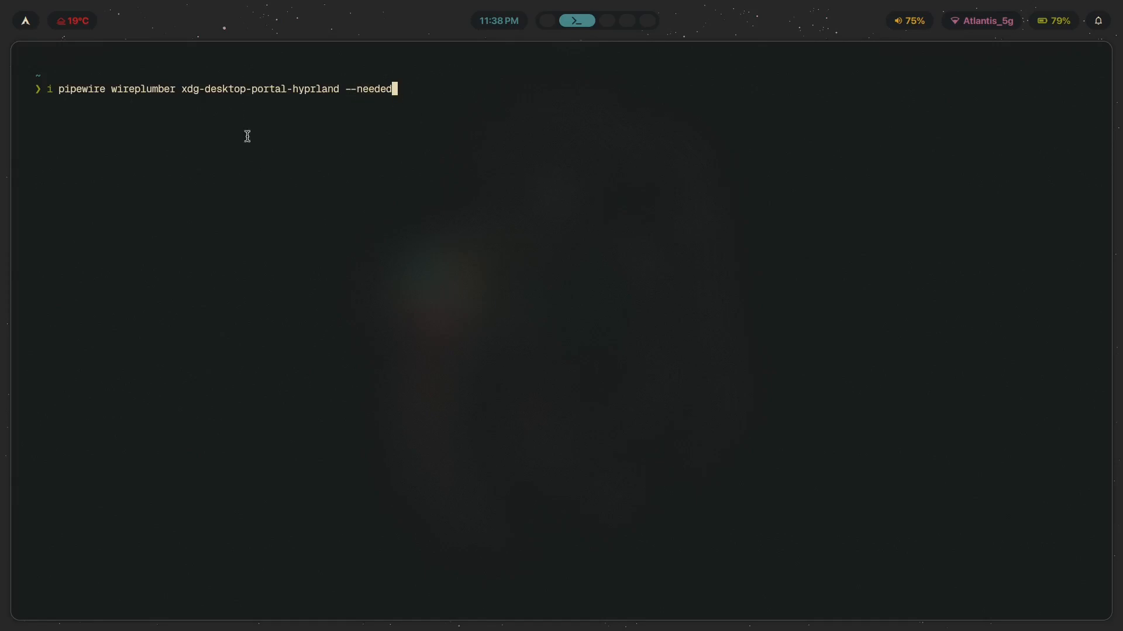
- Run the install with the sudo password; all three packages are already up to date
{"action": "key", "text": "Return"}
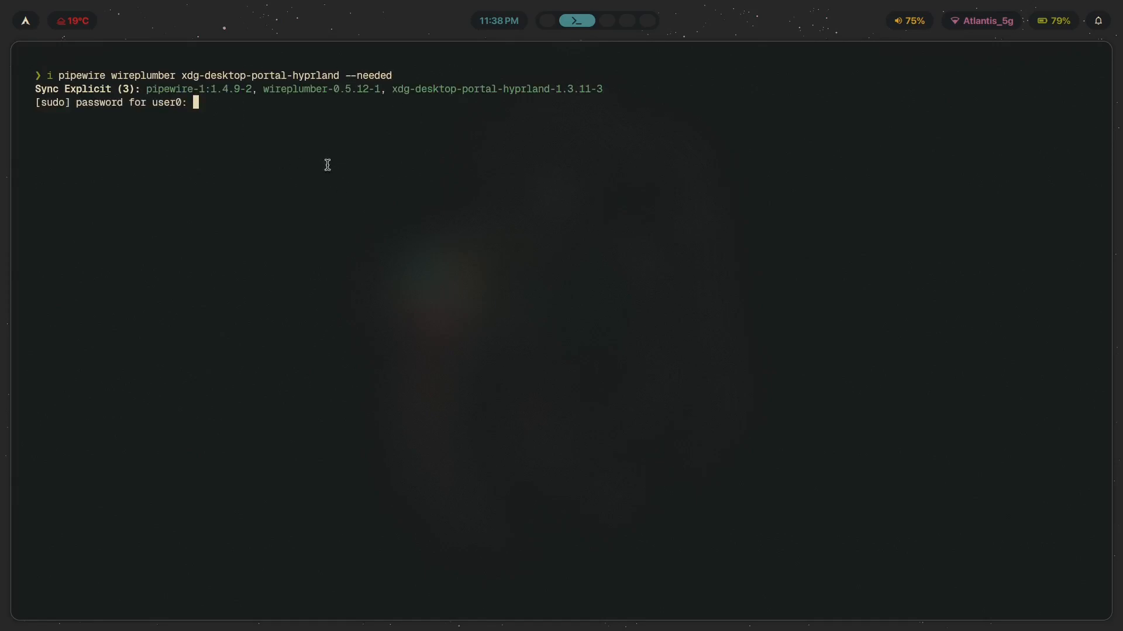
{"action": "key", "text": "Return"}
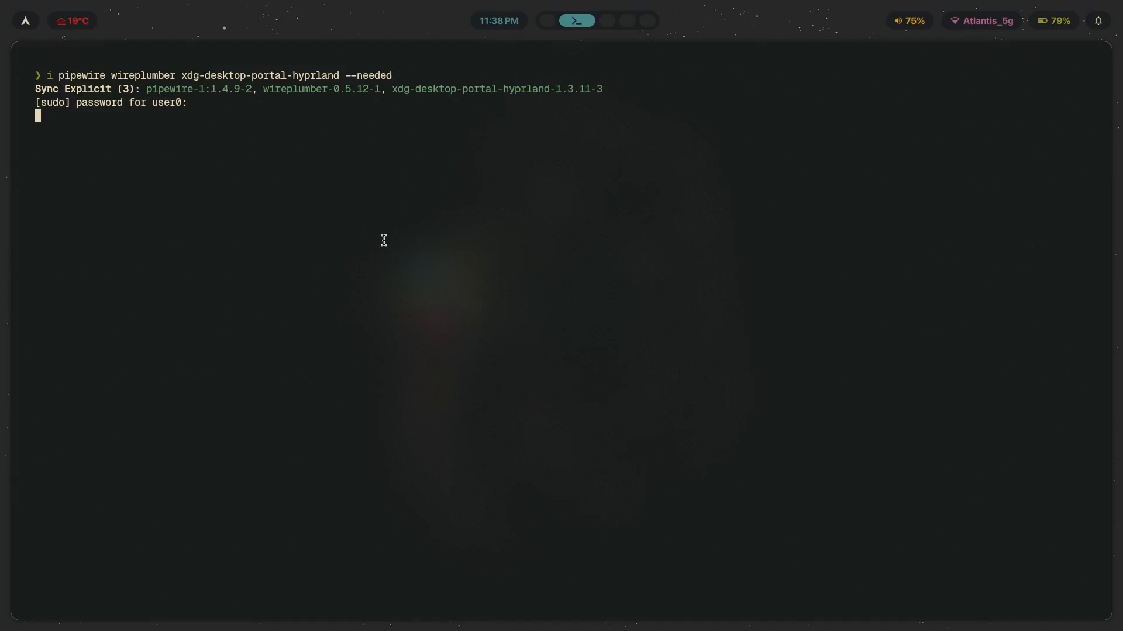
{"action": "key", "text": "Return"}
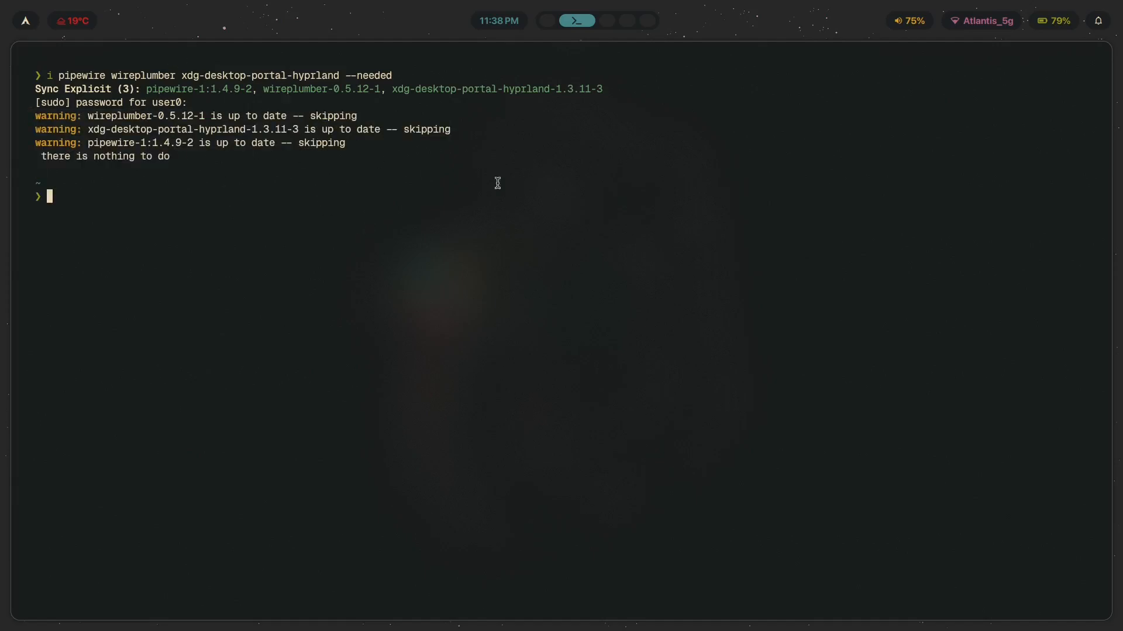
{"action": "mouse_move", "coordinate": [401, 268]}
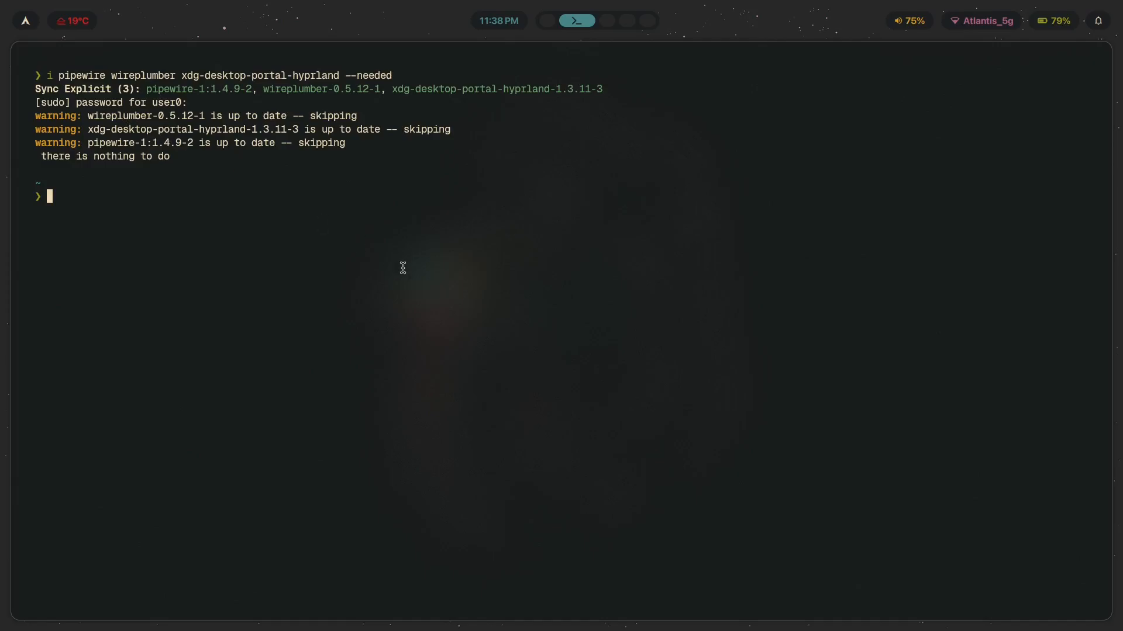
{"action": "mouse_move", "coordinate": [680, 283]}
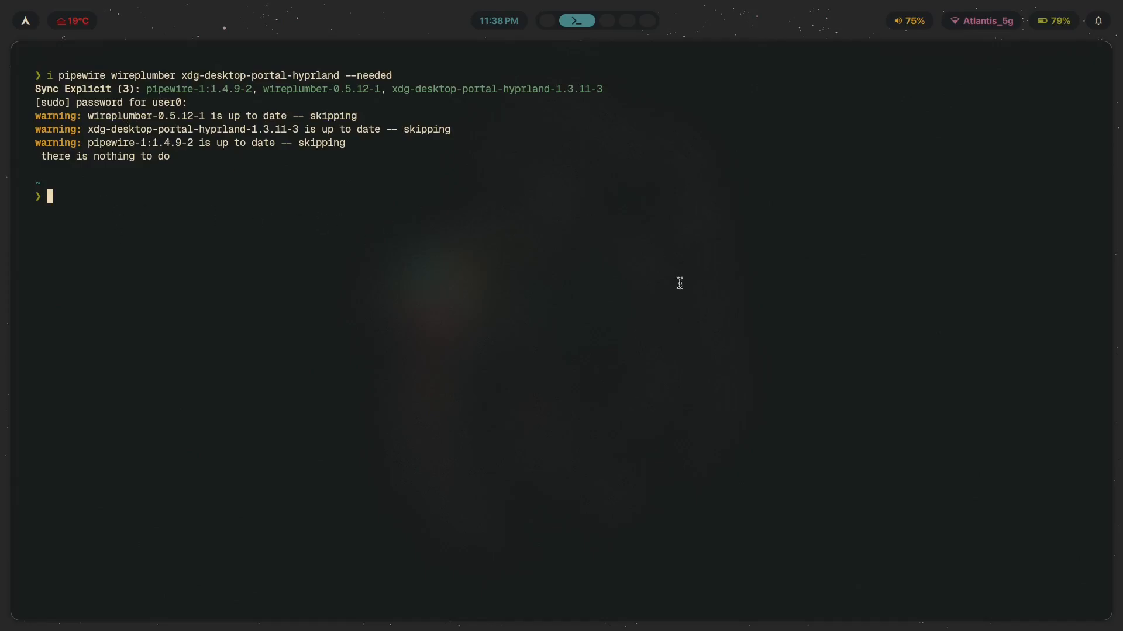
{"action": "mouse_move", "coordinate": [140, 150]}
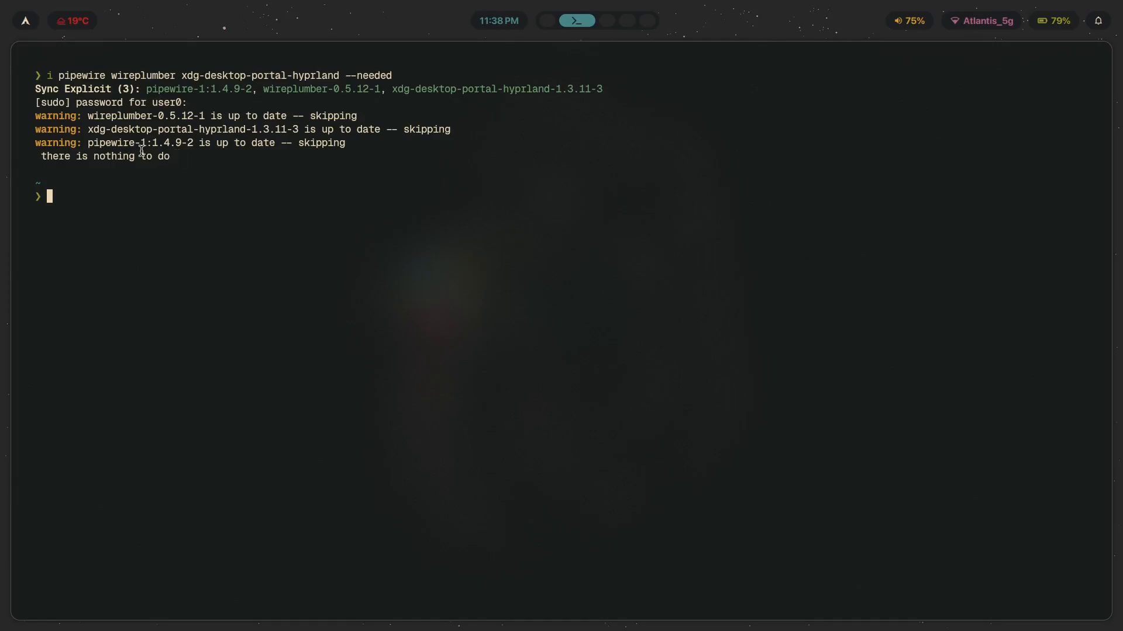
{"action": "mouse_move", "coordinate": [344, 76]}
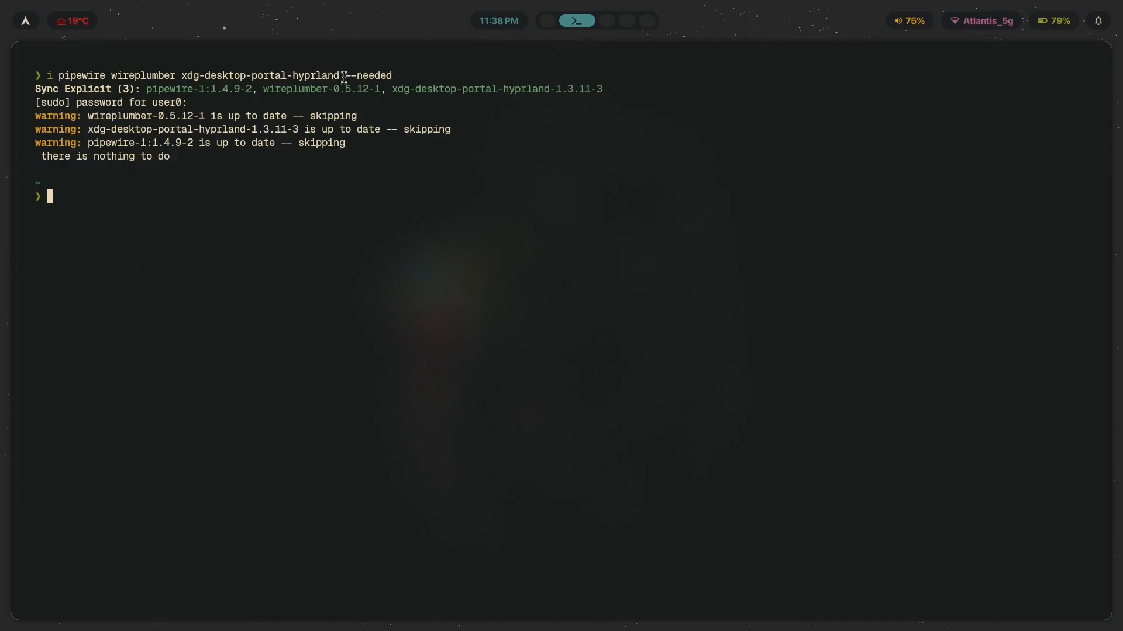
{"action": "mouse_move", "coordinate": [605, 178]}
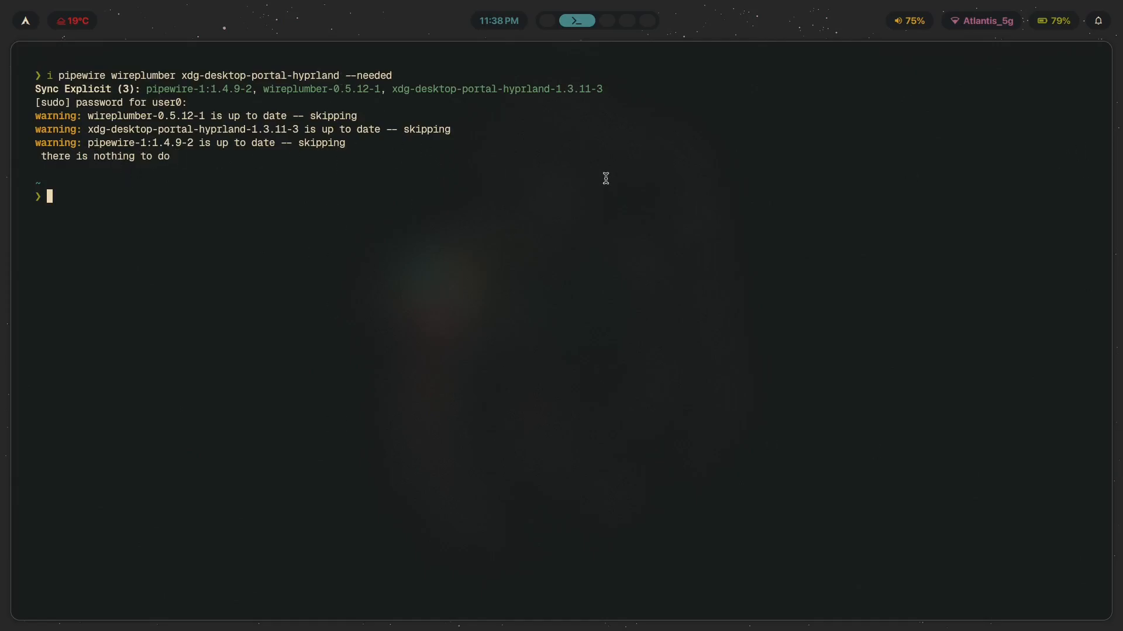
- Search packages for 'wireplumber', showing wireplumber and libwireplumber as installed
{"action": "type", "text": "s wireplumber"}
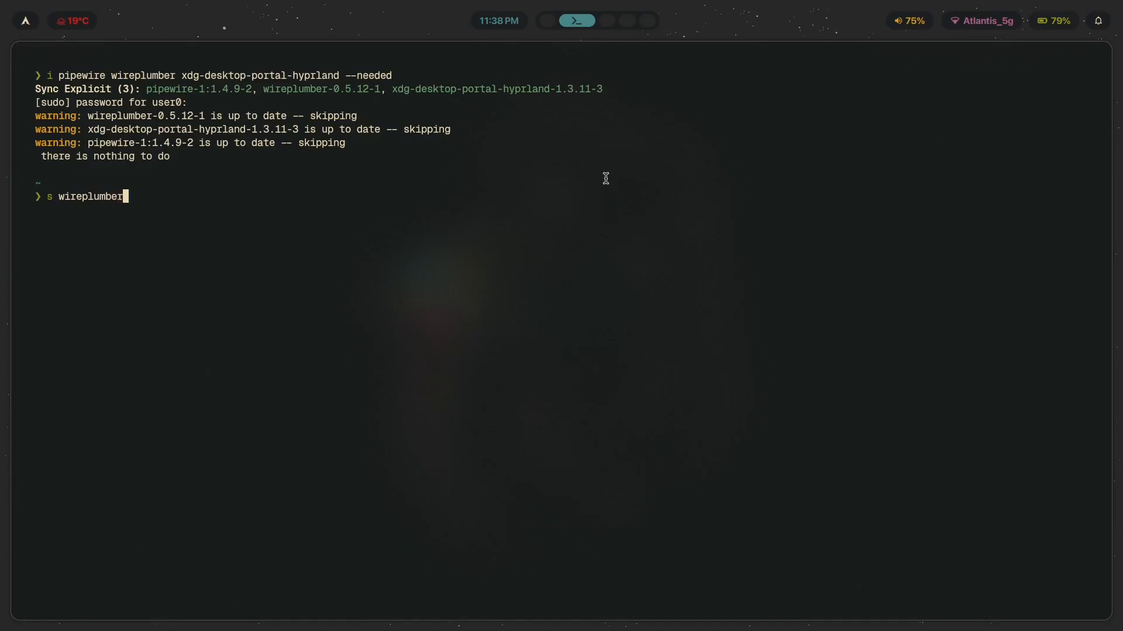
{"action": "key", "text": "Return"}
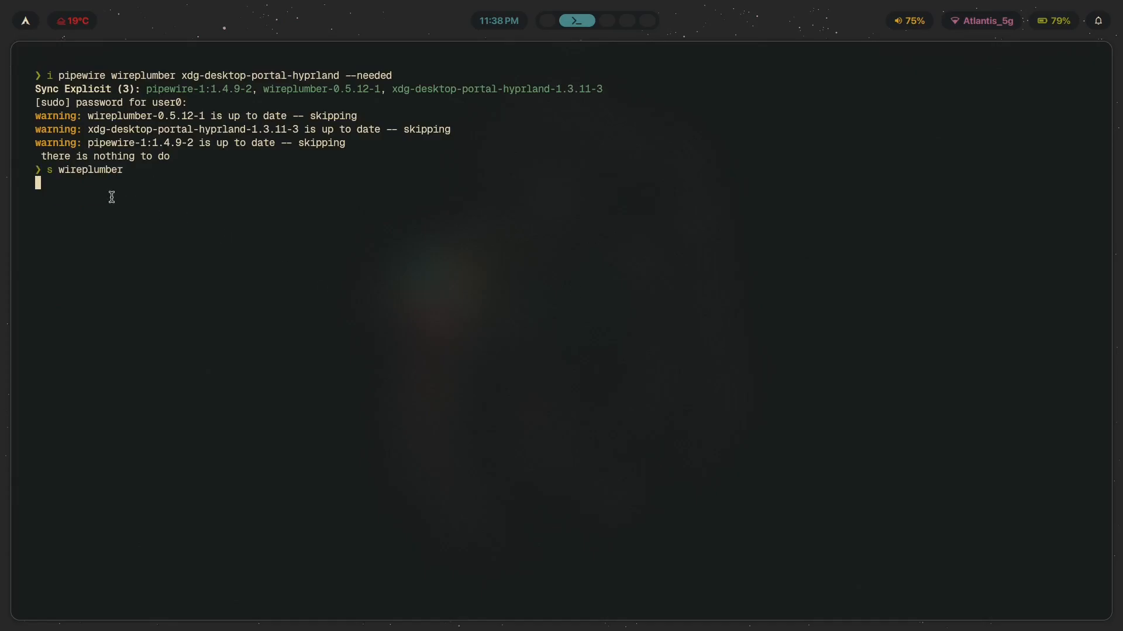
{"action": "key", "text": "Return"}
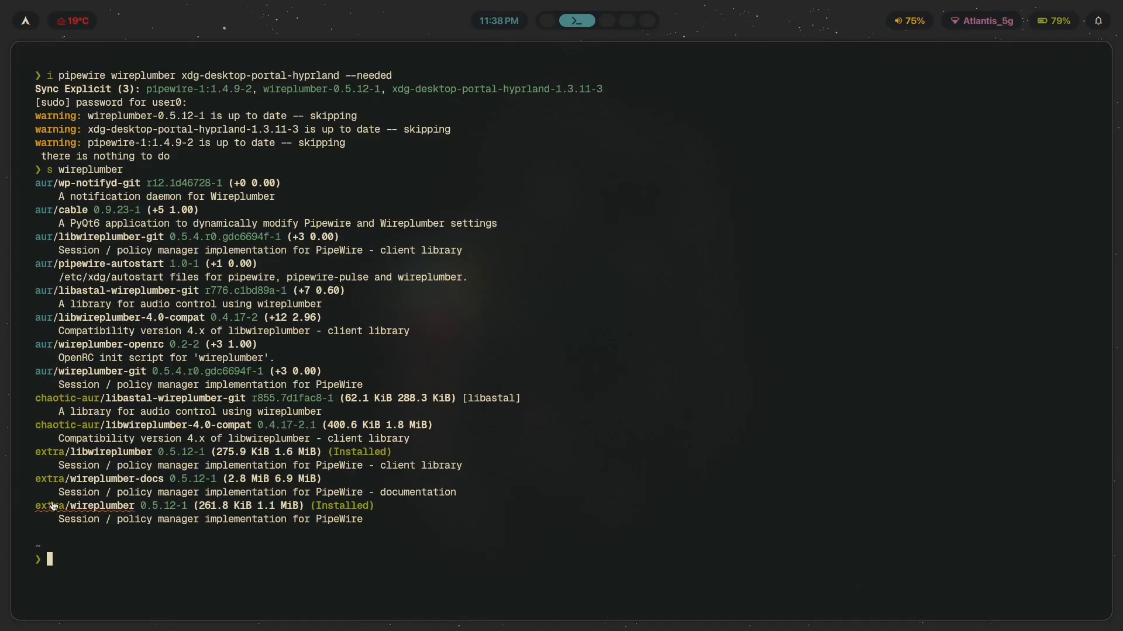
{"action": "mouse_move", "coordinate": [291, 530]}
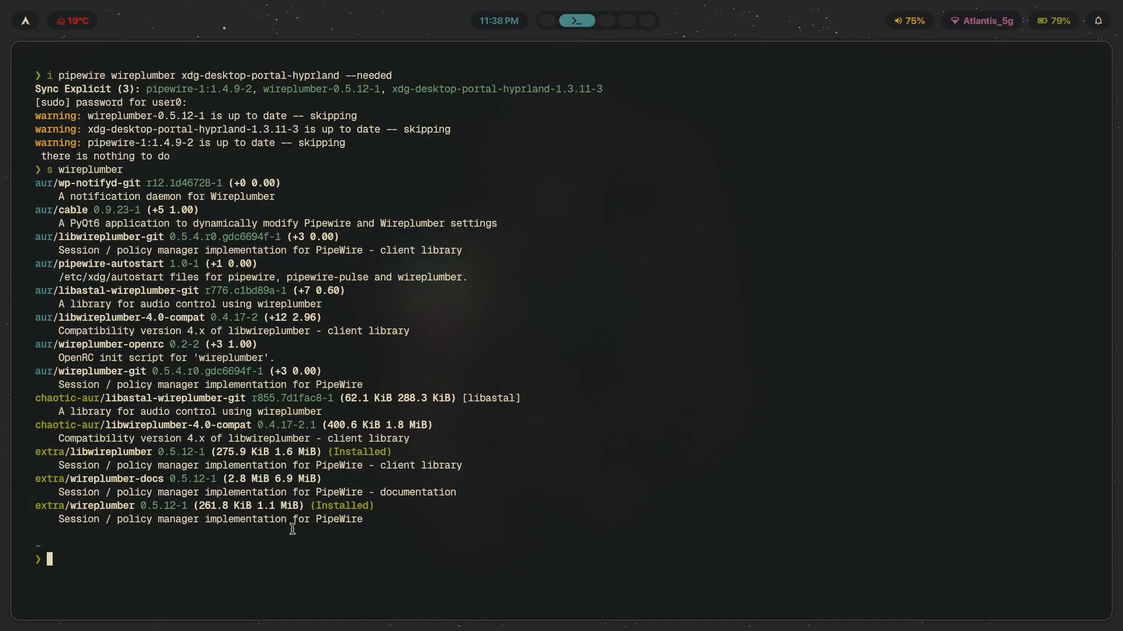
{"action": "mouse_move", "coordinate": [157, 507]}
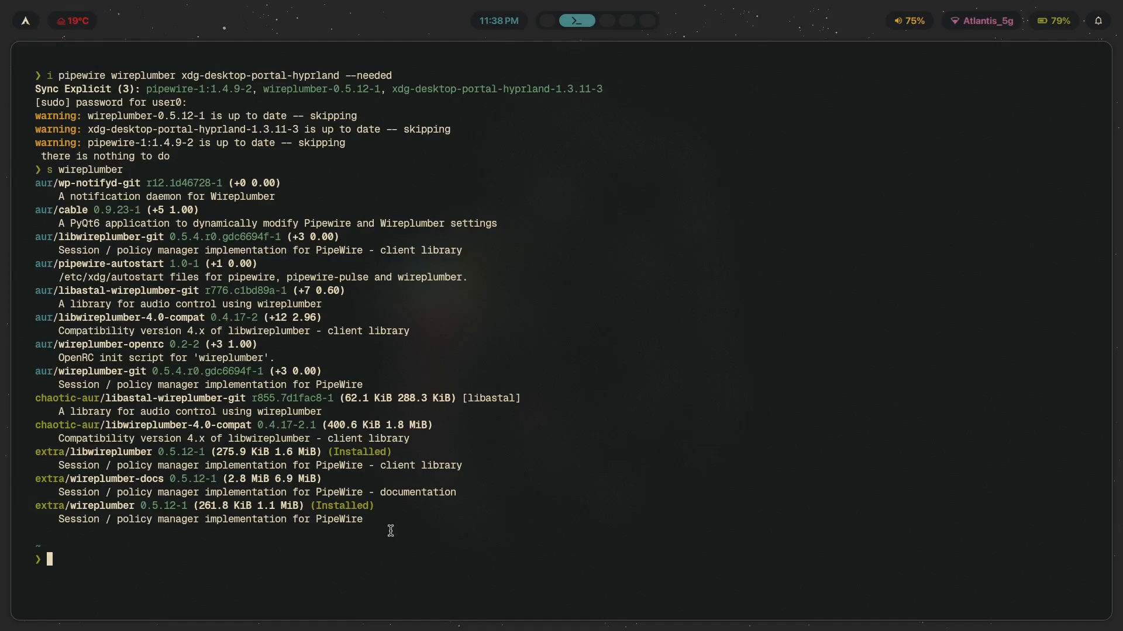
{"action": "mouse_move", "coordinate": [381, 249]}
{"action": "type", "text": "s xdg-"}
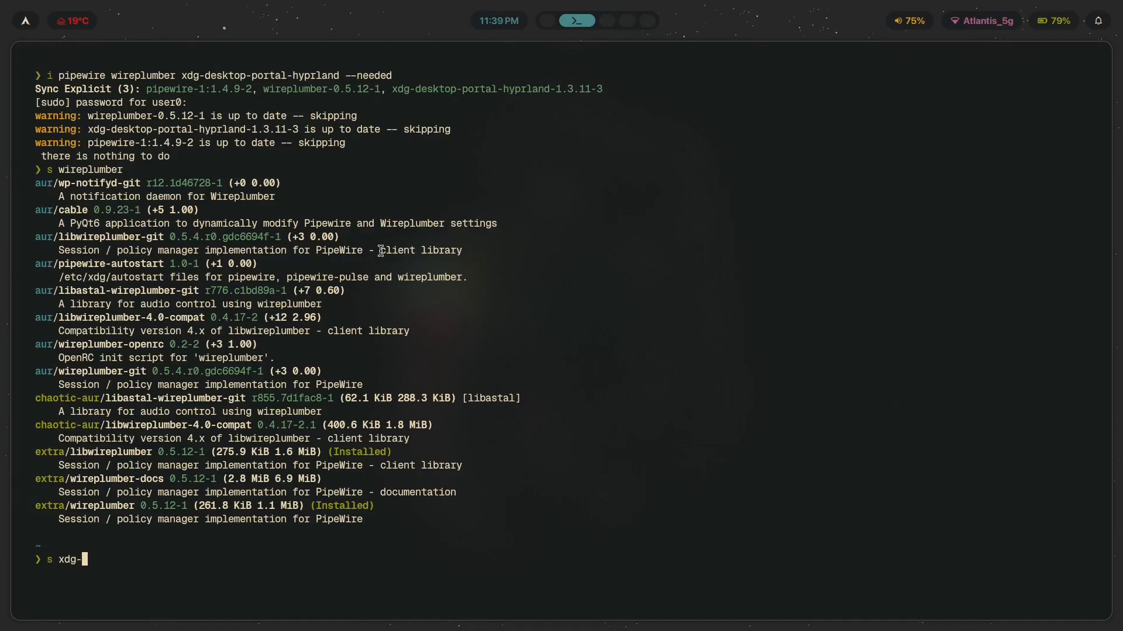
- Search packages for xdg-desktop-portal-hyprland, showing the extra package installed
{"action": "type", "text": "desktop-porta"}
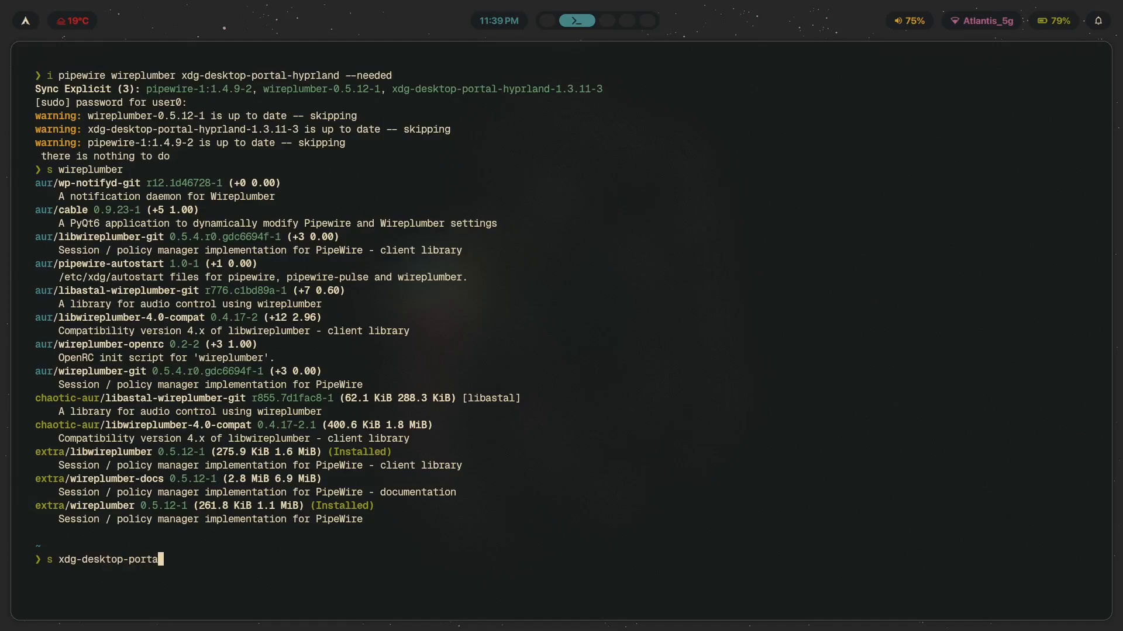
{"action": "key", "text": "Return"}
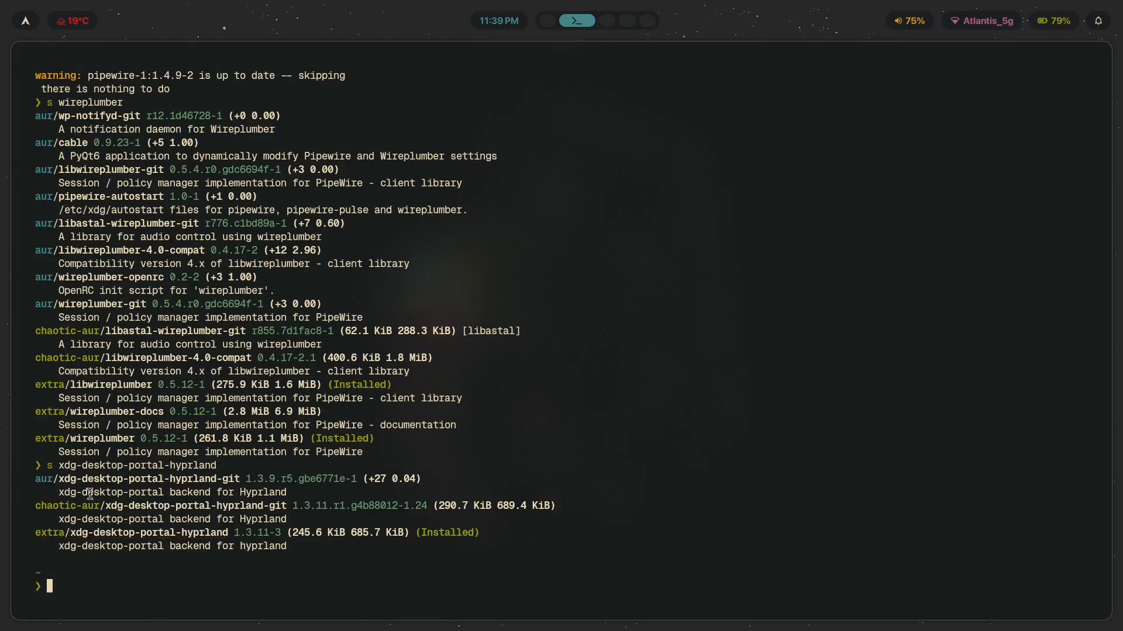
{"action": "mouse_move", "coordinate": [141, 546]}
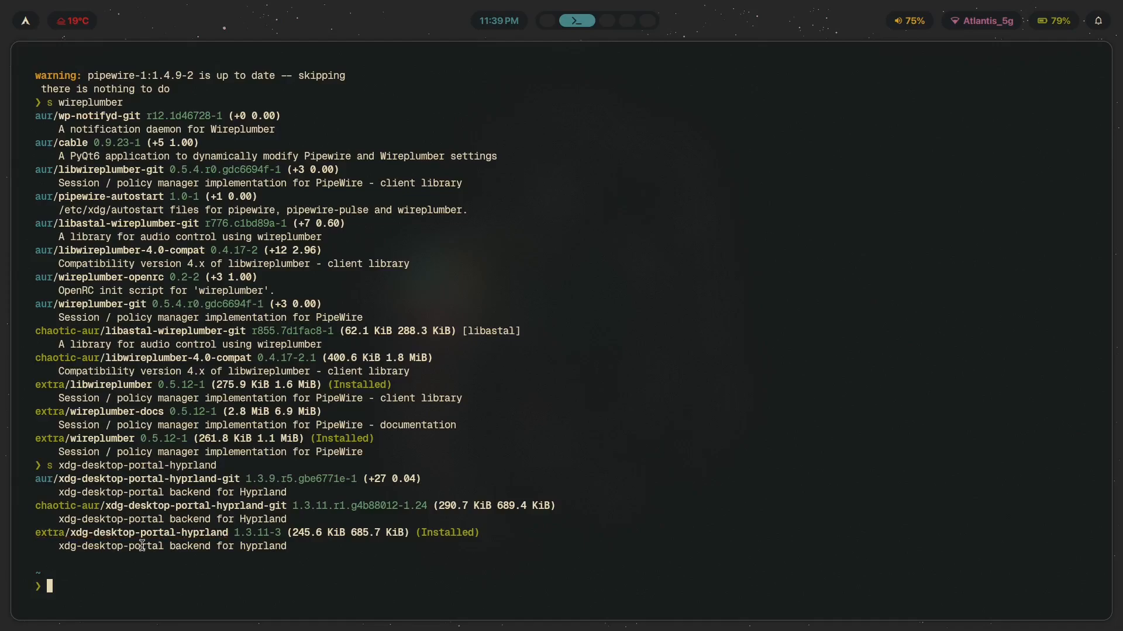
{"action": "mouse_move", "coordinate": [466, 602]}
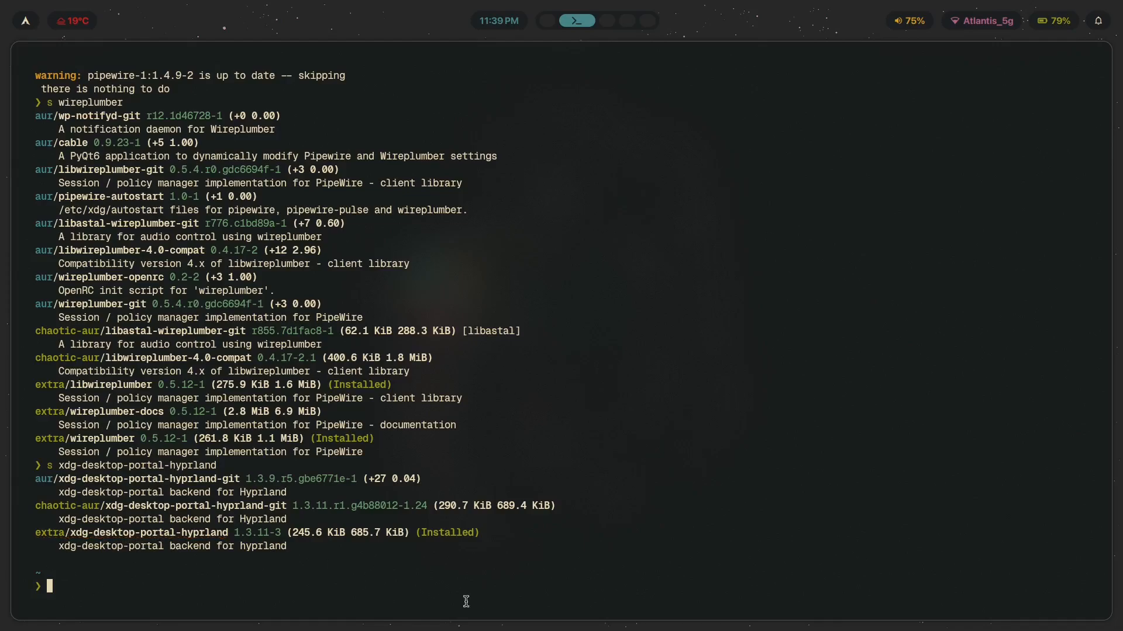
{"action": "mouse_move", "coordinate": [236, 91]}
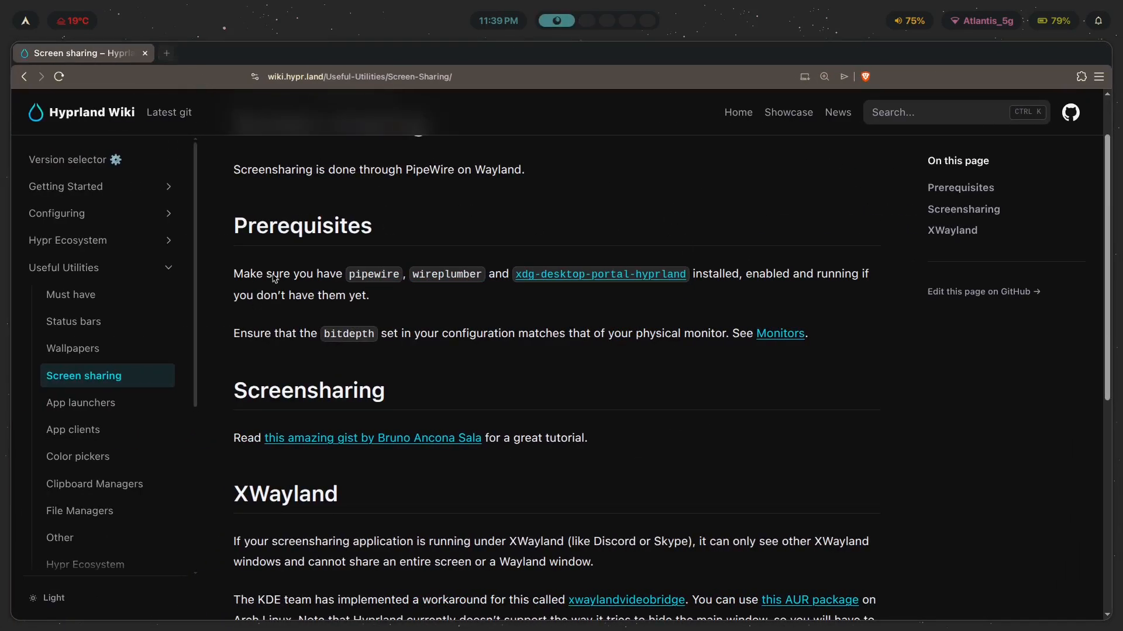
{"action": "mouse_move", "coordinate": [220, 67]}
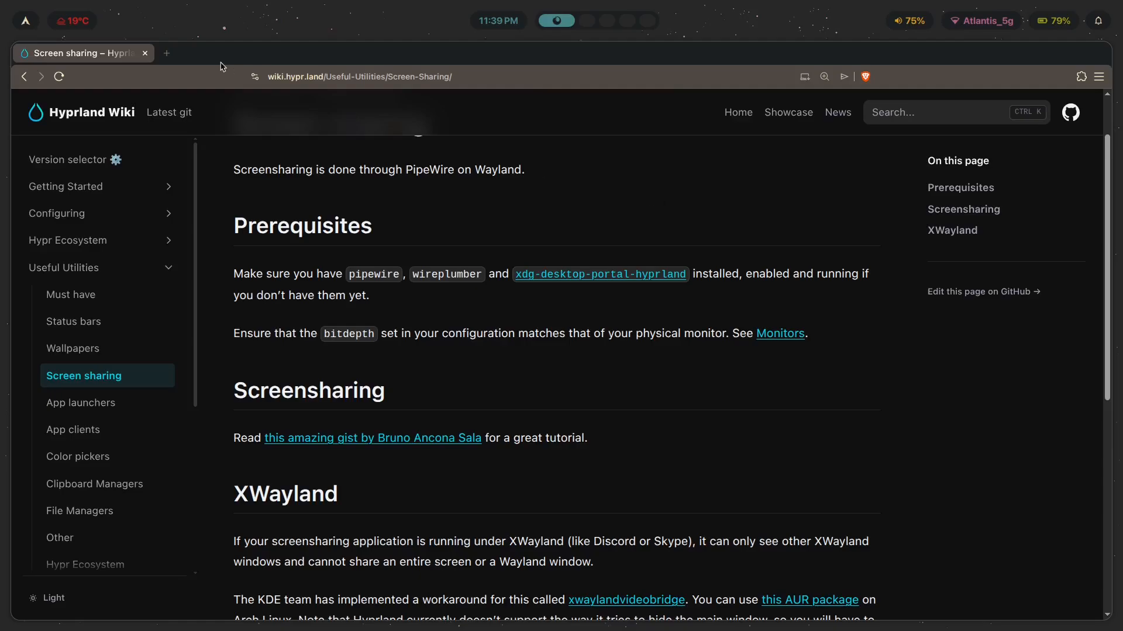
{"action": "mouse_move", "coordinate": [889, 341]}
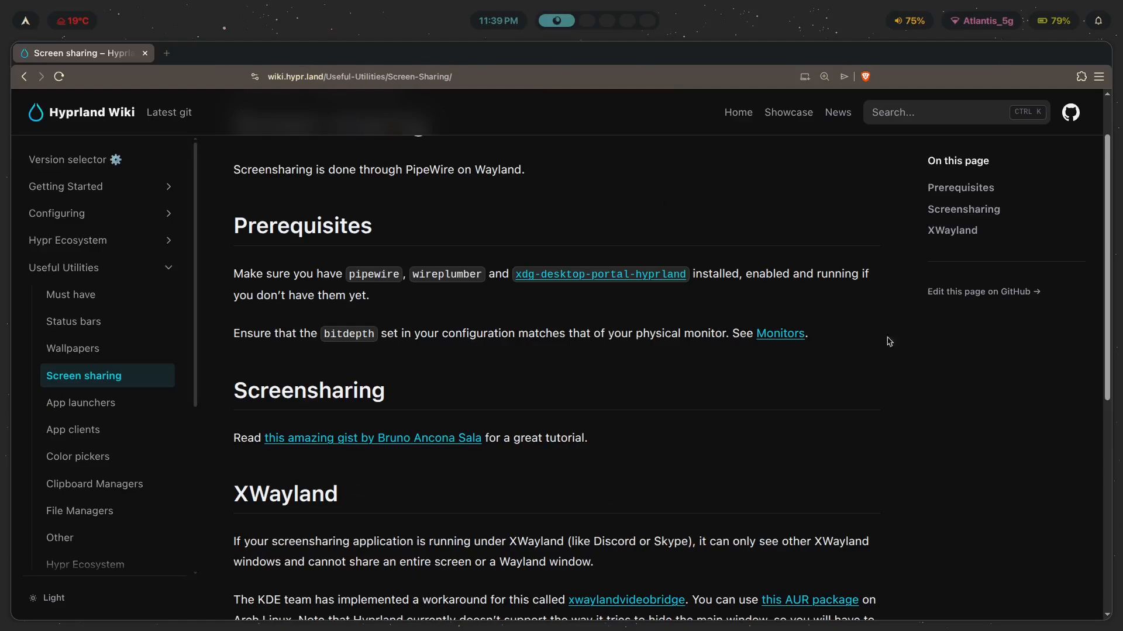
{"action": "mouse_move", "coordinate": [472, 194]}
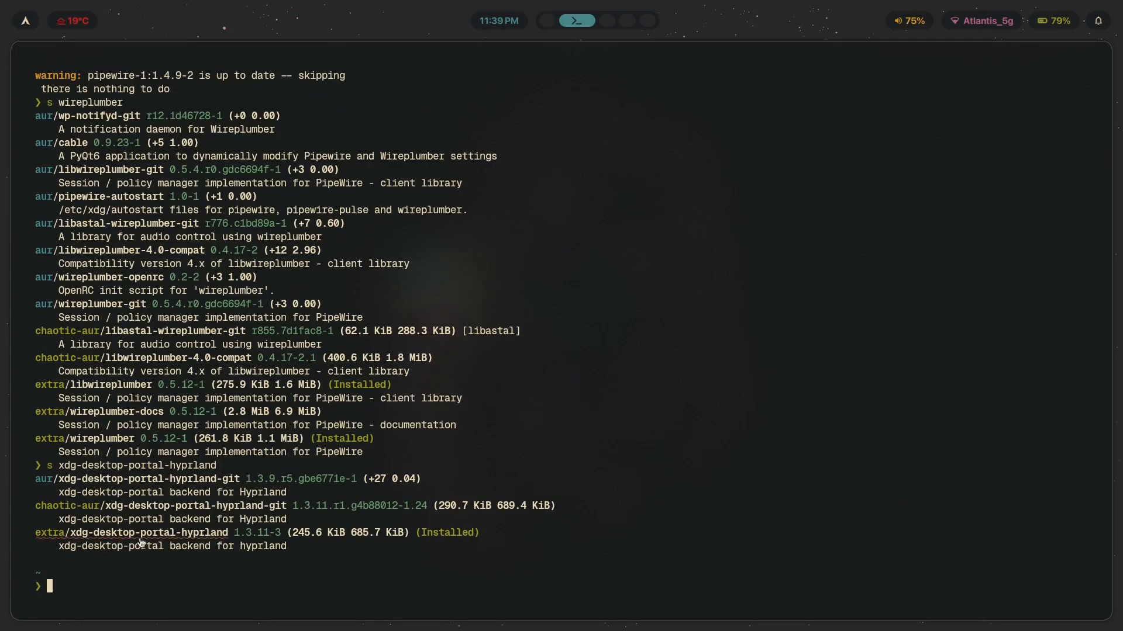
{"action": "mouse_move", "coordinate": [456, 206]}
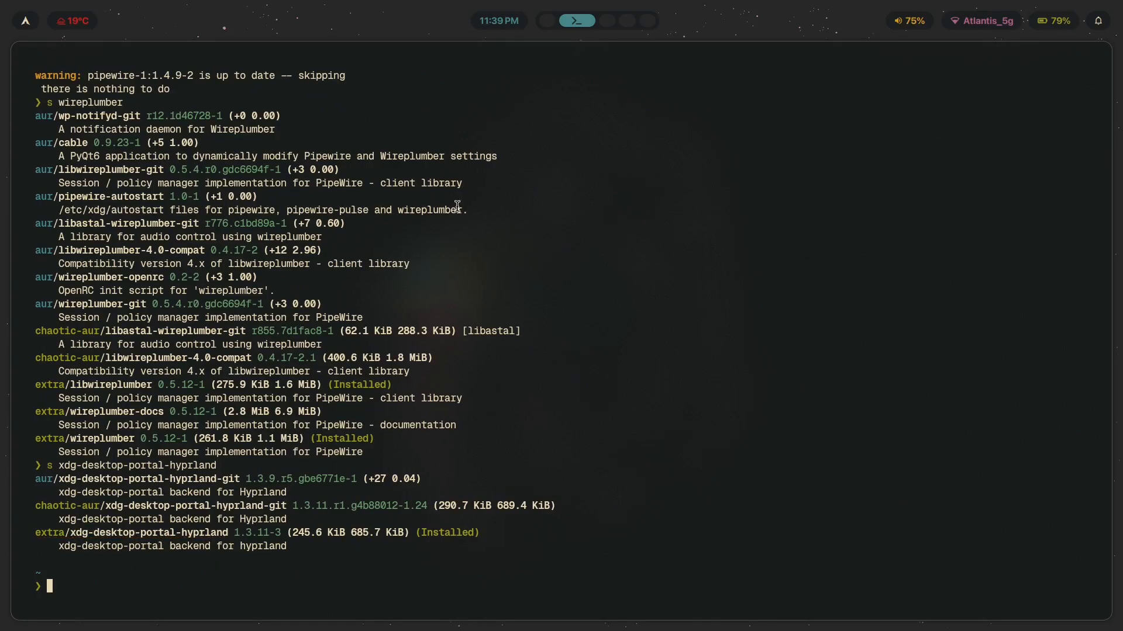
{"action": "mouse_move", "coordinate": [25, 498]}
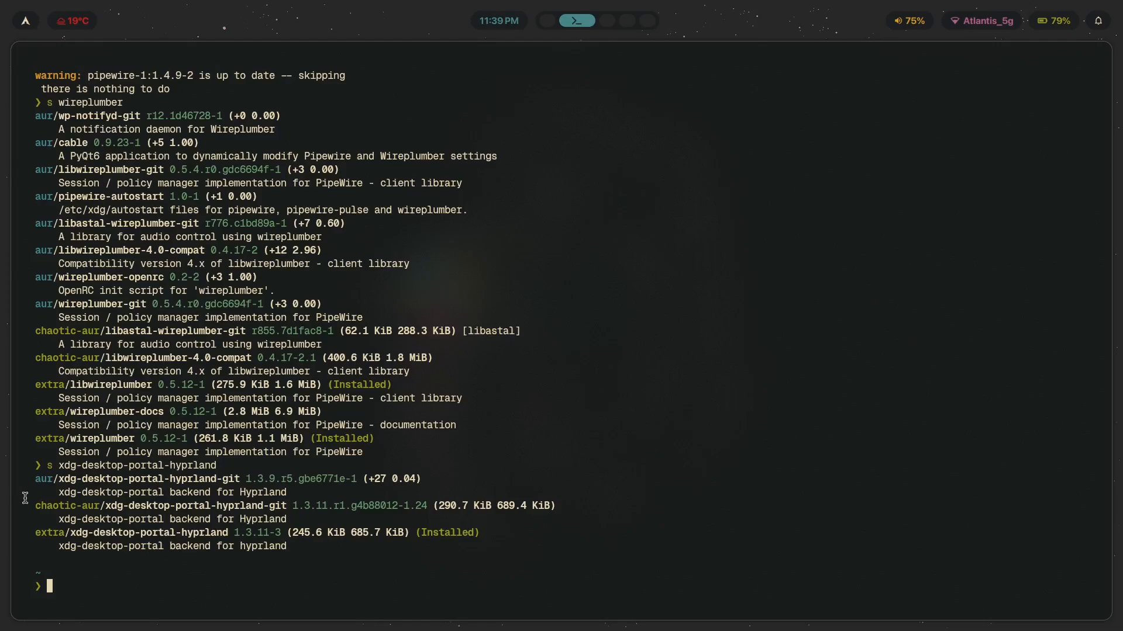
{"action": "mouse_move", "coordinate": [284, 557]}
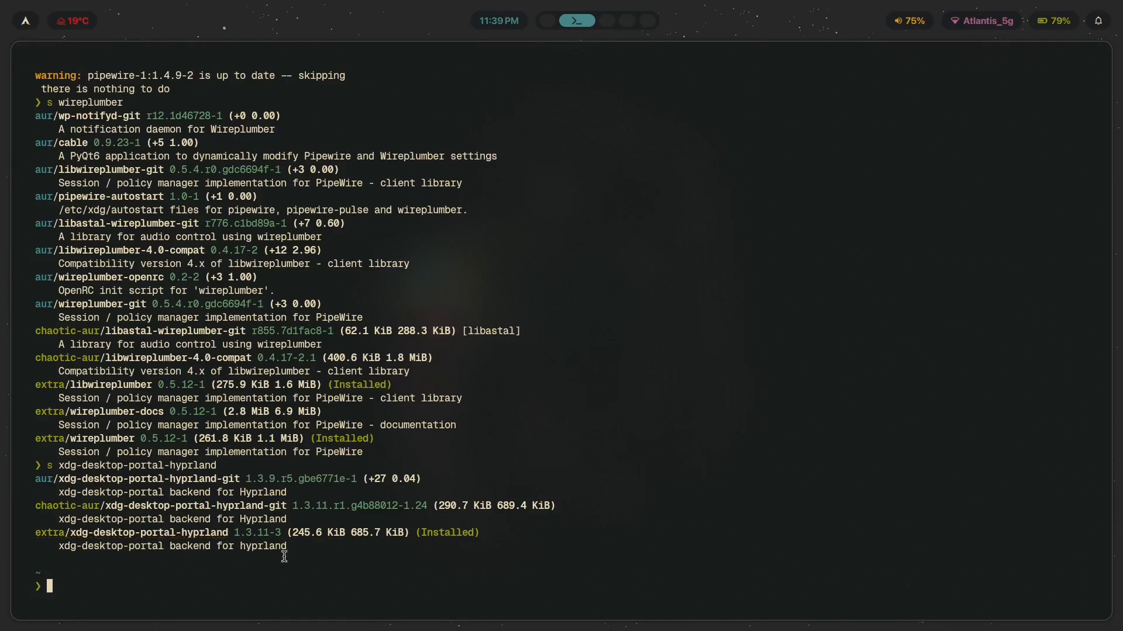
{"action": "mouse_move", "coordinate": [970, 402]}
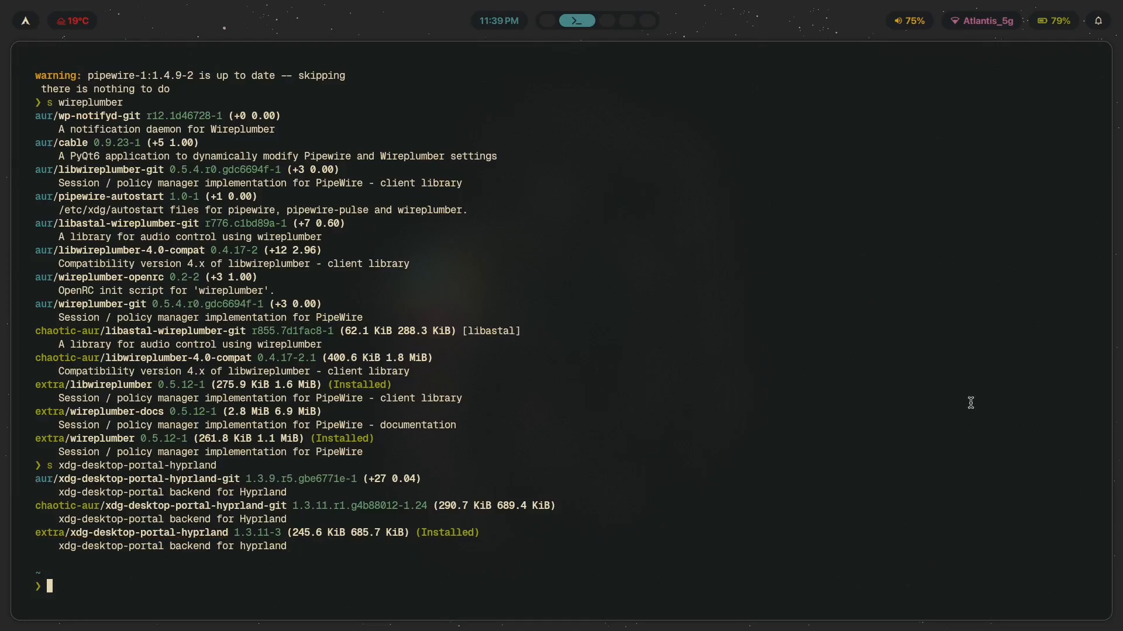
{"action": "mouse_move", "coordinate": [979, 227]}
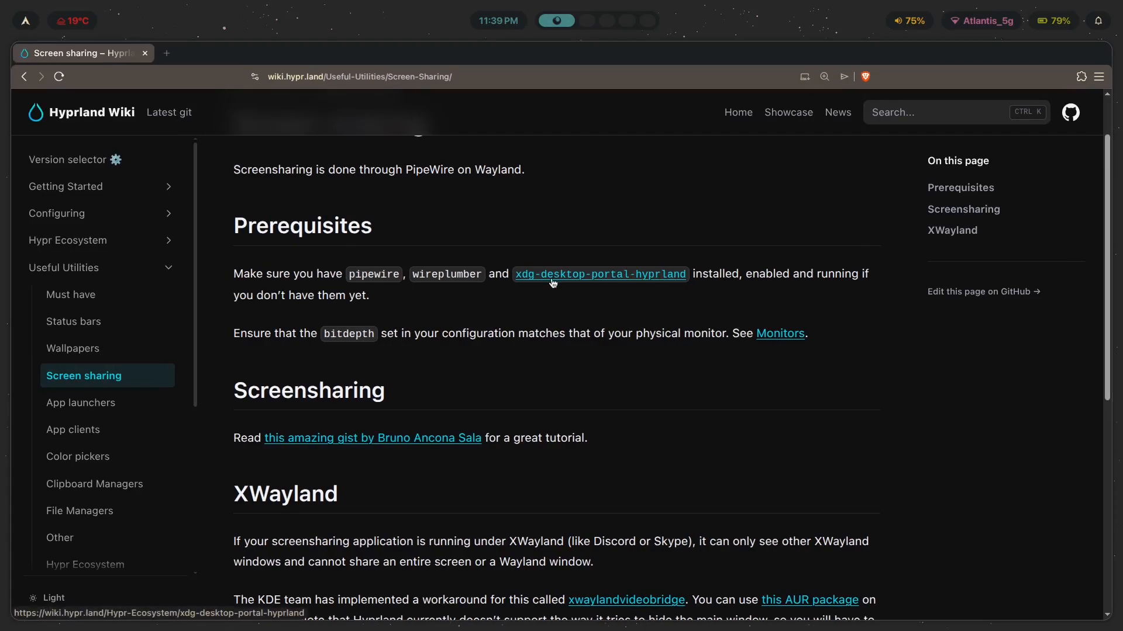
{"action": "mouse_move", "coordinate": [372, 292]}
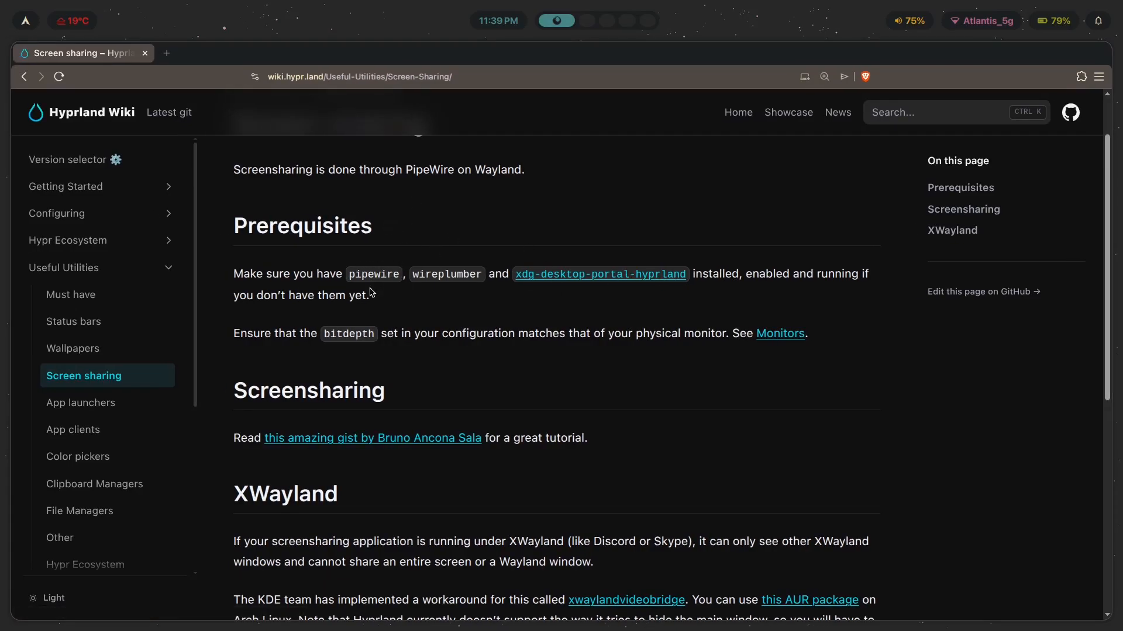
{"action": "mouse_move", "coordinate": [706, 279]}
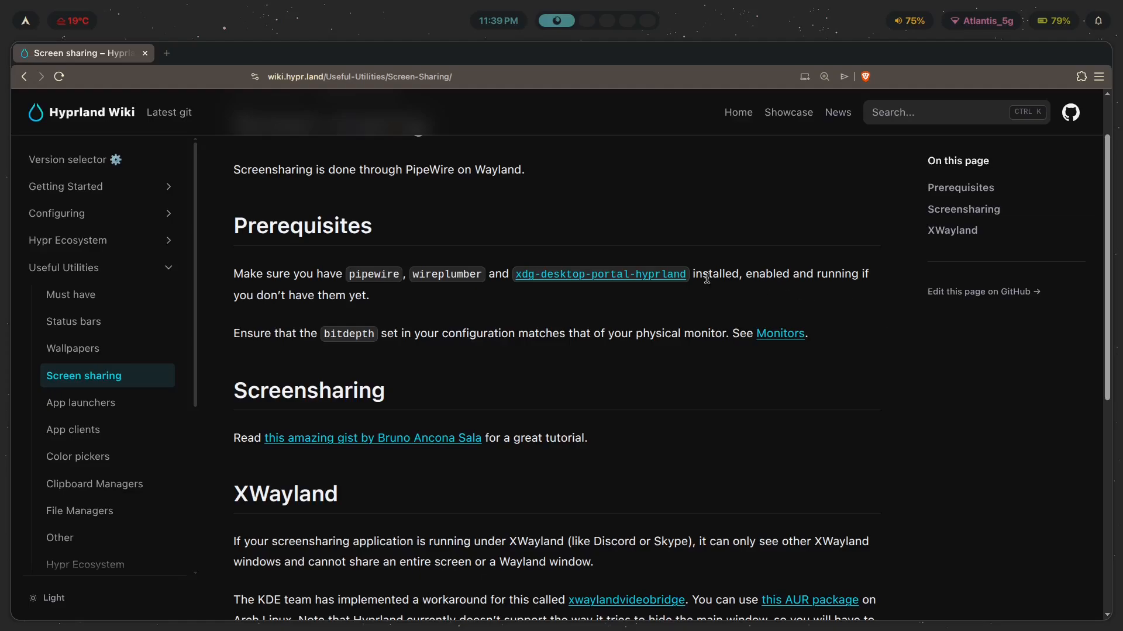
{"action": "mouse_move", "coordinate": [580, 295]}
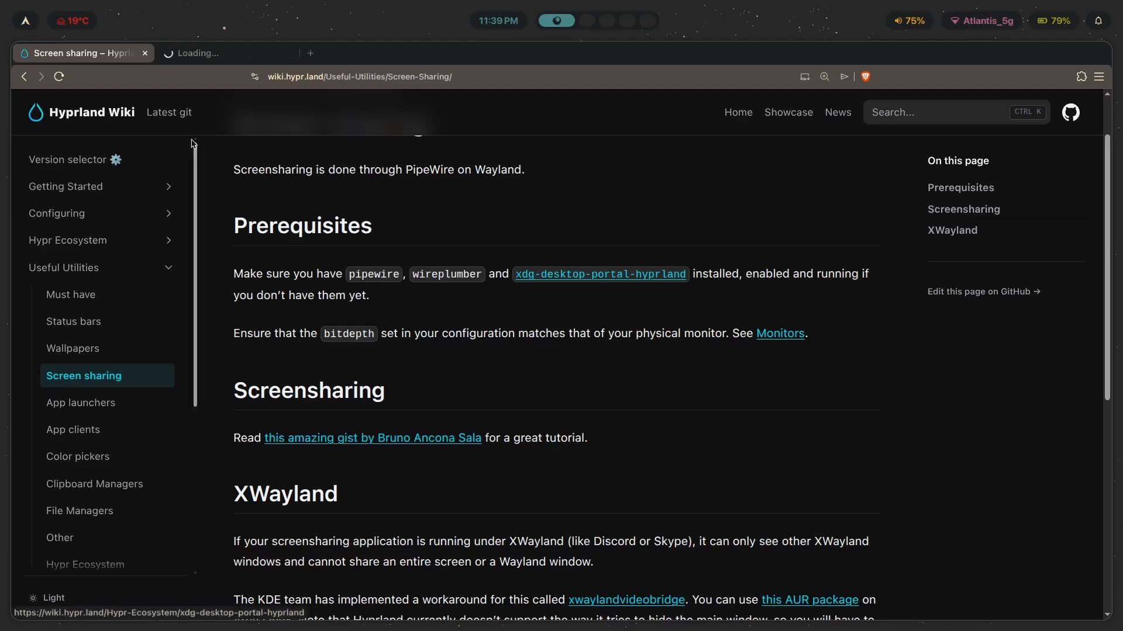
- Switch to the xdg-desktop-portal-hyprland tab and scroll down to its Installing section
{"action": "left_click", "coordinate": [600, 274]}
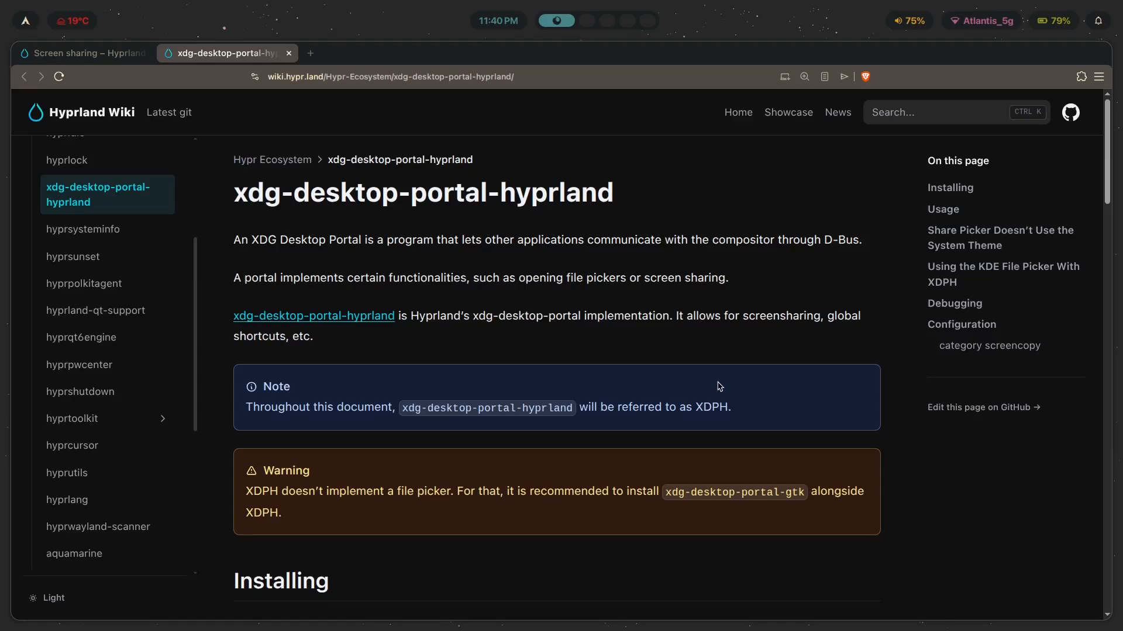
{"action": "mouse_move", "coordinate": [632, 230]}
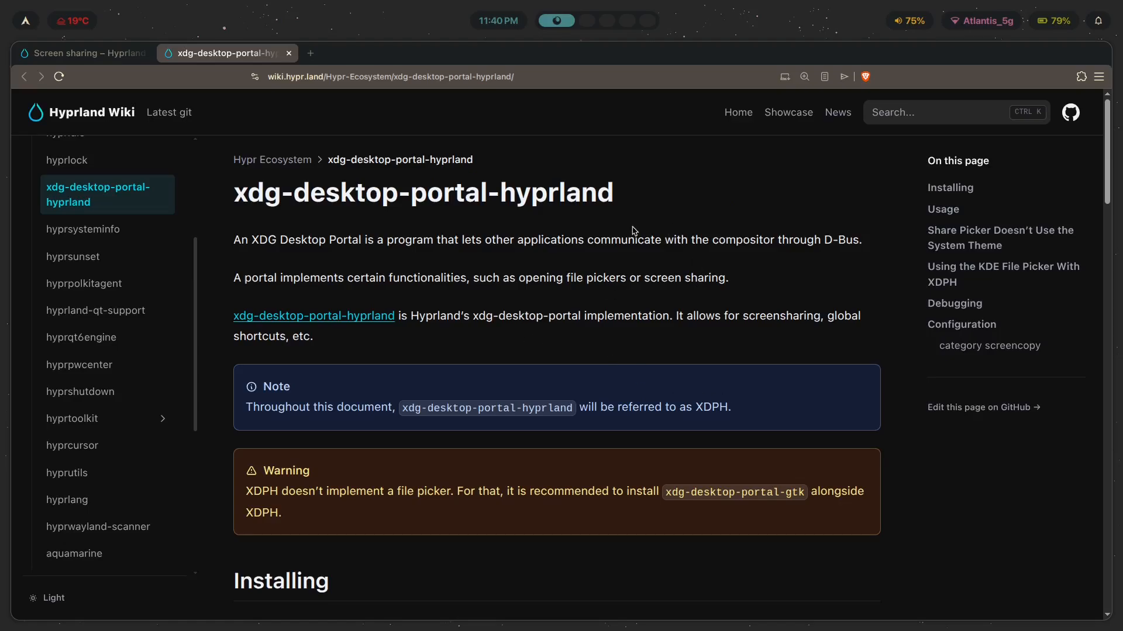
{"action": "mouse_move", "coordinate": [992, 383]}
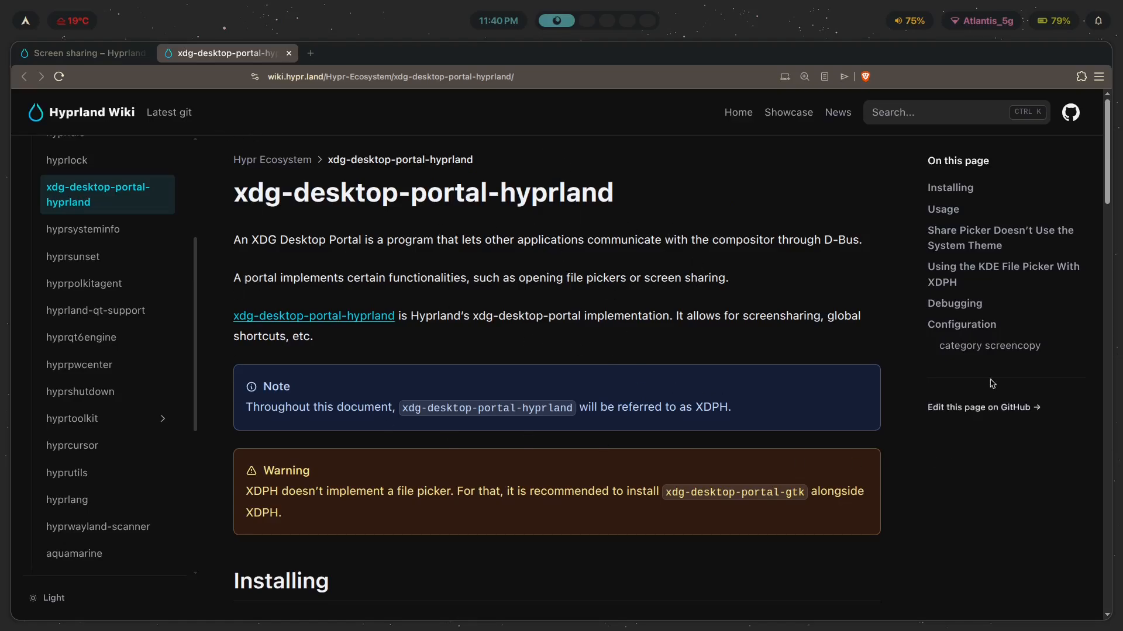
{"action": "mouse_move", "coordinate": [835, 247]}
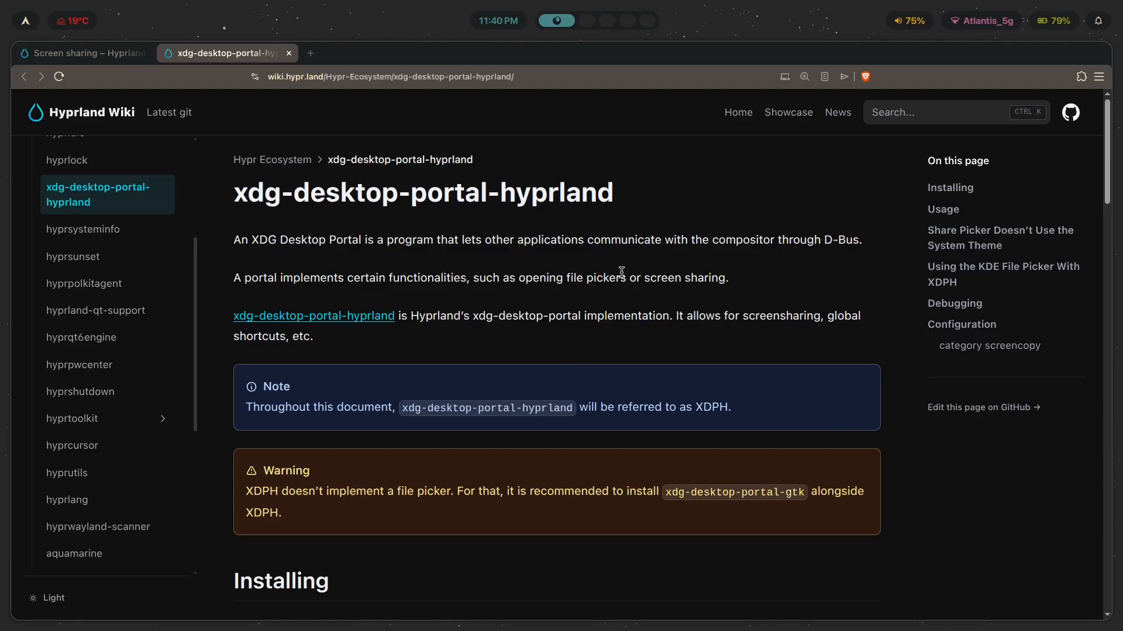
{"action": "mouse_move", "coordinate": [420, 373]}
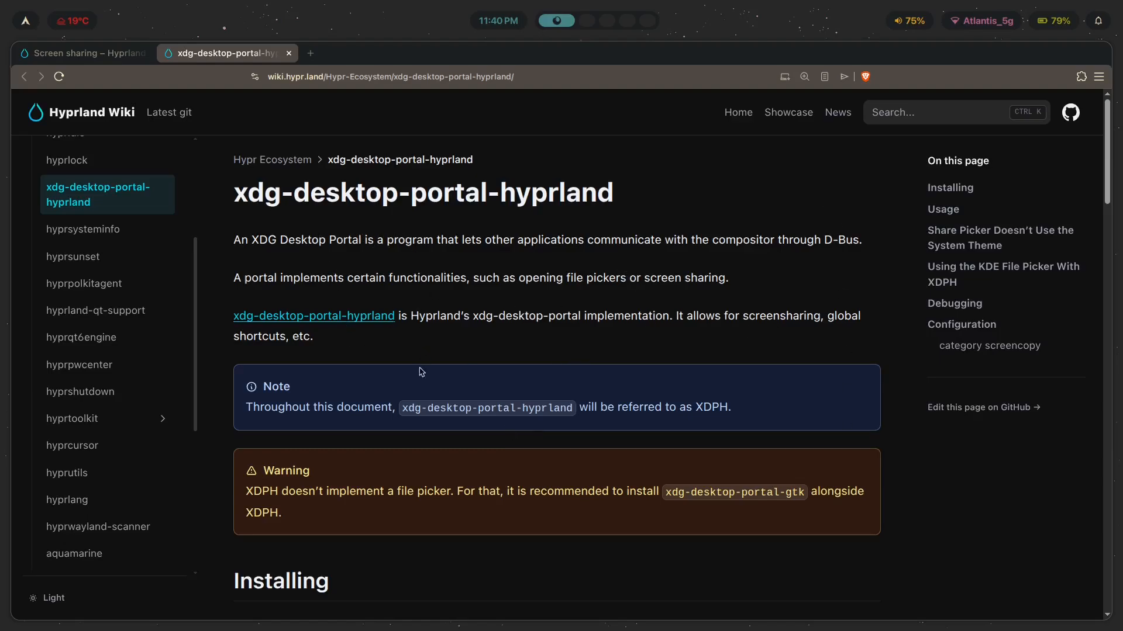
{"action": "mouse_move", "coordinate": [896, 267]}
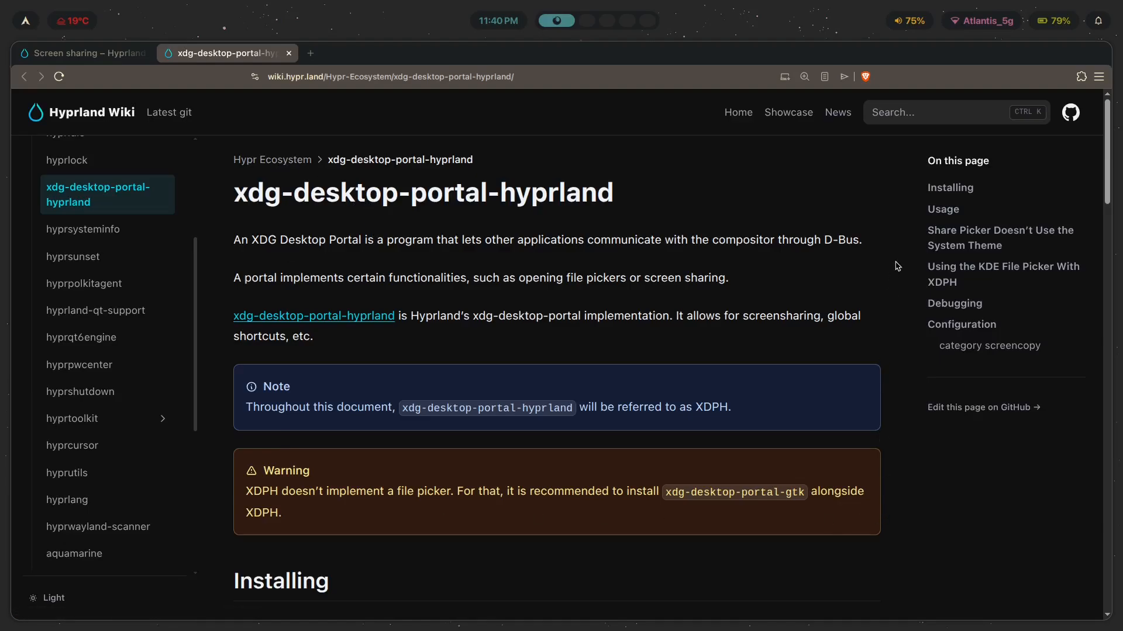
{"action": "mouse_move", "coordinate": [251, 174]}
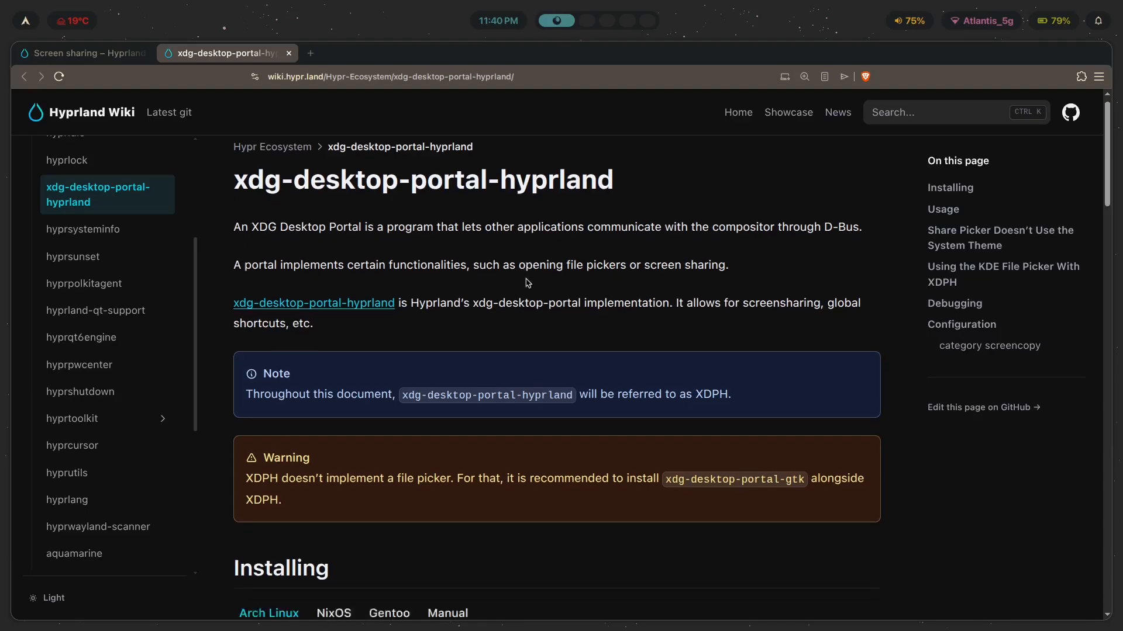
{"action": "scroll", "scroll_direction": "down", "scroll_amount": 3}
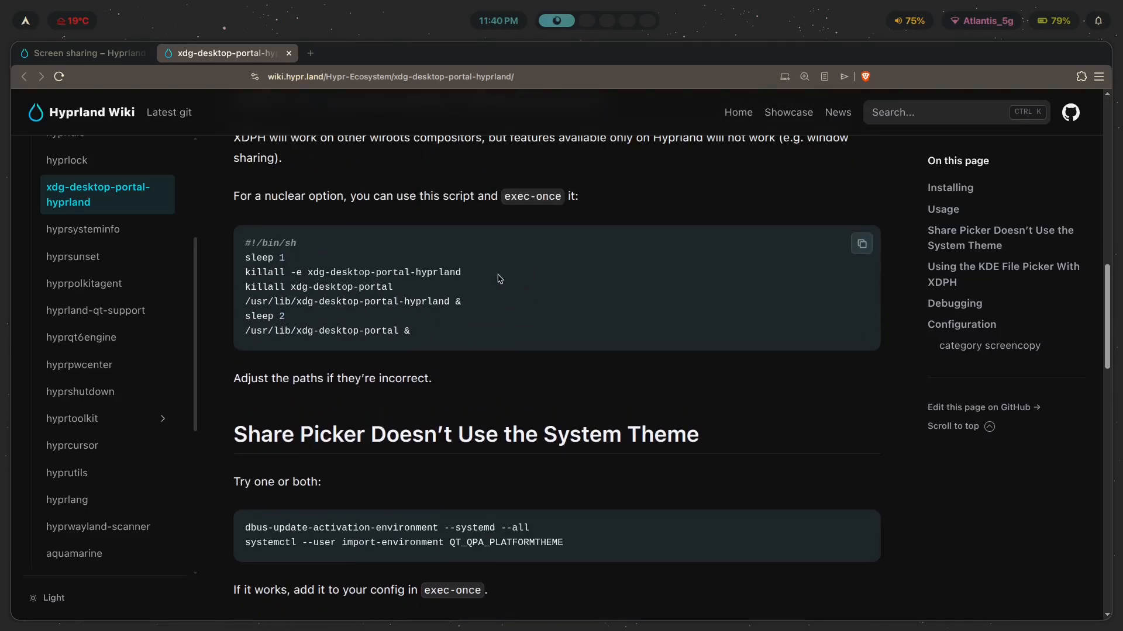
{"action": "mouse_move", "coordinate": [551, 311]}
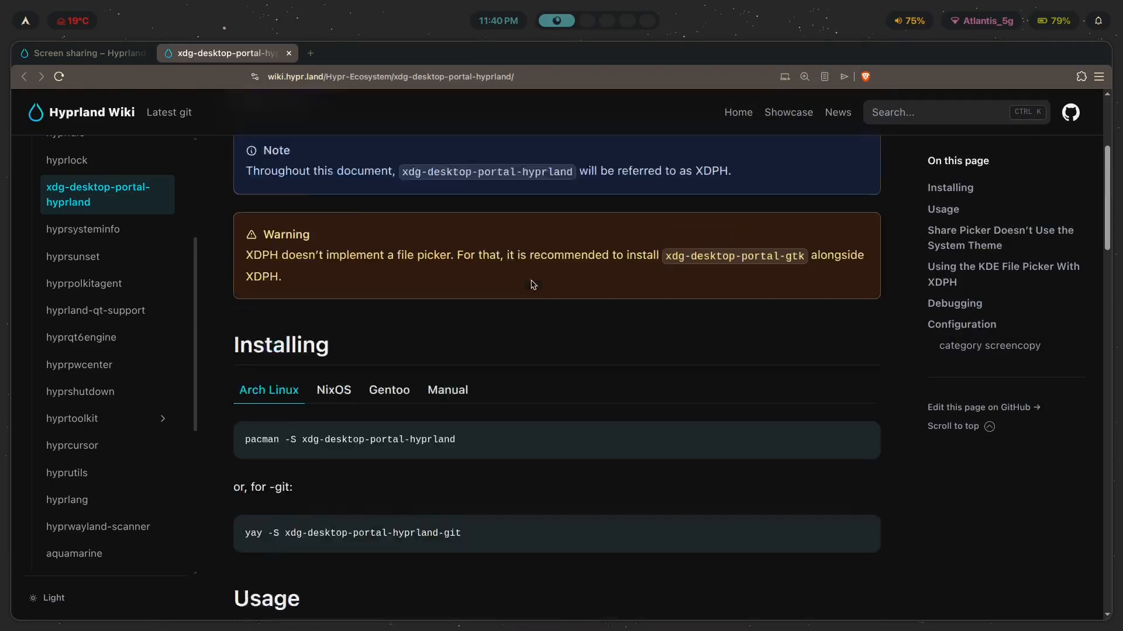
- Close the xdg-desktop-portal-hyprland tab, returning to the Screen sharing page
{"action": "left_click", "coordinate": [83, 52]}
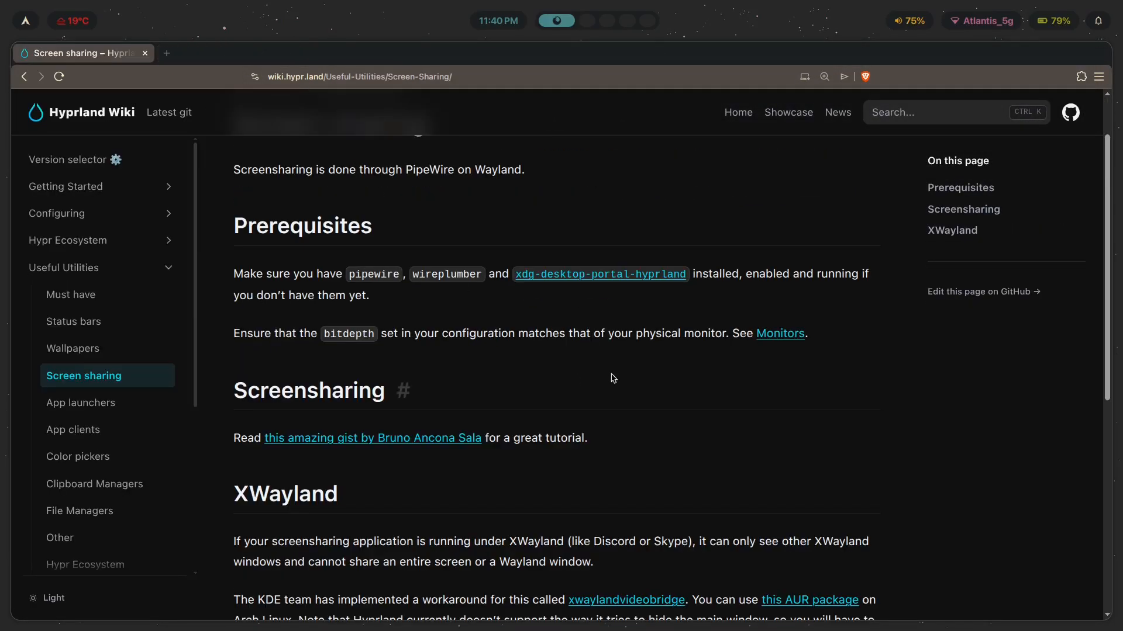
{"action": "mouse_move", "coordinate": [286, 333]}
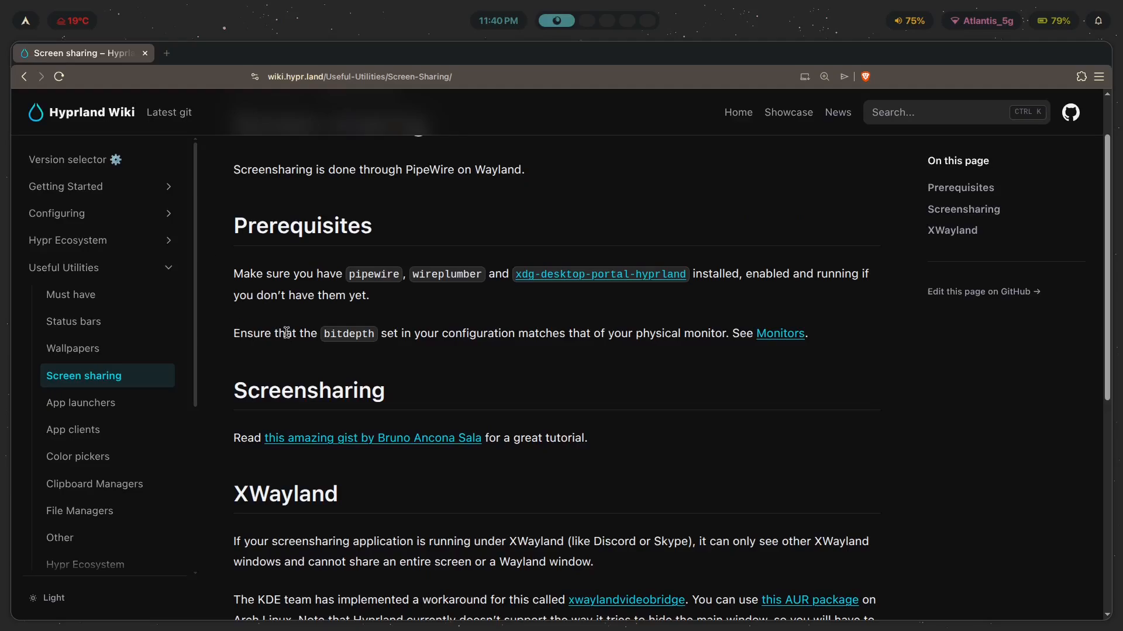
{"action": "mouse_move", "coordinate": [592, 323]}
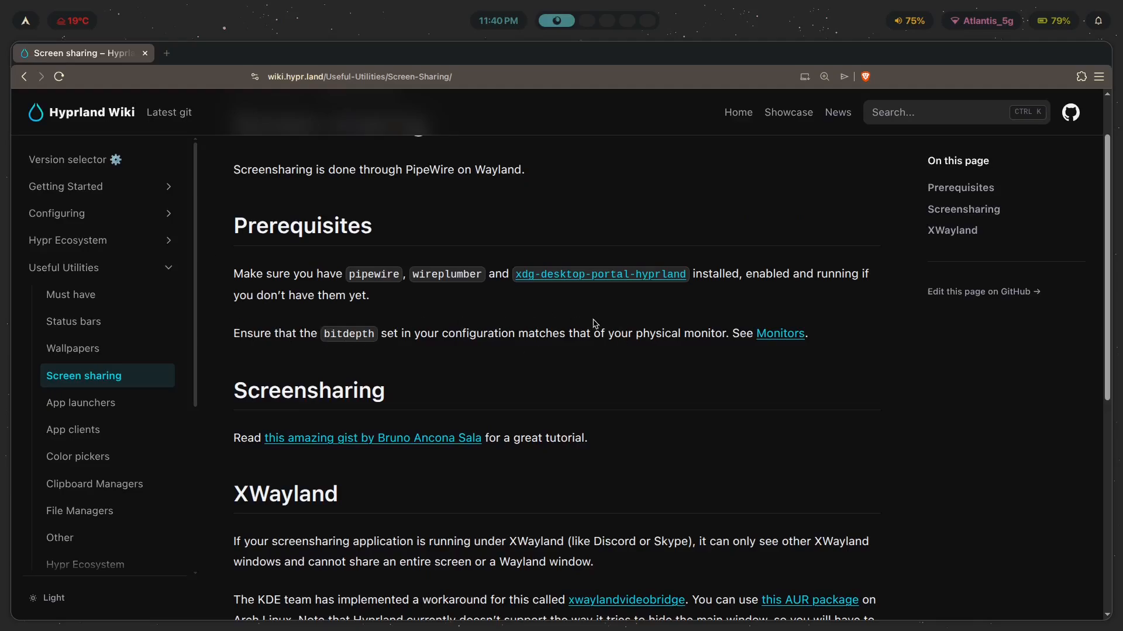
{"action": "mouse_move", "coordinate": [688, 387]}
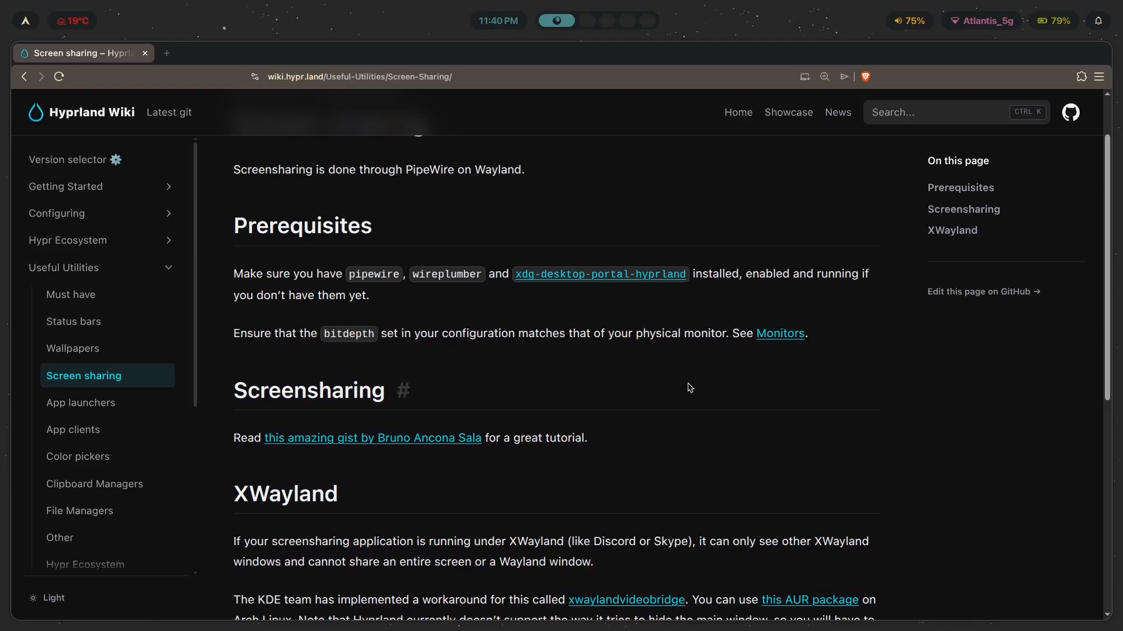
{"action": "mouse_move", "coordinate": [335, 329]}
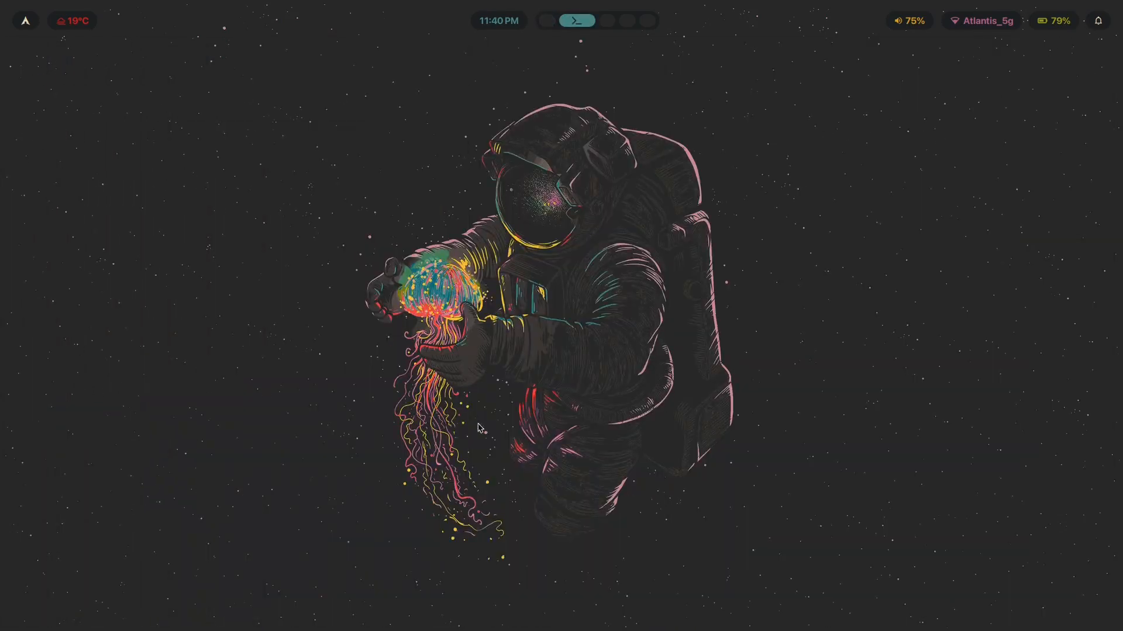
{"action": "mouse_move", "coordinate": [333, 546]}
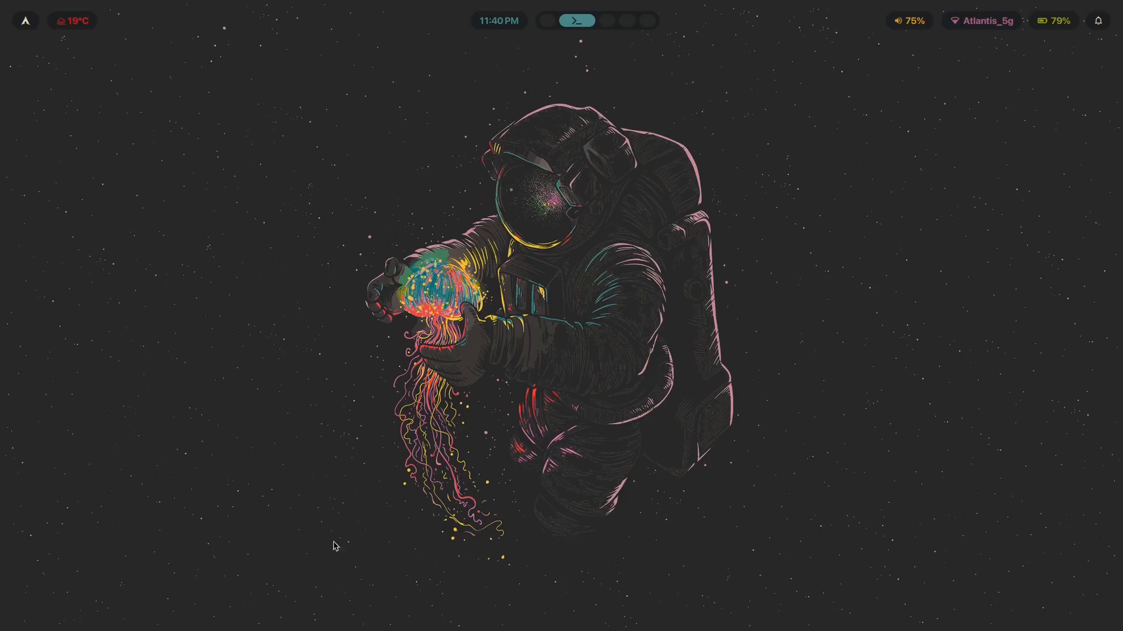
{"action": "mouse_move", "coordinate": [499, 136]}
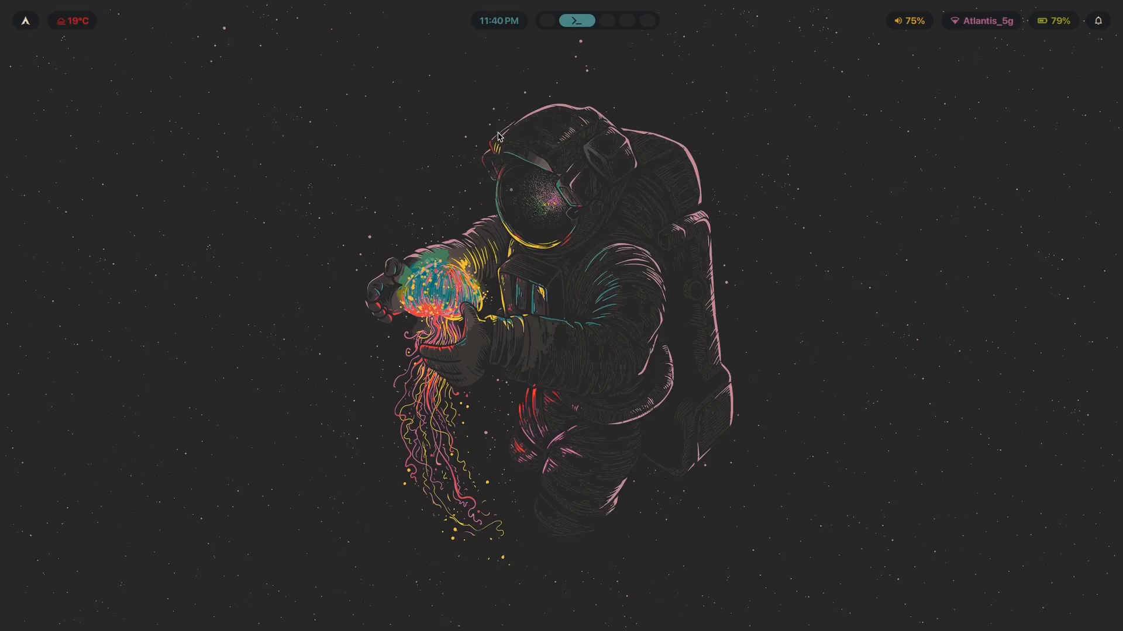
{"action": "mouse_move", "coordinate": [185, 92]}
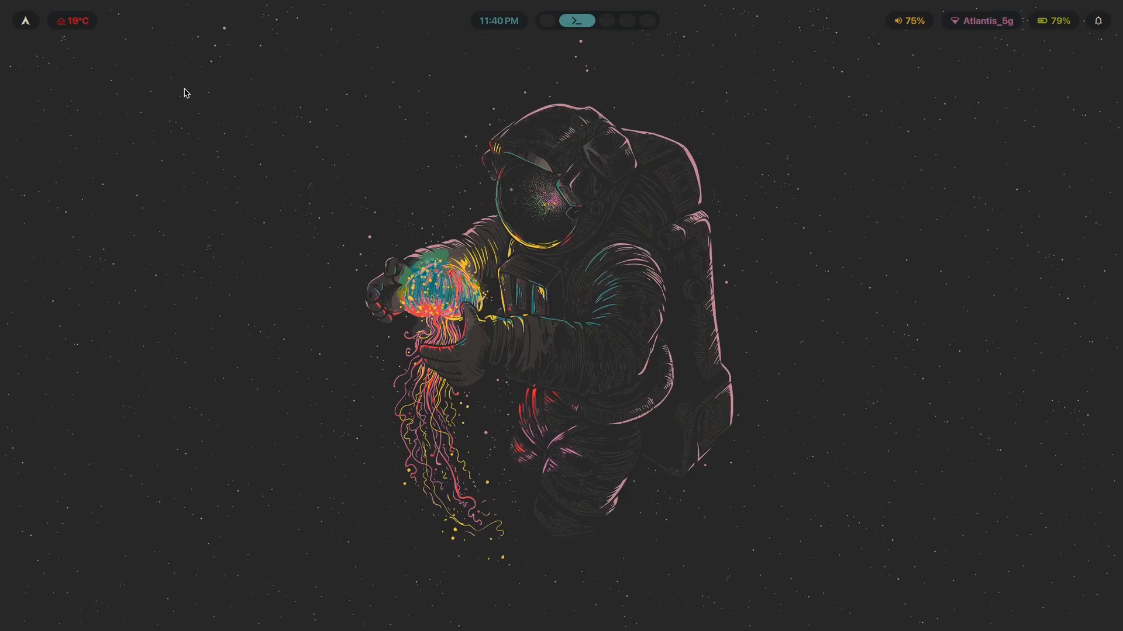
{"action": "mouse_move", "coordinate": [819, 274]}
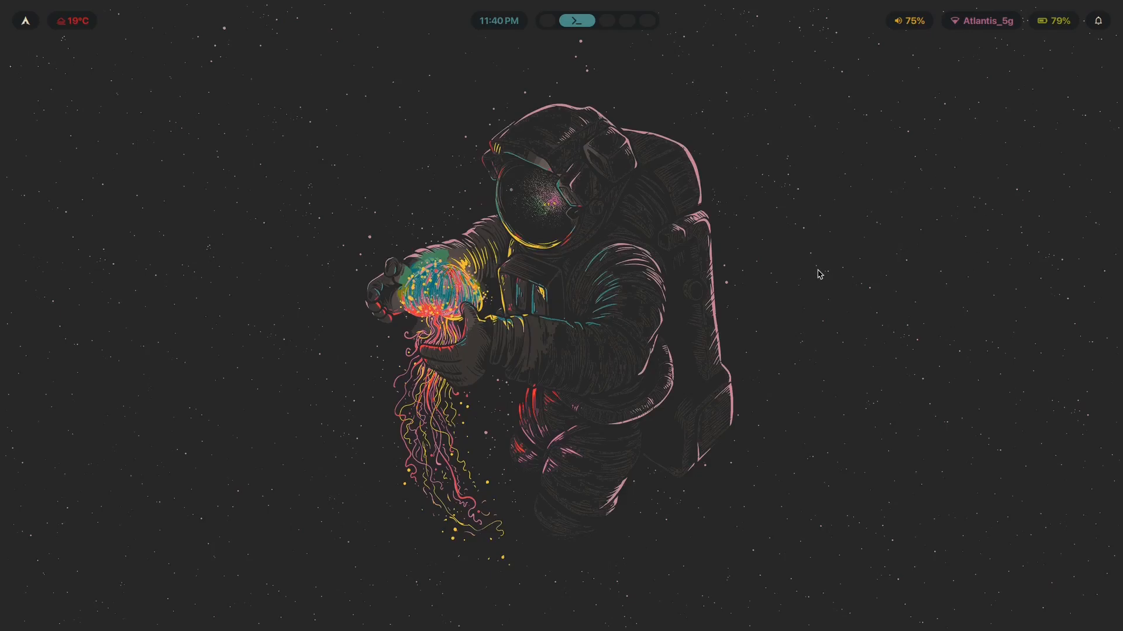
{"action": "mouse_move", "coordinate": [980, 432]}
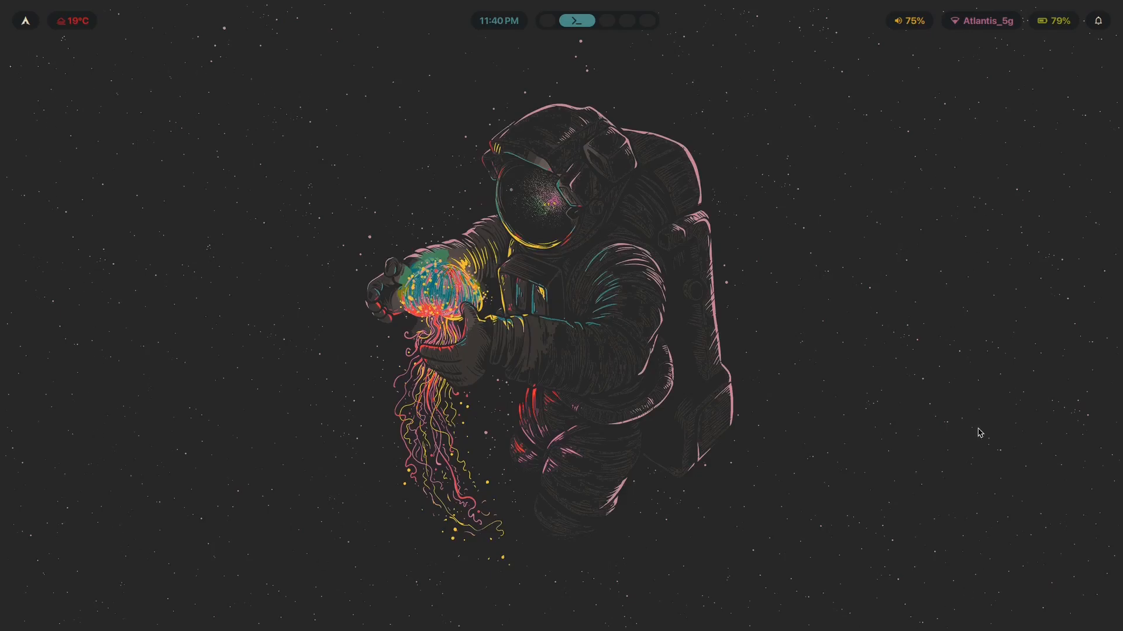
{"action": "mouse_move", "coordinate": [645, 143]}
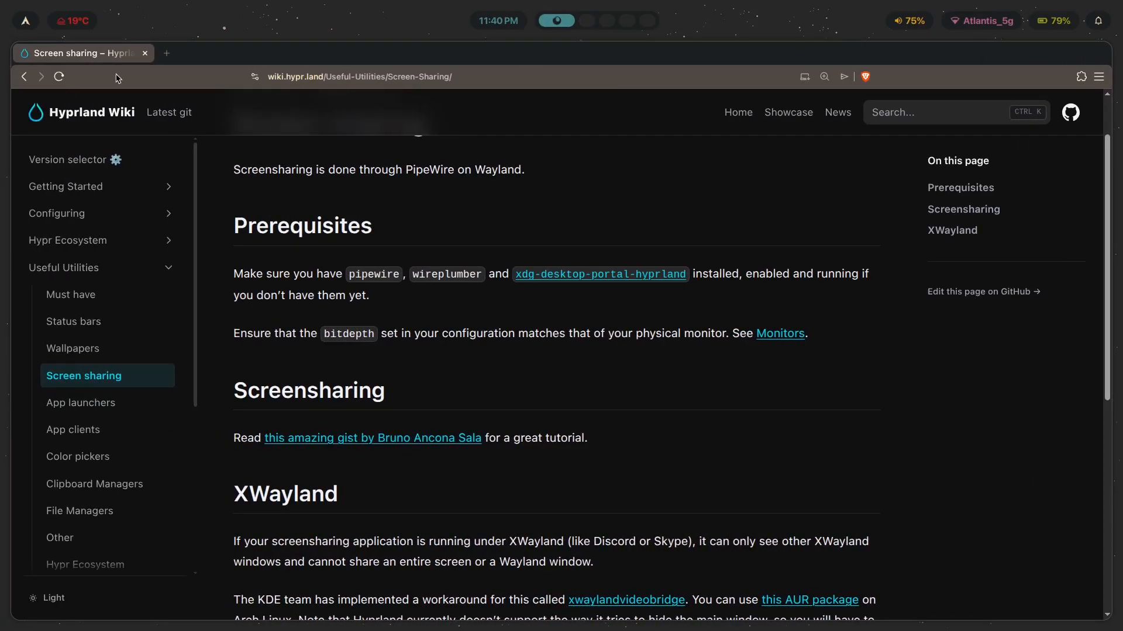
{"action": "mouse_move", "coordinate": [153, 82]}
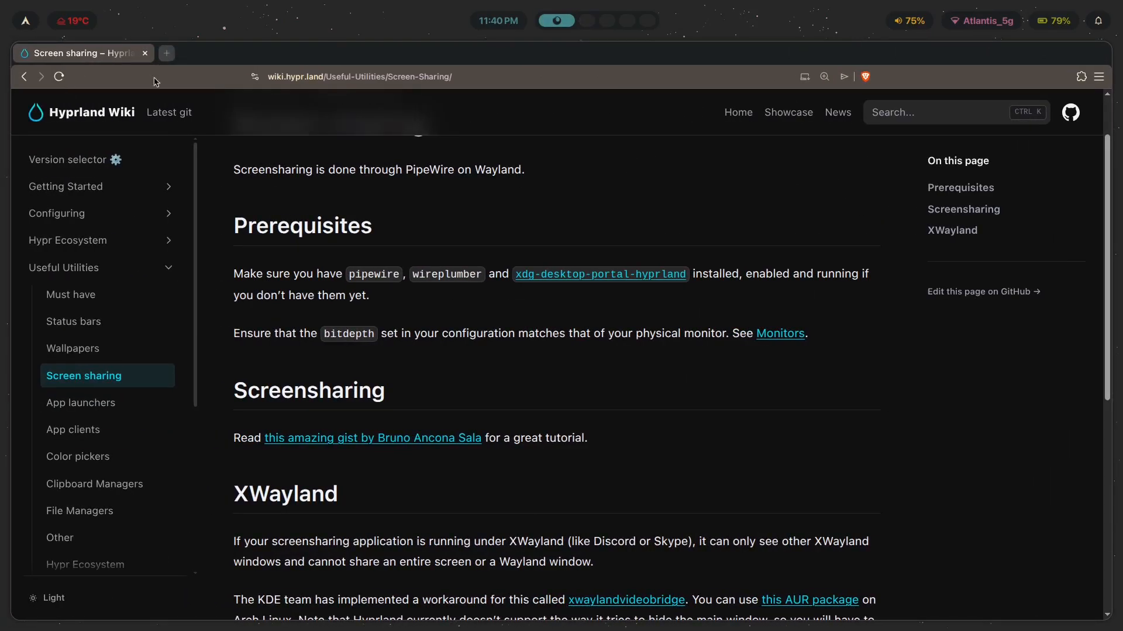
- In a new tab, search '8 bit display colors', then change it to '10 bit display colors'
{"action": "left_click", "coordinate": [165, 52]}
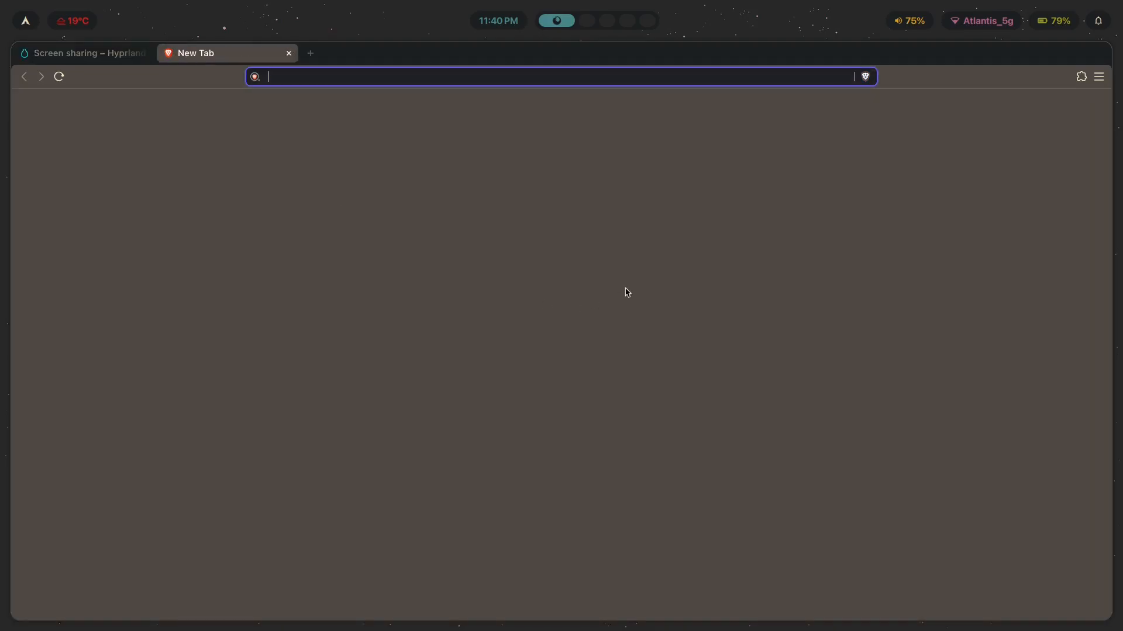
{"action": "type", "text": "8"}
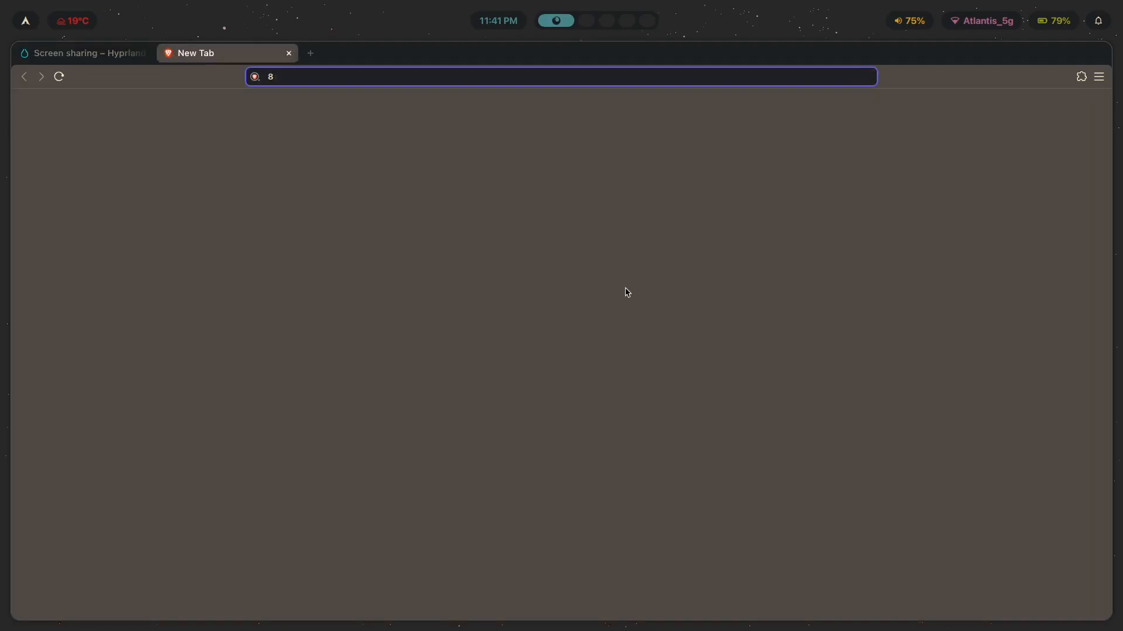
{"action": "type", "text": "bit display"}
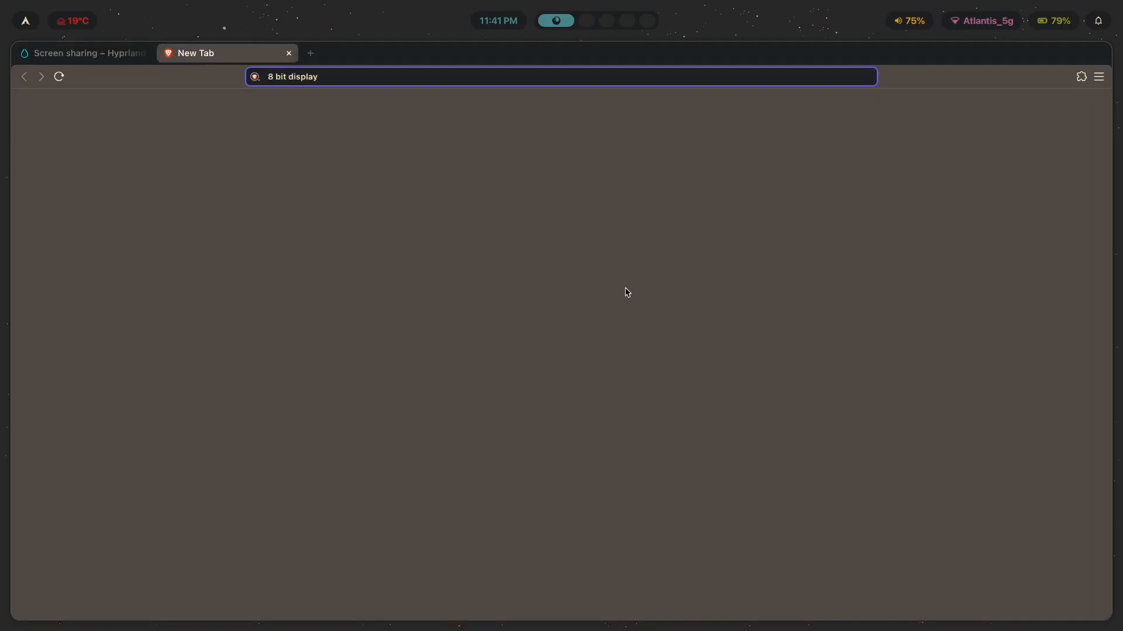
{"action": "type", "text": "colors"}
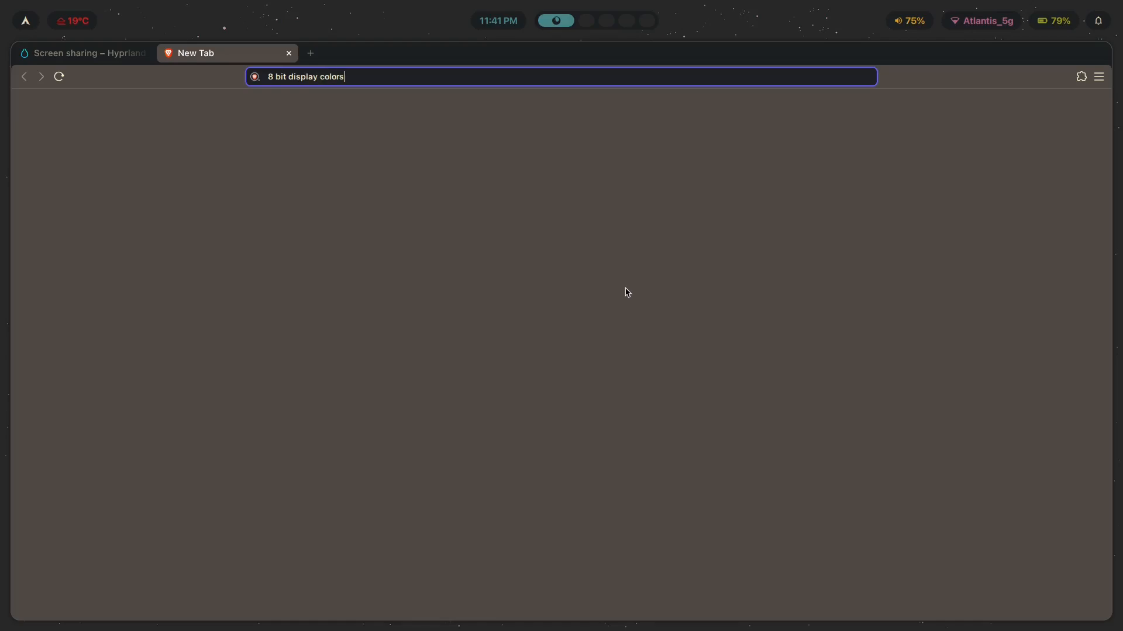
{"action": "key", "text": "Return"}
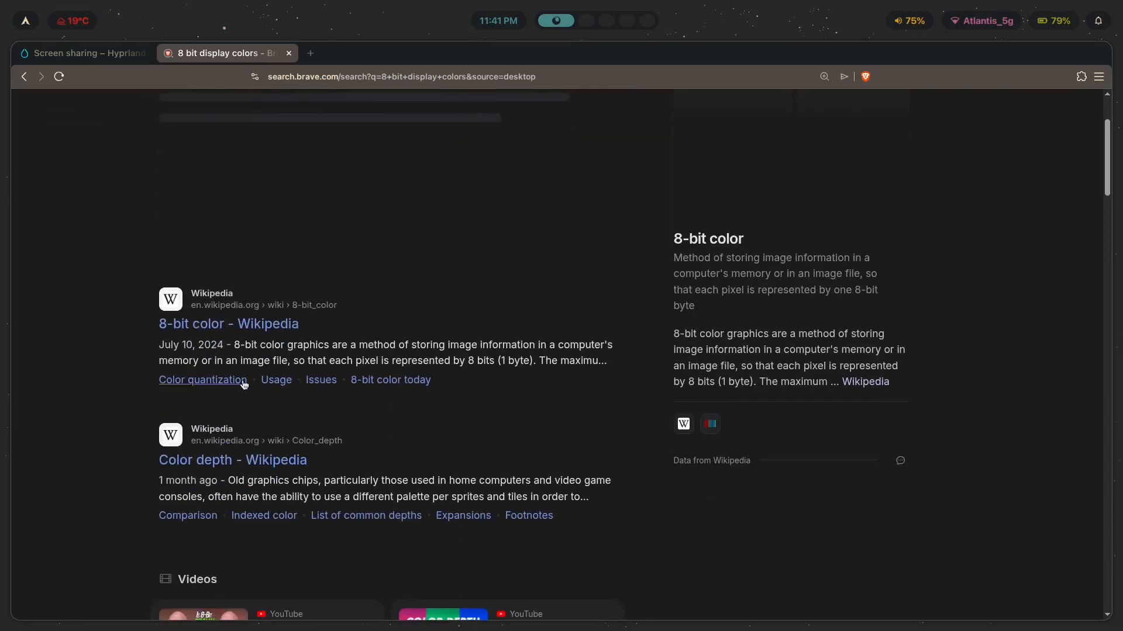
{"action": "scroll", "scroll_direction": "up", "scroll_amount": 3}
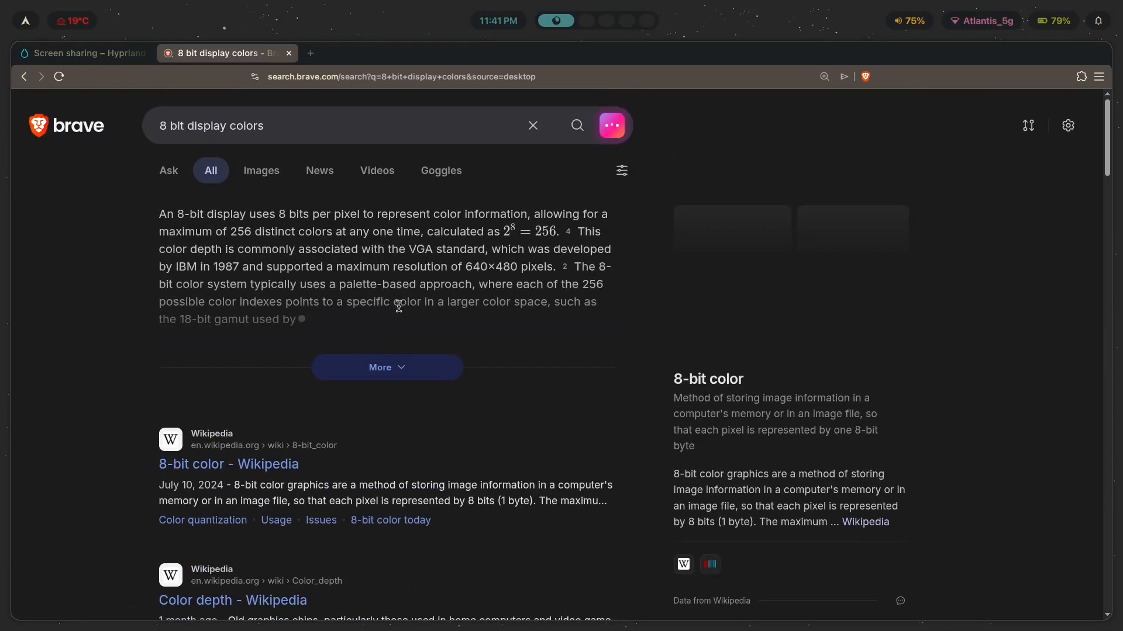
{"action": "left_click", "coordinate": [387, 367]}
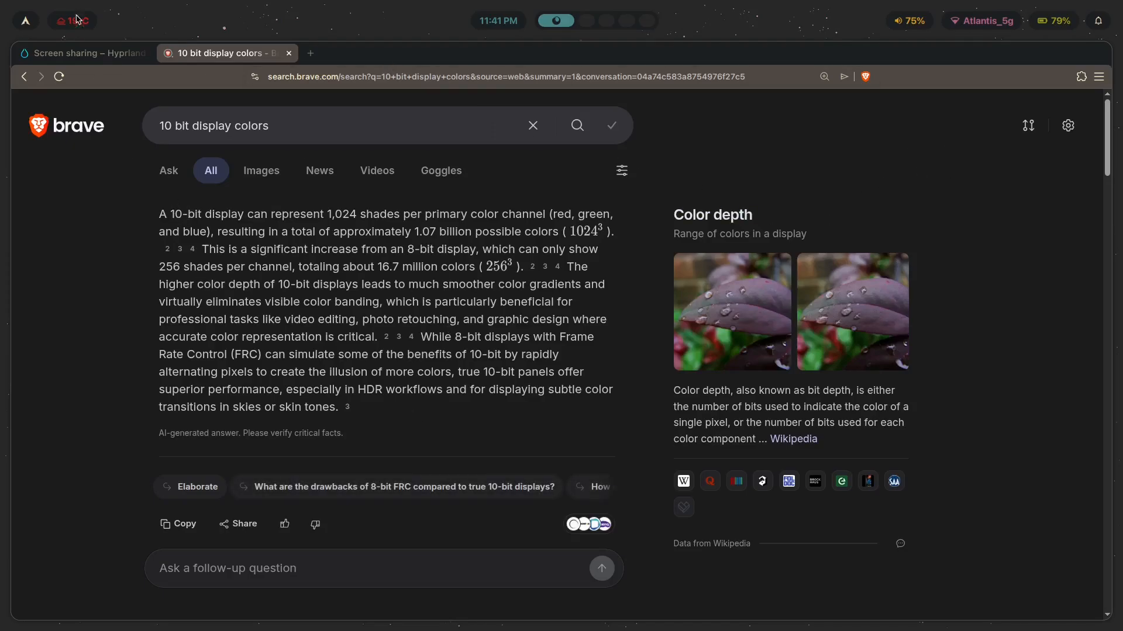
{"action": "mouse_move", "coordinate": [412, 249]}
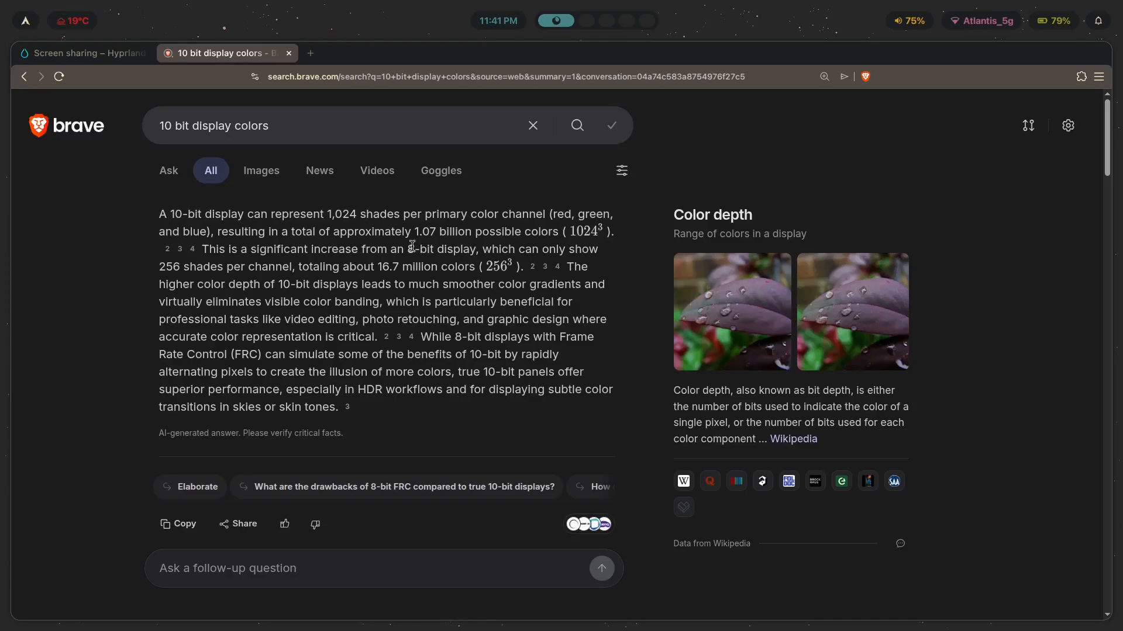
{"action": "mouse_move", "coordinate": [410, 266]}
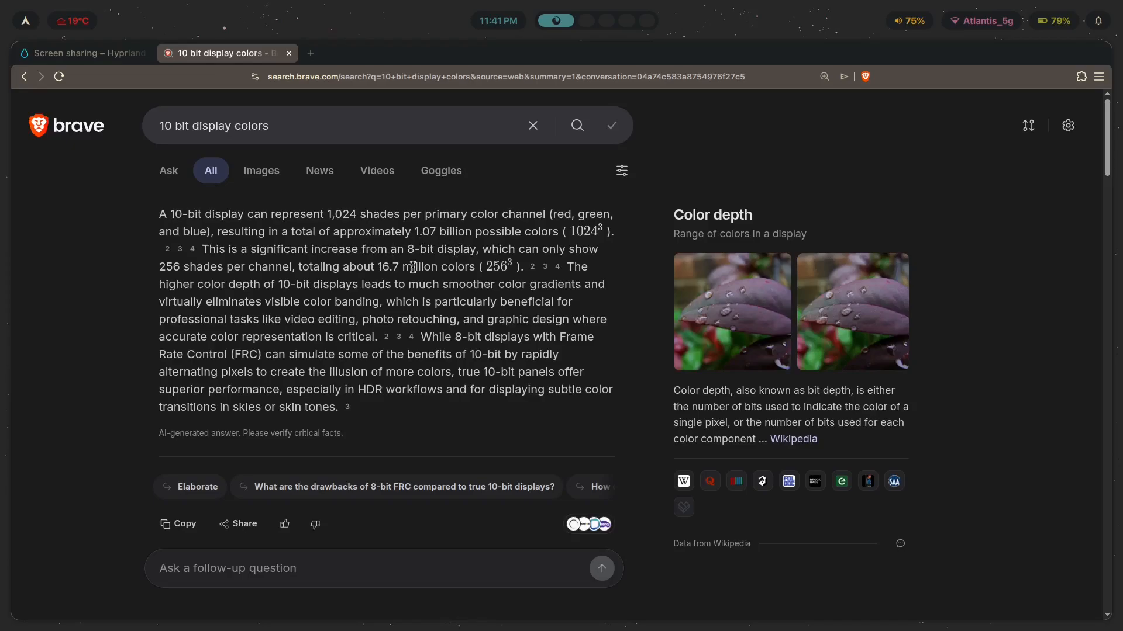
{"action": "mouse_move", "coordinate": [297, 340]}
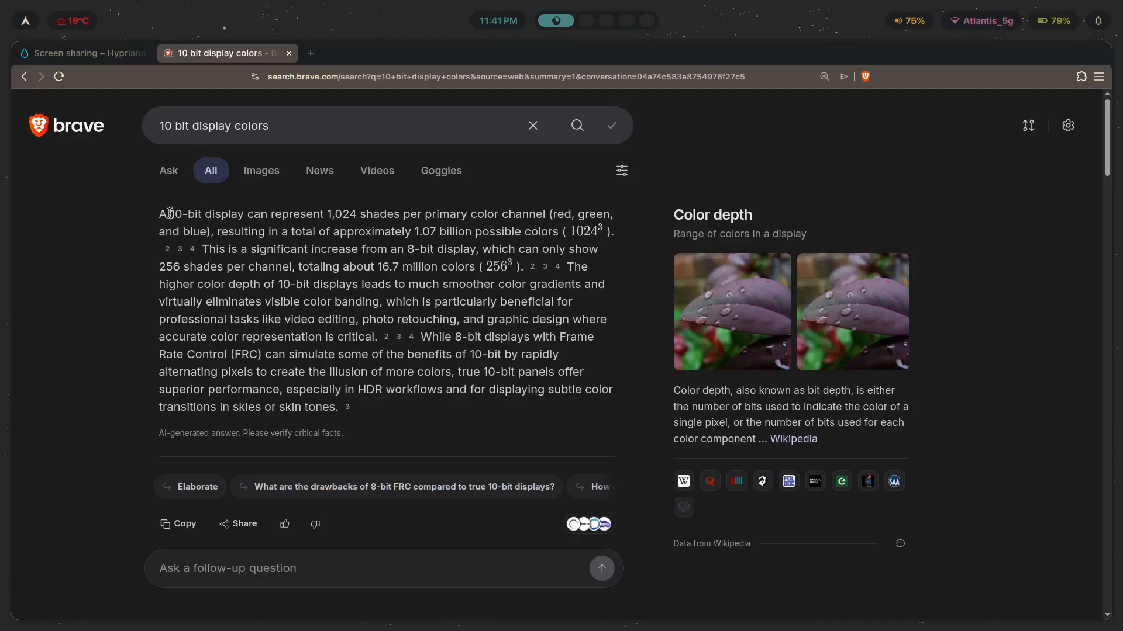
{"action": "mouse_move", "coordinate": [337, 206]}
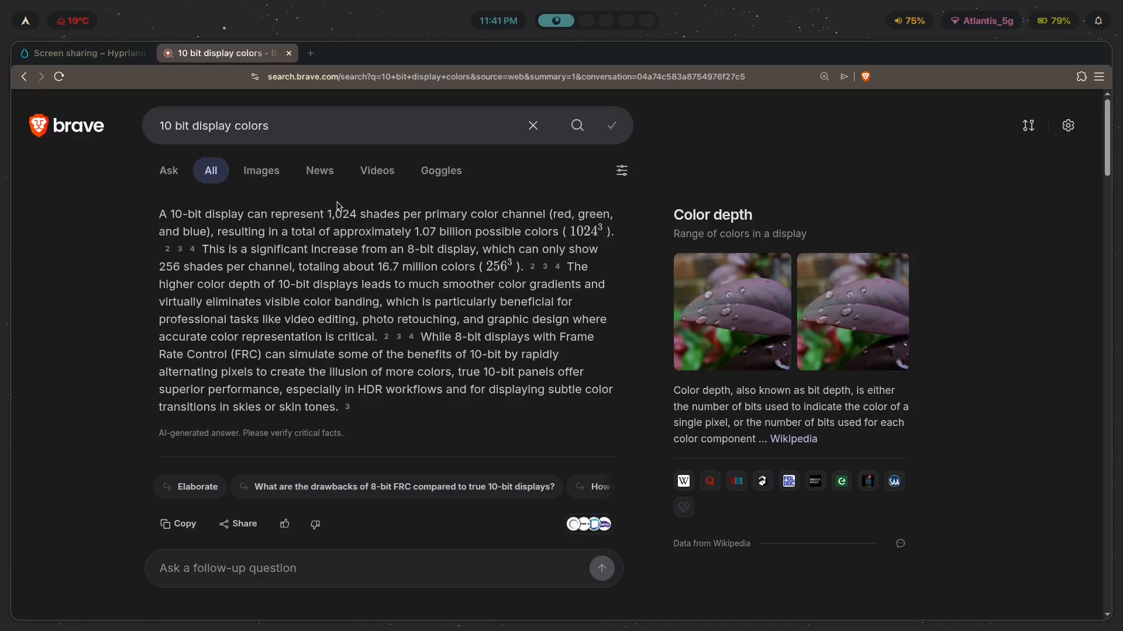
{"action": "mouse_move", "coordinate": [443, 202]}
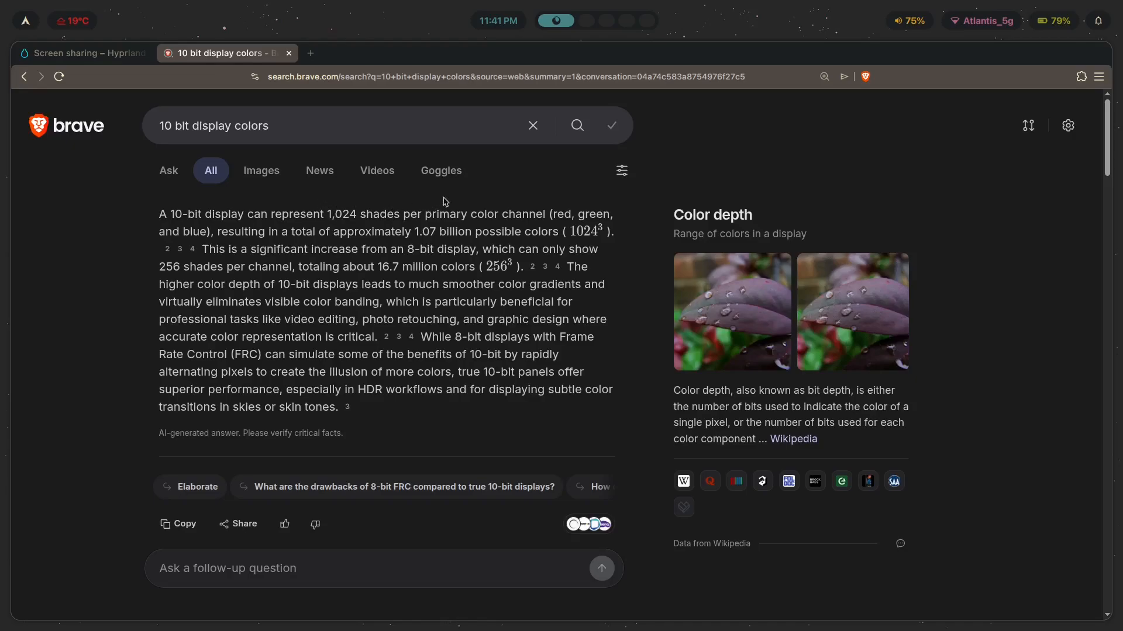
{"action": "mouse_move", "coordinate": [430, 227]}
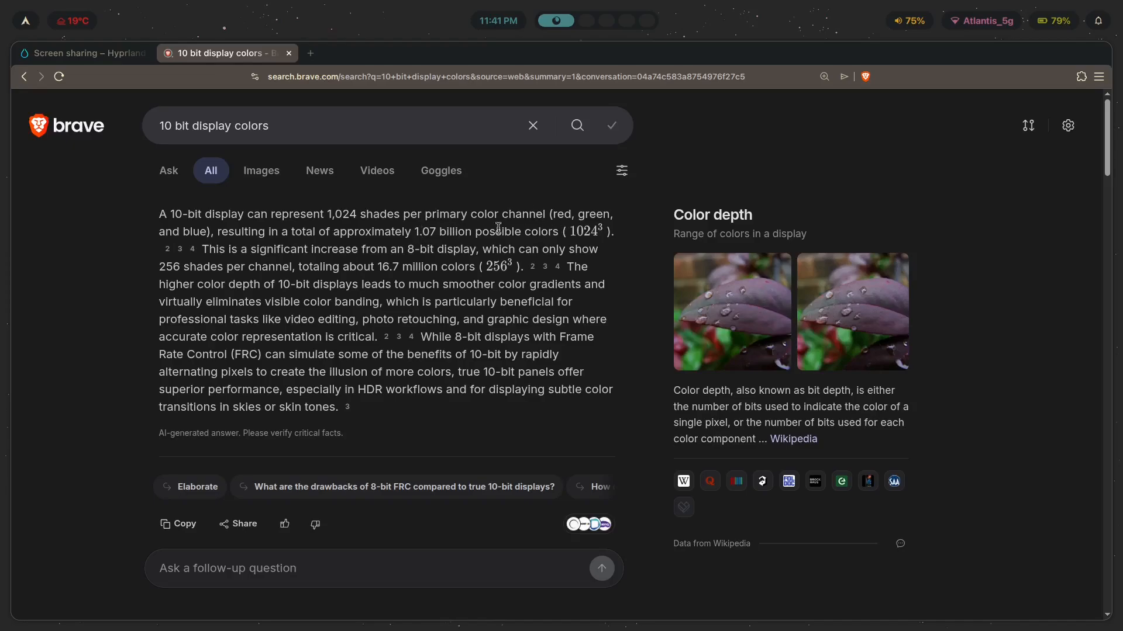
- Return to the Hyprland Wiki tab and scroll down to the Screensharing section
{"action": "left_click", "coordinate": [83, 53]}
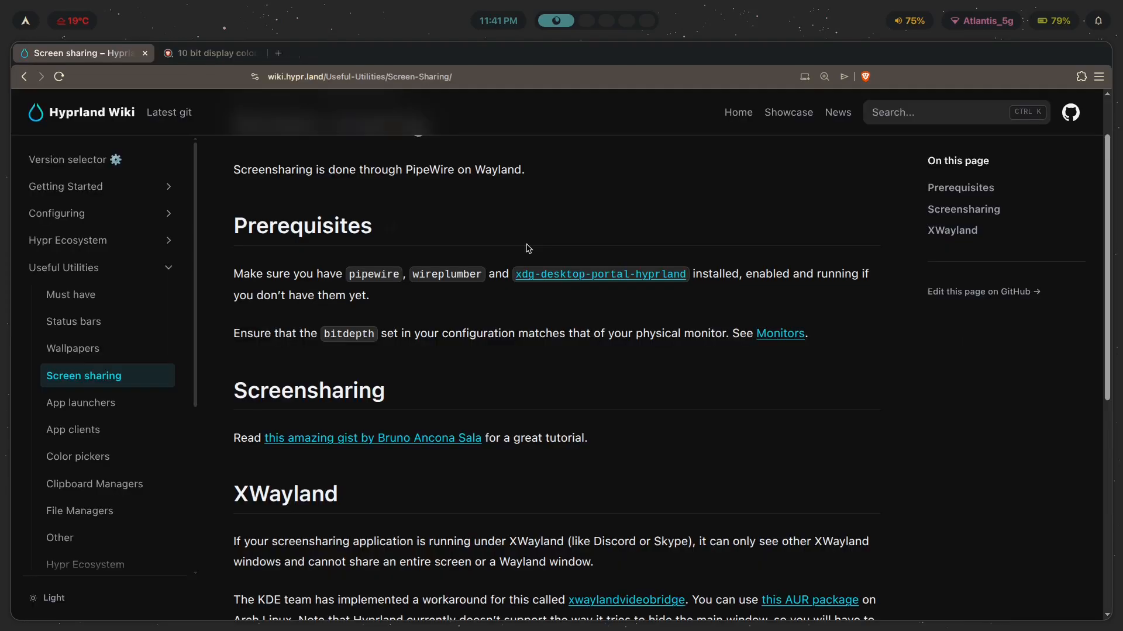
{"action": "double_click", "coordinate": [348, 334]}
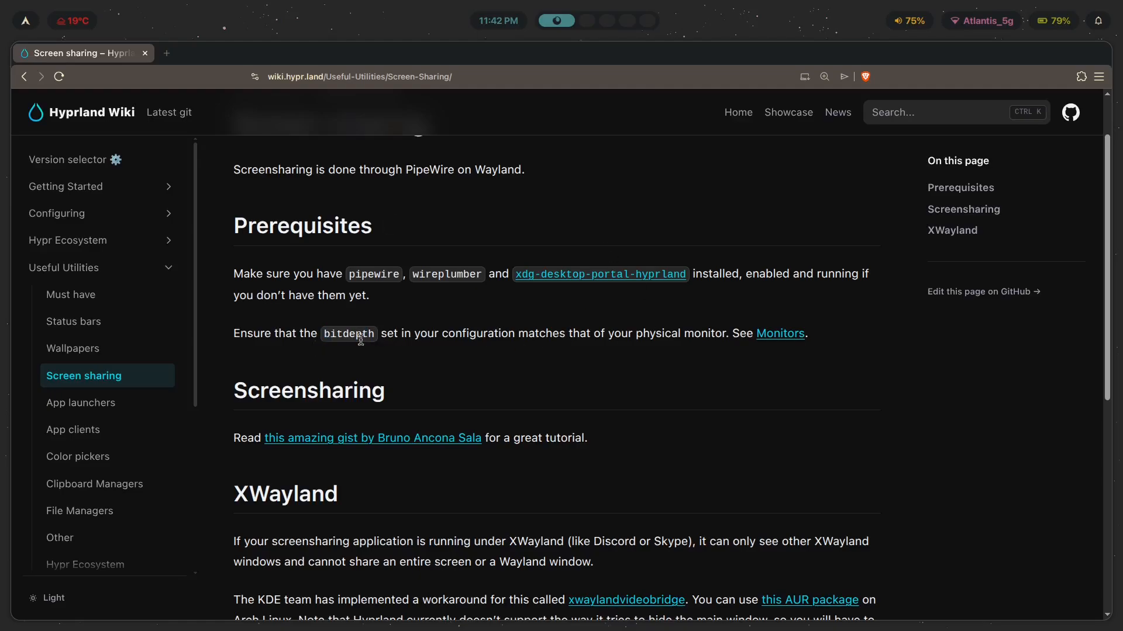
{"action": "mouse_move", "coordinate": [724, 340]}
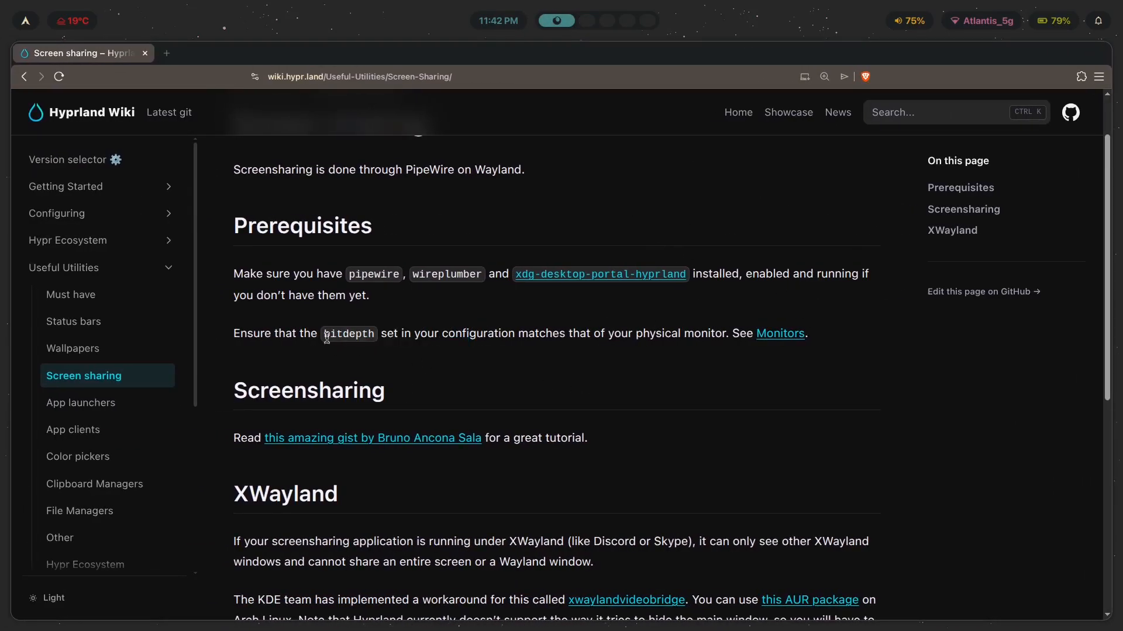
{"action": "scroll", "scroll_direction": "down", "scroll_amount": 3}
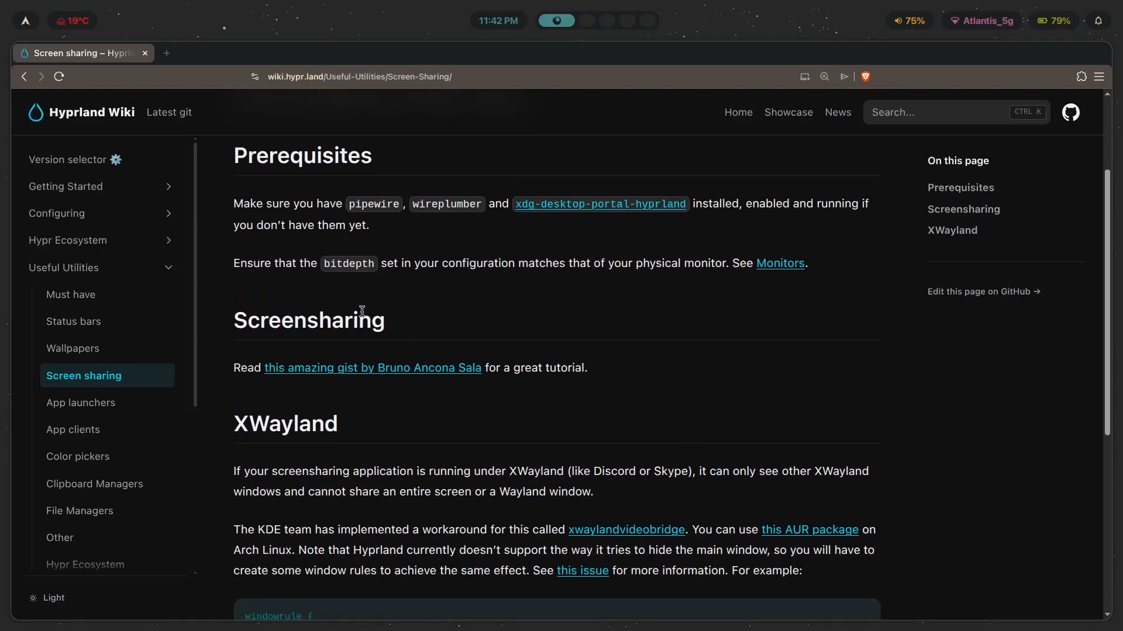
{"action": "scroll", "scroll_direction": "down", "scroll_amount": 3}
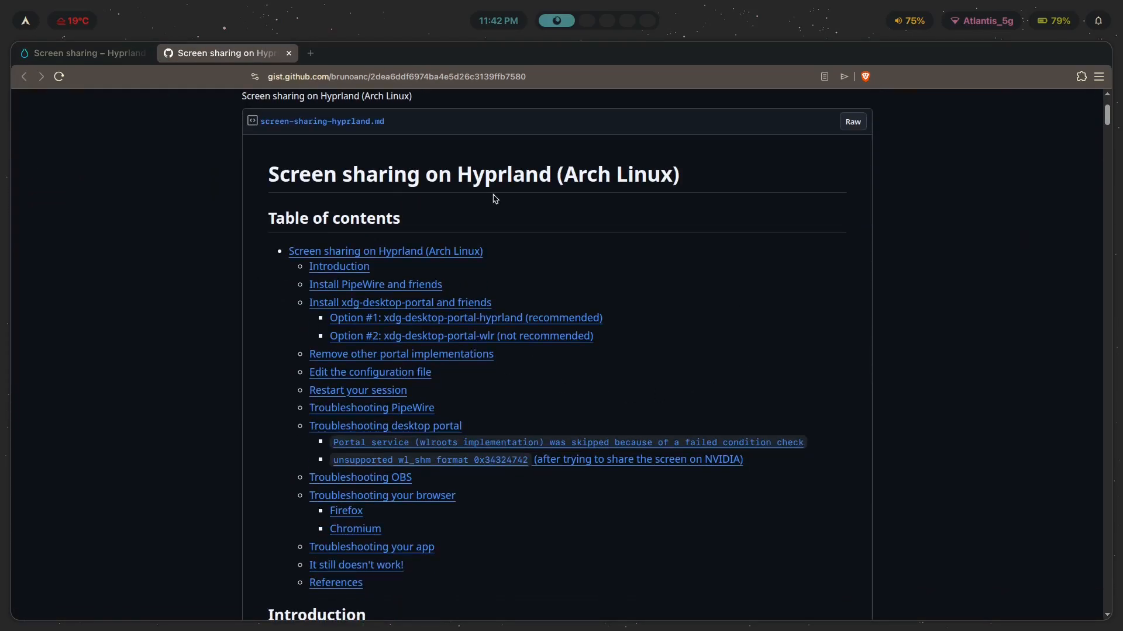
{"action": "mouse_move", "coordinate": [323, 214]}
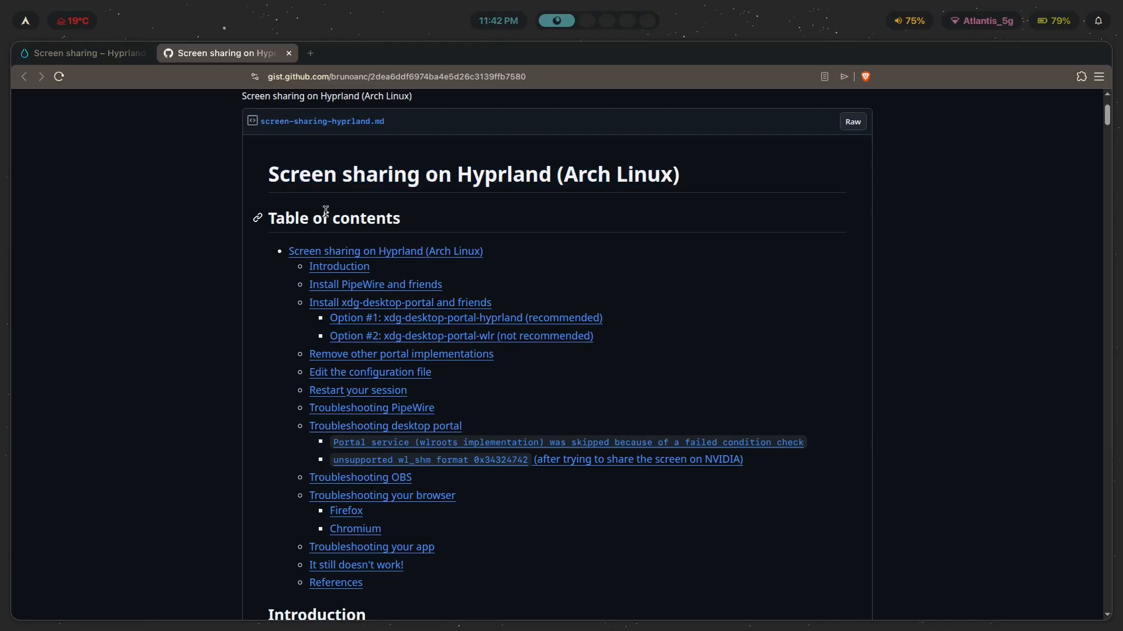
{"action": "mouse_move", "coordinate": [1018, 463]}
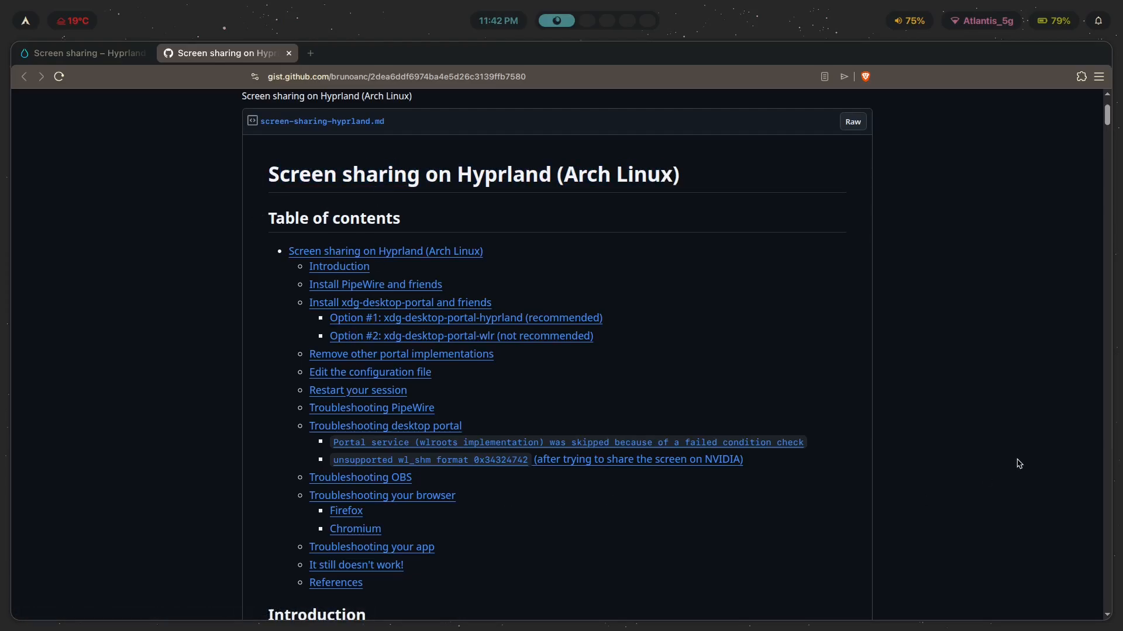
{"action": "mouse_move", "coordinate": [1051, 342]}
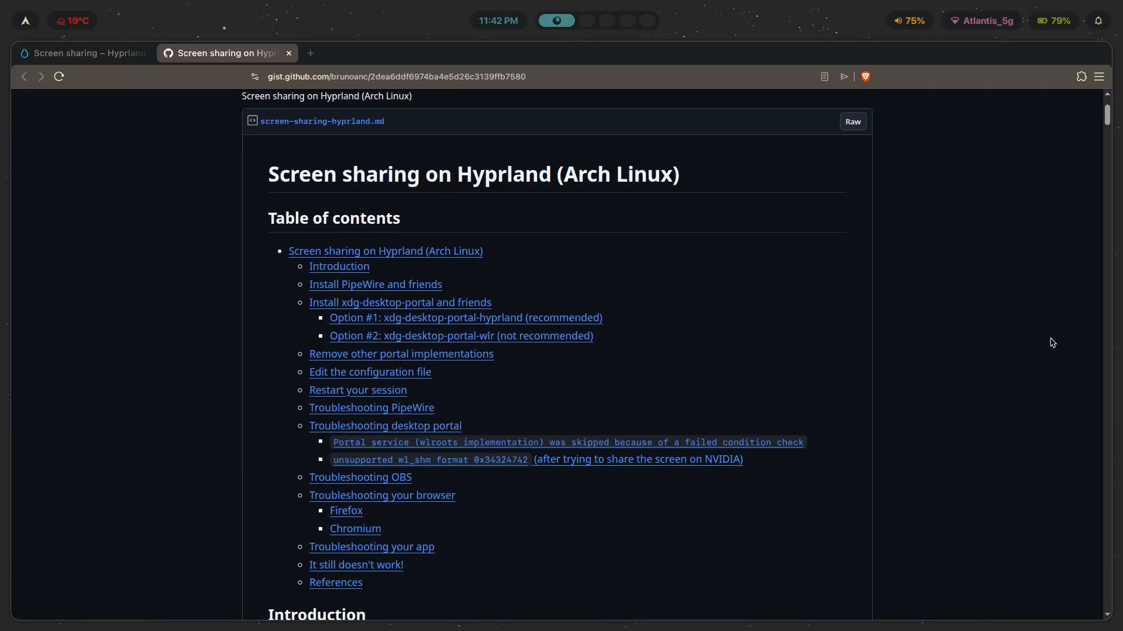
- Scroll the gist guide past its install steps to the portal removal section
{"action": "scroll", "scroll_direction": "down", "scroll_amount": 3}
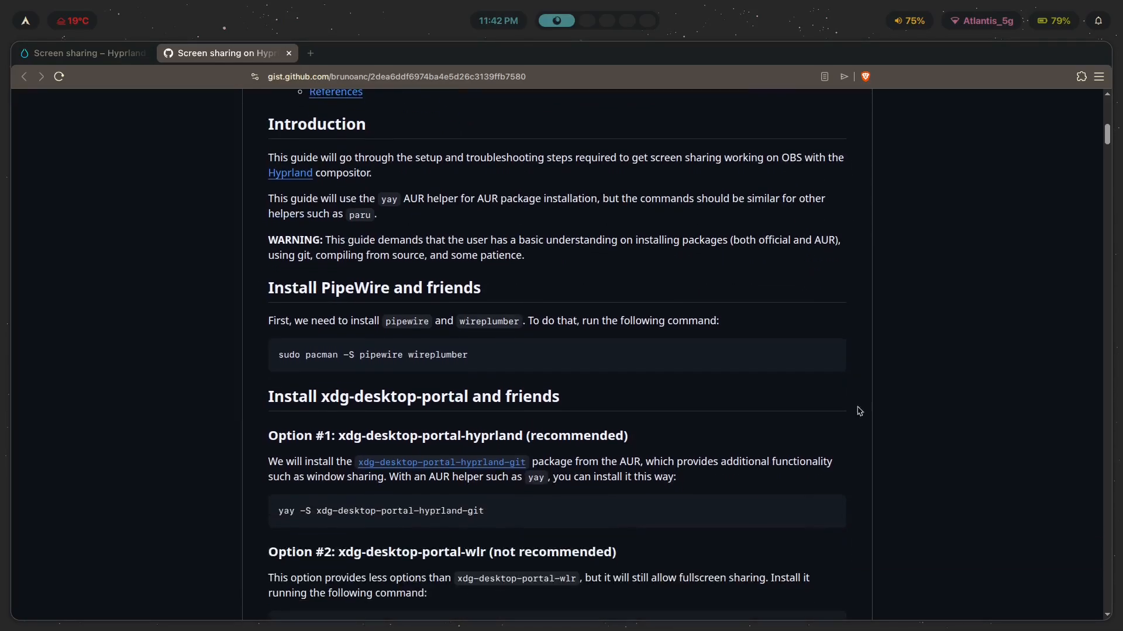
{"action": "scroll", "scroll_direction": "up", "scroll_amount": 3}
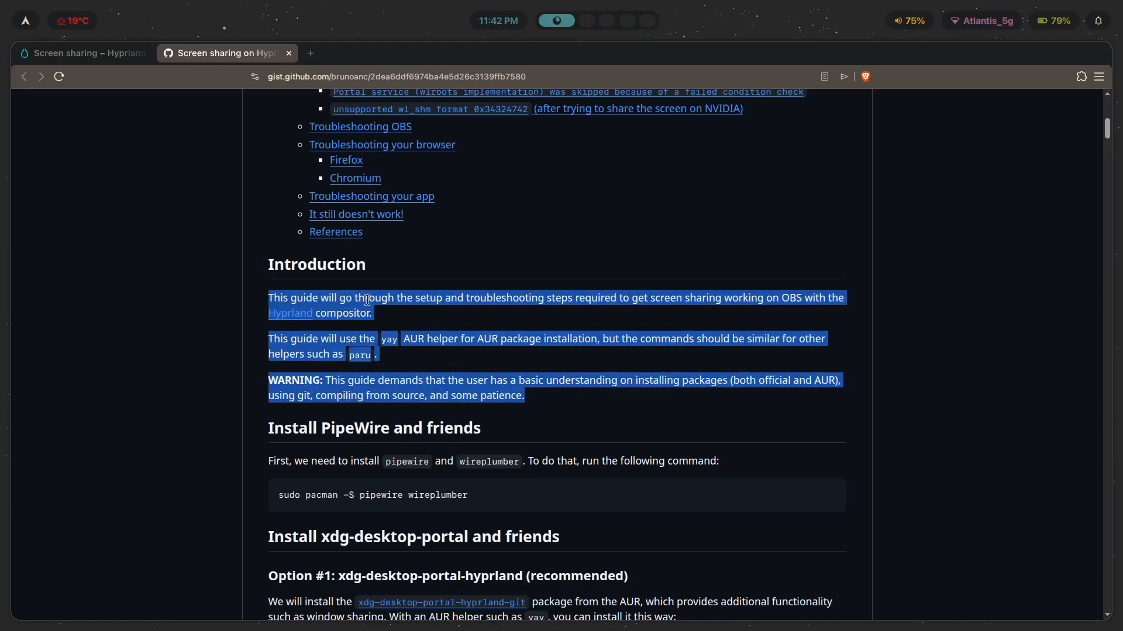
{"action": "scroll", "scroll_direction": "down", "scroll_amount": 3}
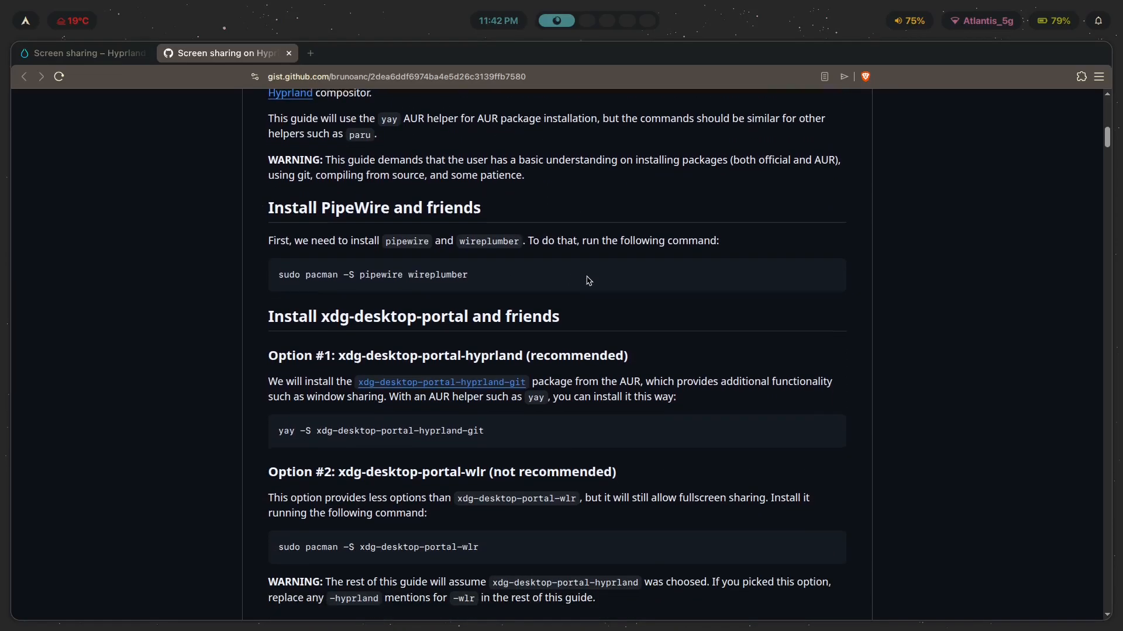
{"action": "scroll", "scroll_direction": "up", "scroll_amount": 3}
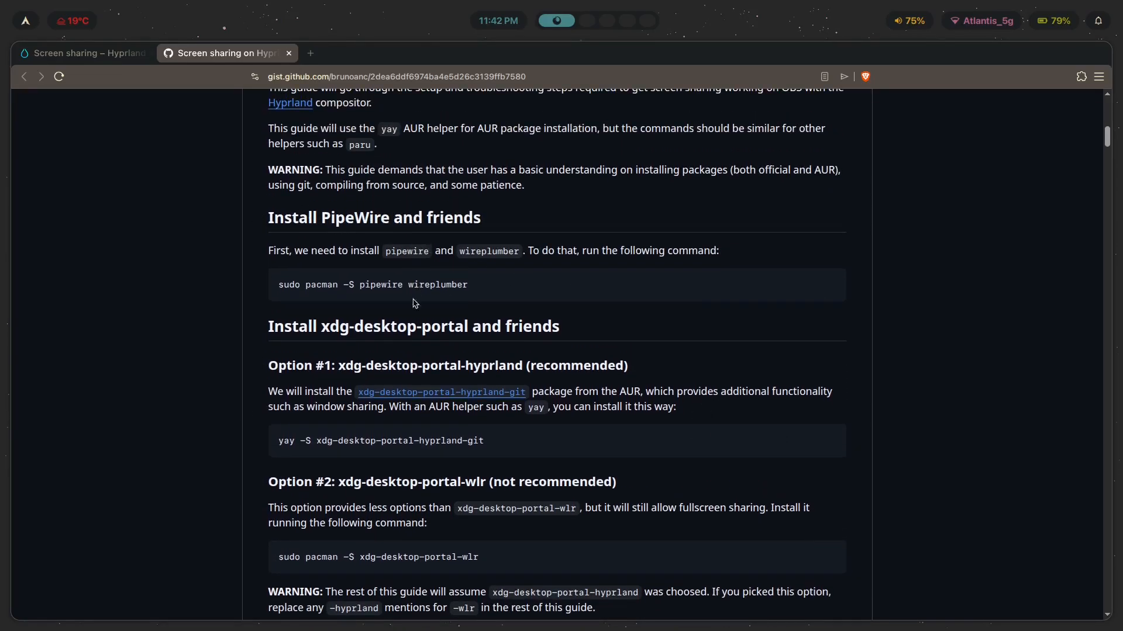
{"action": "scroll", "scroll_direction": "down", "scroll_amount": 3}
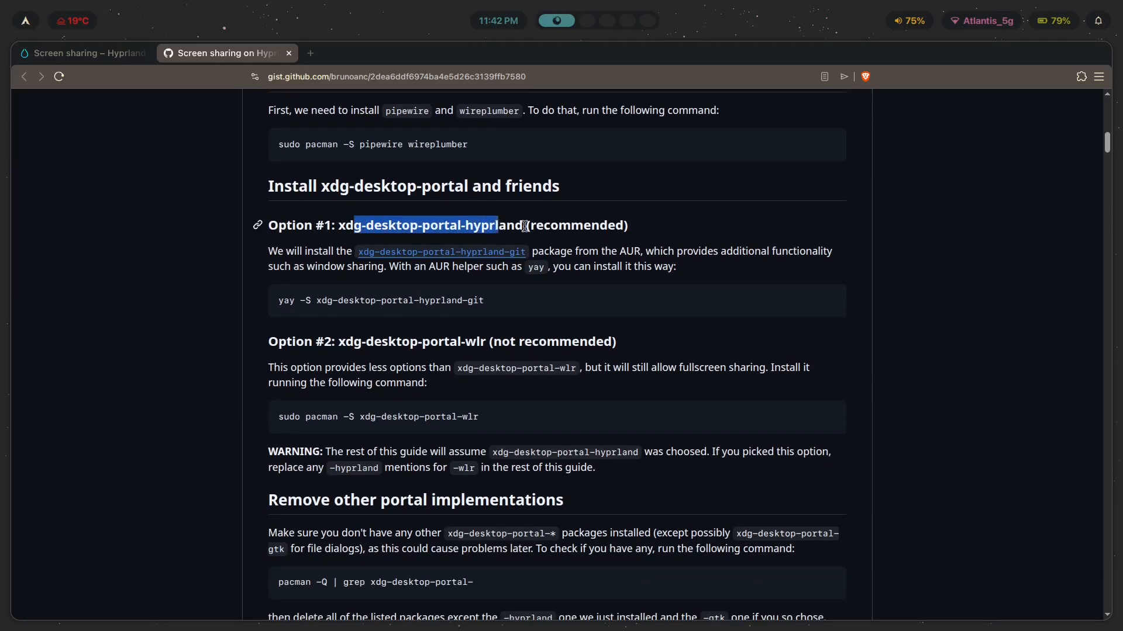
{"action": "scroll", "scroll_direction": "down", "scroll_amount": 3}
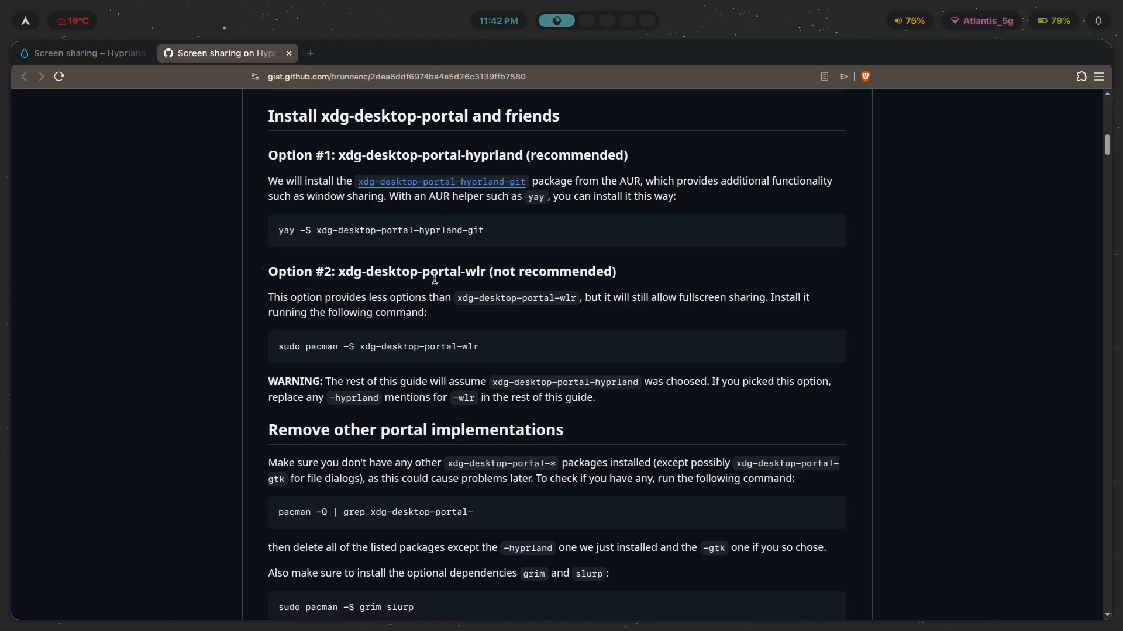
{"action": "mouse_move", "coordinate": [685, 271]}
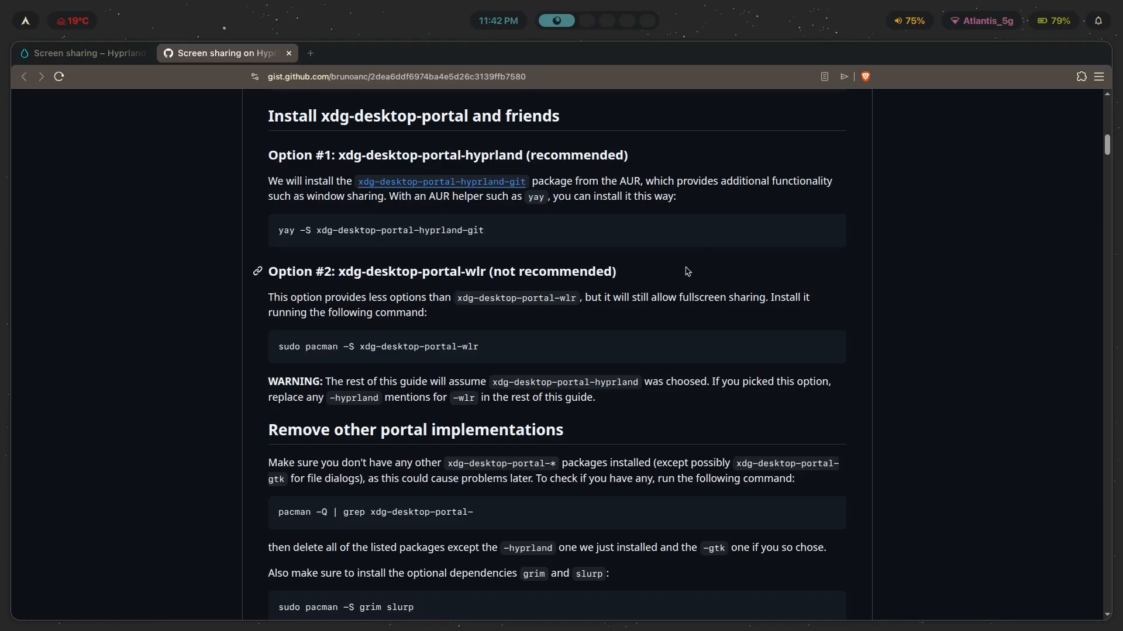
{"action": "mouse_move", "coordinate": [733, 309]}
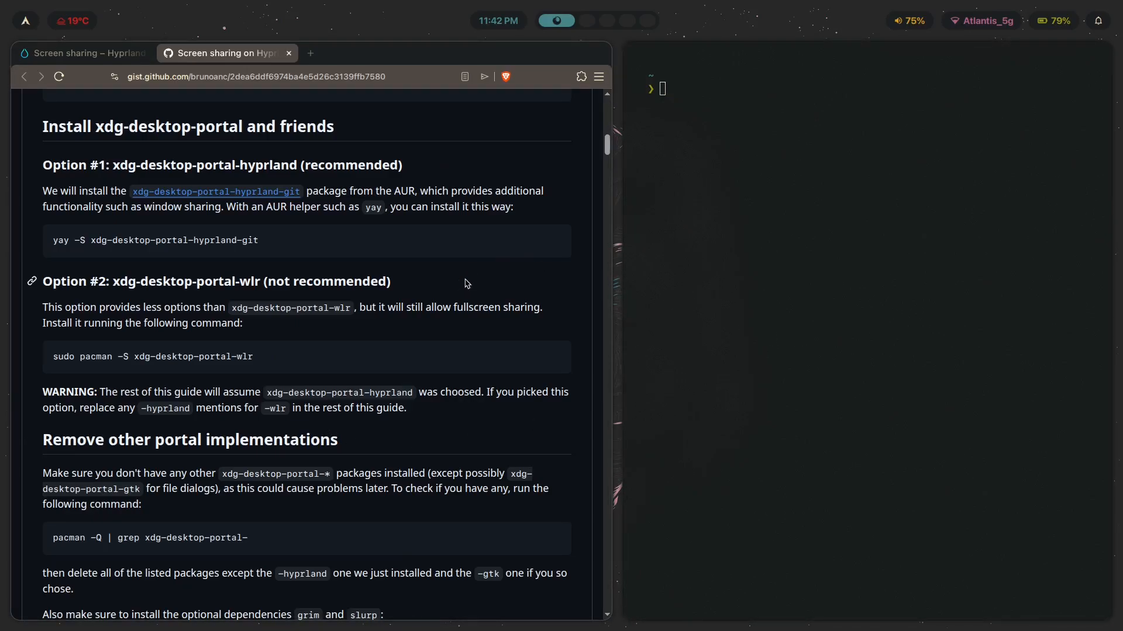
- Run 'pacman -Q | grep xdg-desktop-portal-' to list the installed portal packages
{"action": "scroll", "scroll_direction": "down", "scroll_amount": 3}
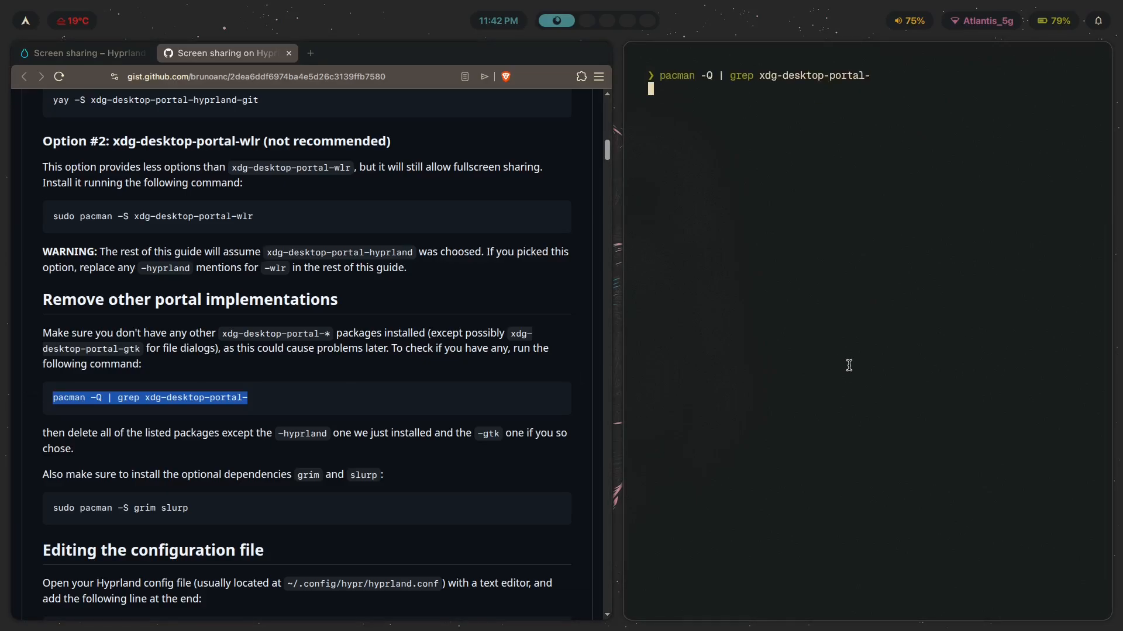
{"action": "key", "text": "Return"}
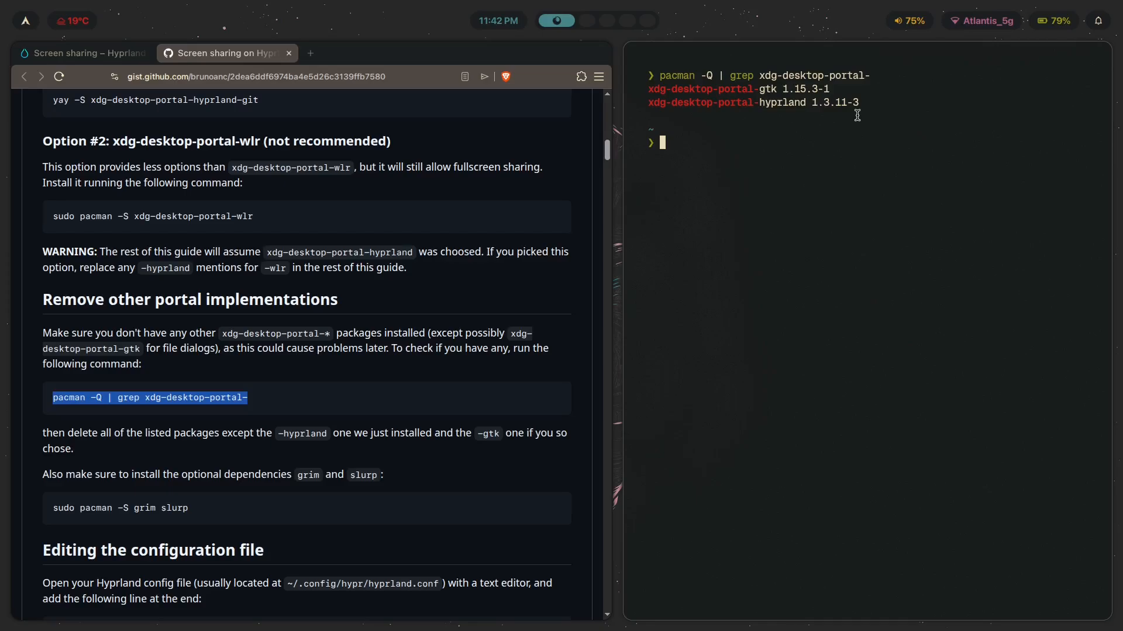
{"action": "mouse_move", "coordinate": [669, 86]}
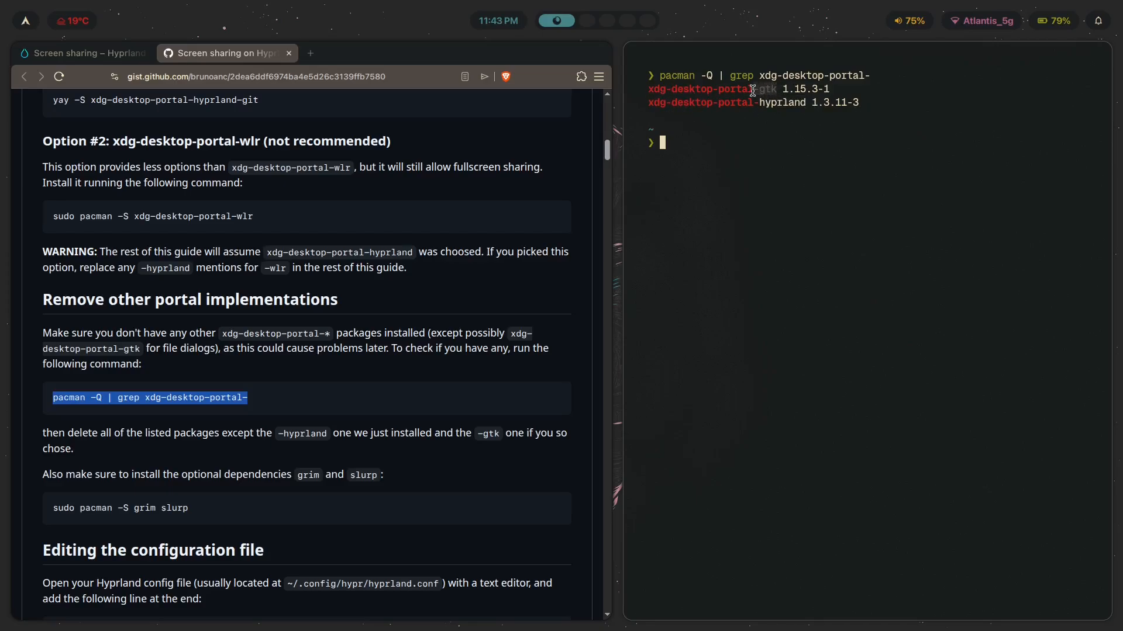
{"action": "mouse_move", "coordinate": [856, 229]}
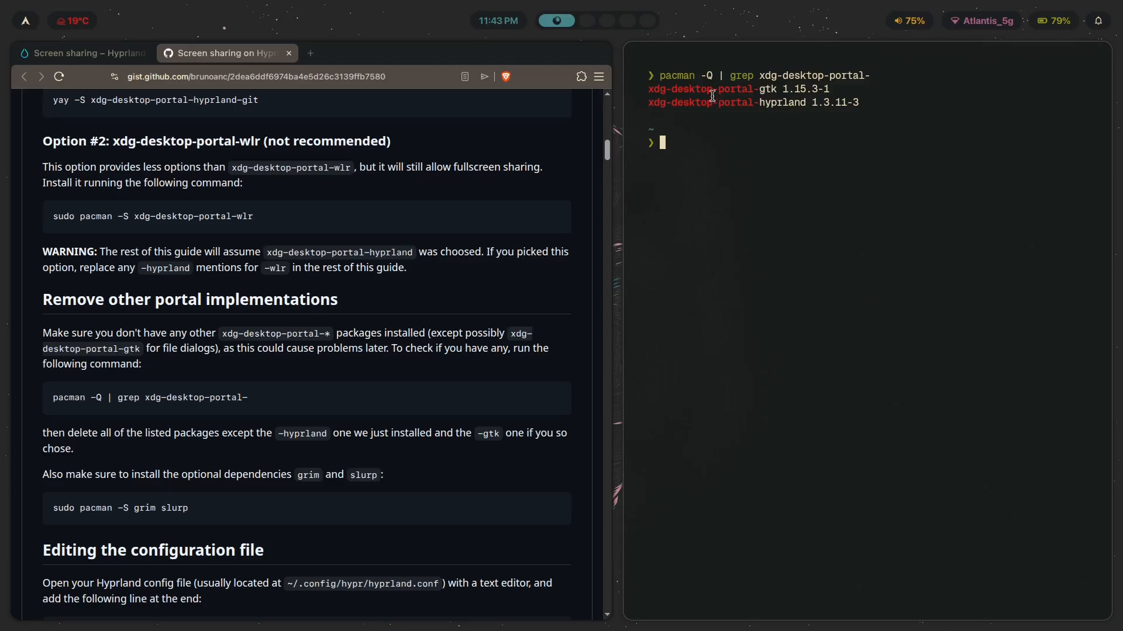
{"action": "mouse_move", "coordinate": [747, 224]}
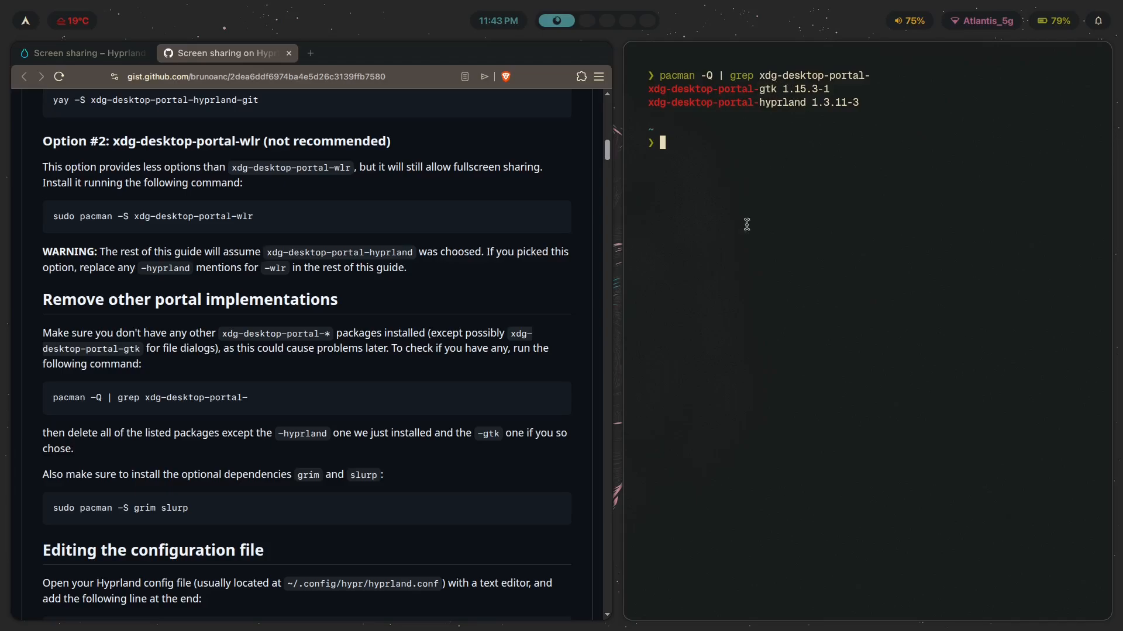
{"action": "mouse_move", "coordinate": [884, 499]}
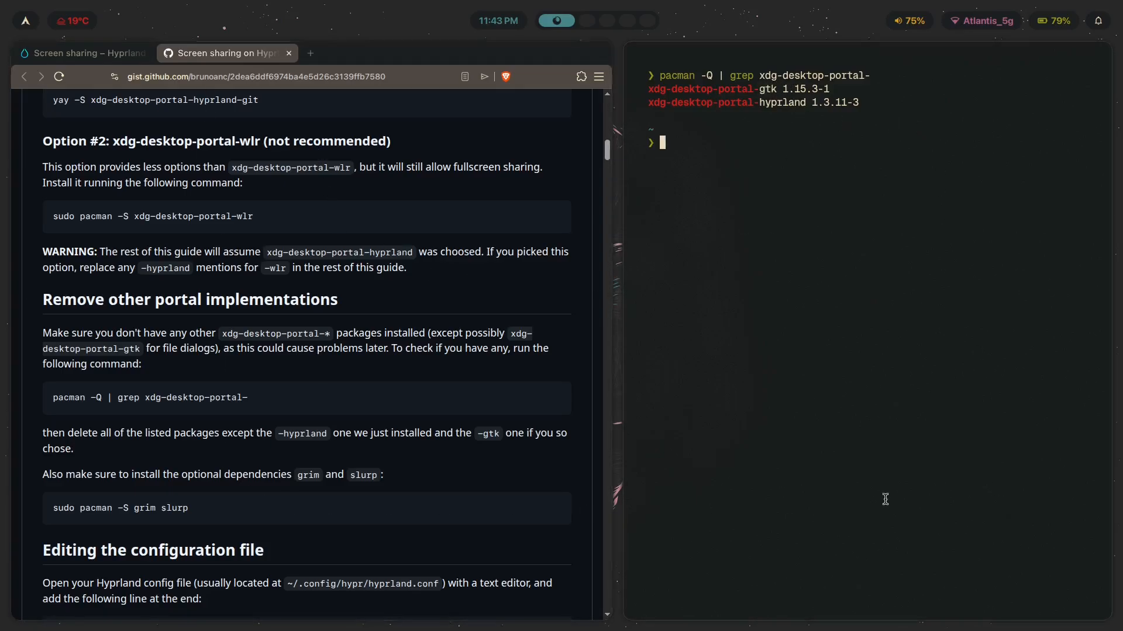
{"action": "mouse_move", "coordinate": [722, 90]}
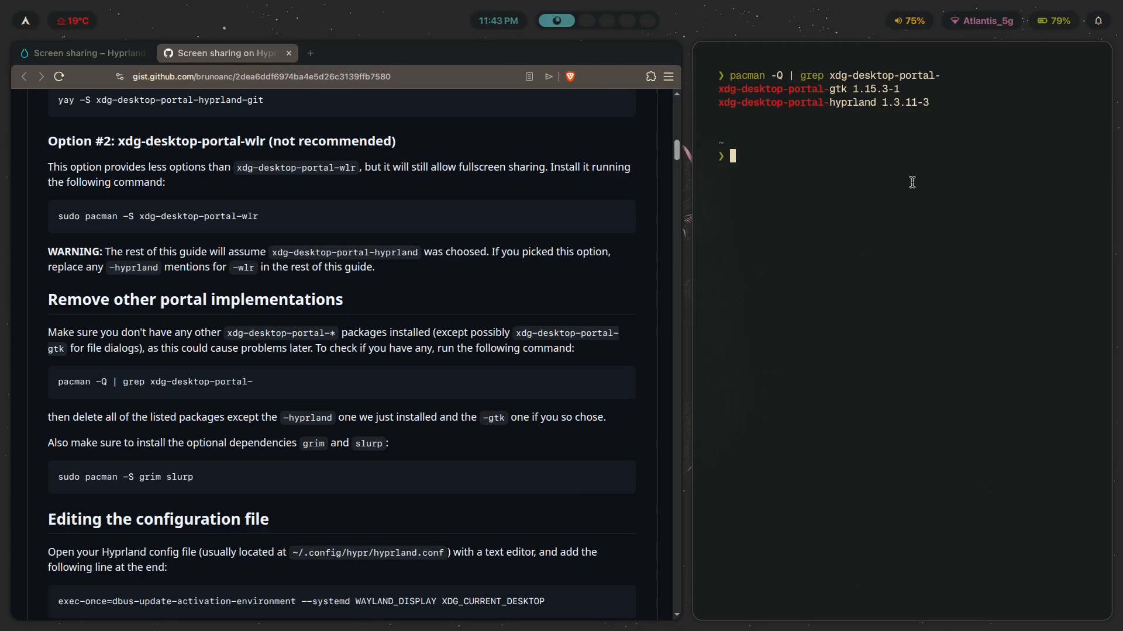
{"action": "mouse_move", "coordinate": [835, 113]}
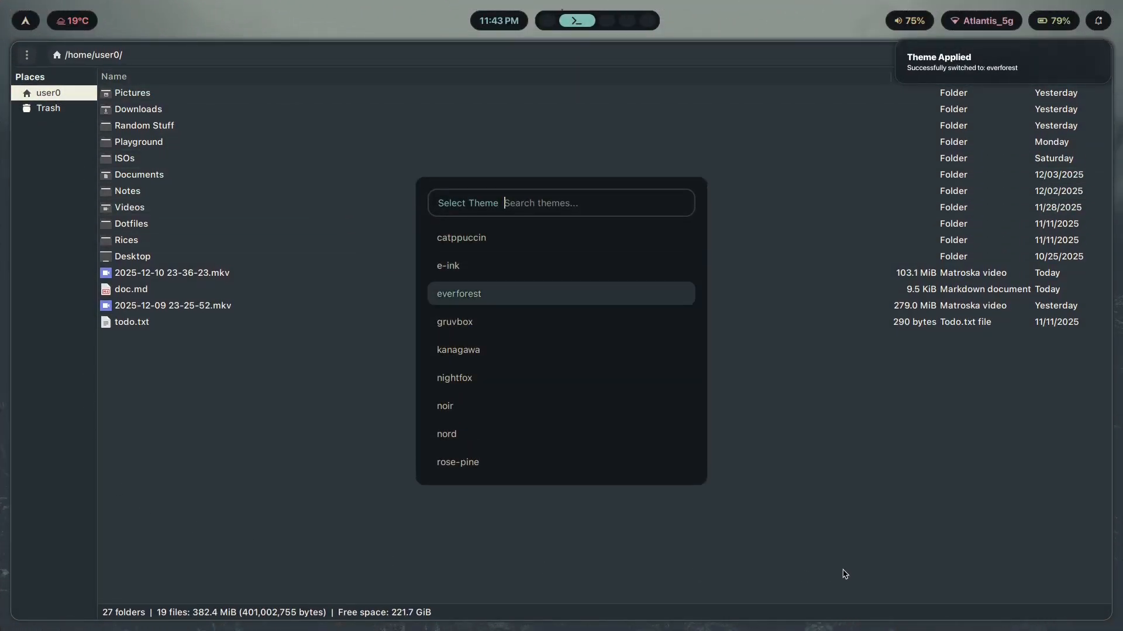
- Apply the gruvbox colour theme from the theme picker
{"action": "left_click", "coordinate": [459, 377]}
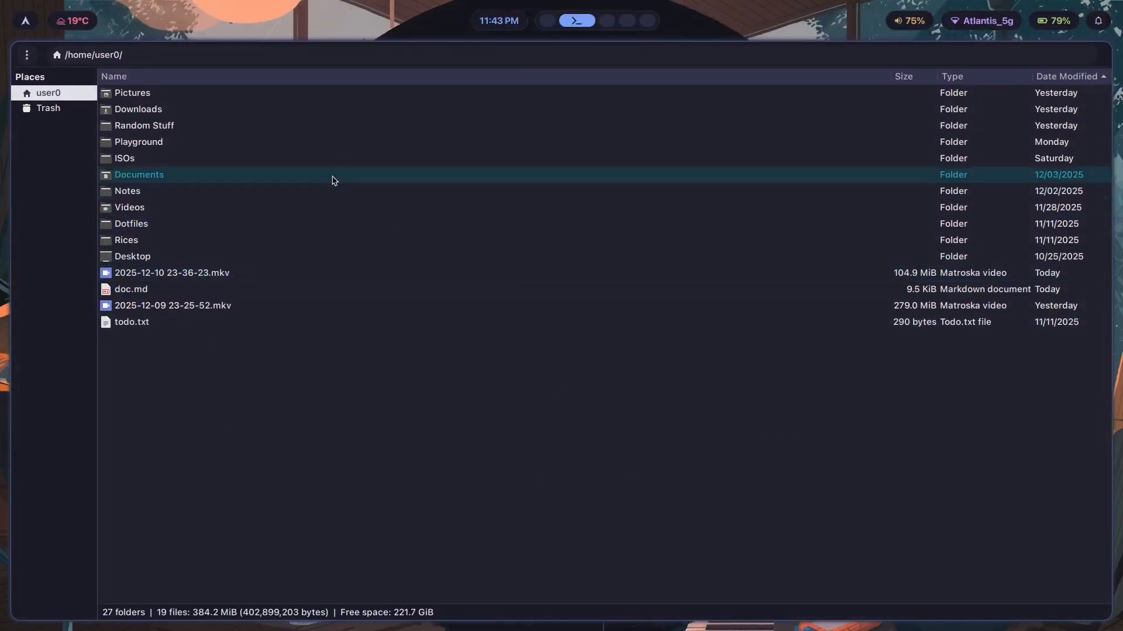
{"action": "left_click", "coordinate": [131, 289]}
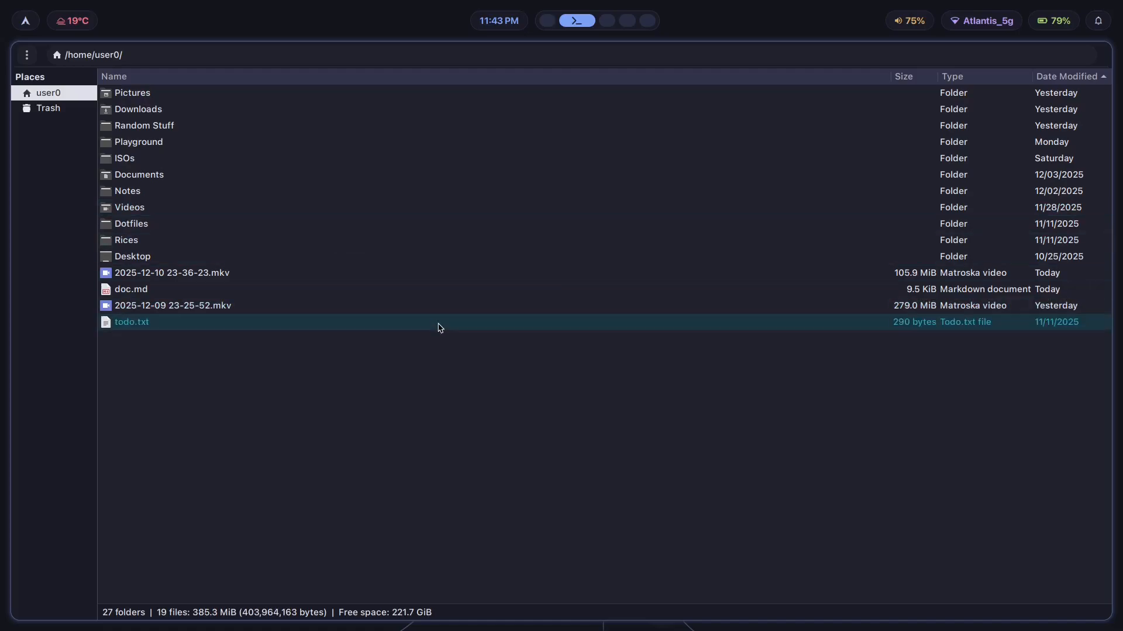
{"action": "left_click", "coordinate": [173, 305]}
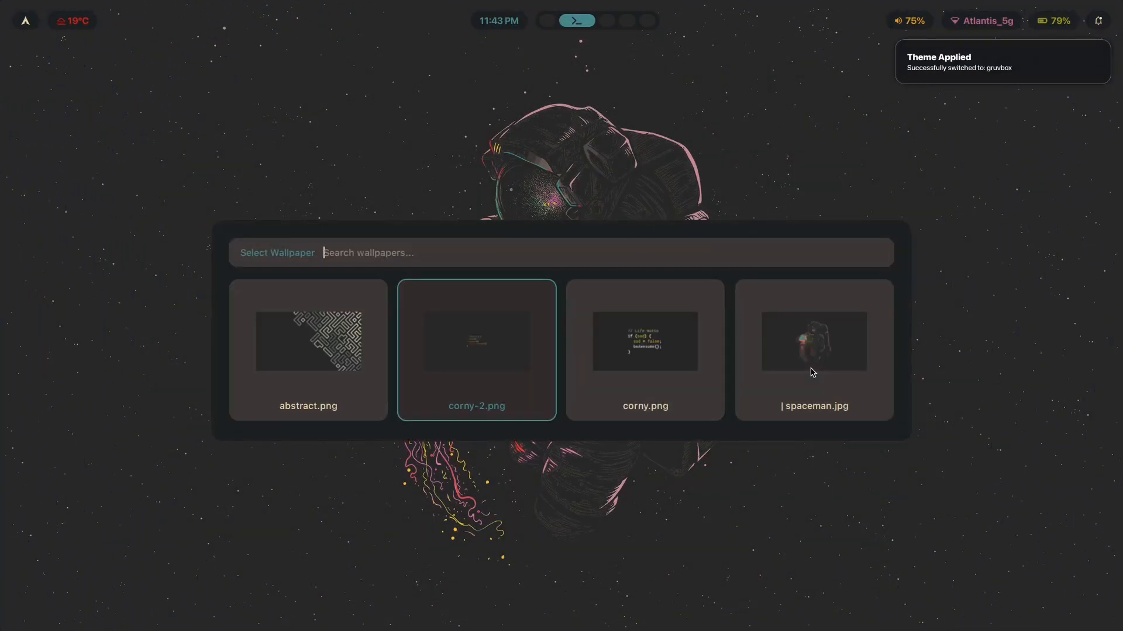
- Set abstract.png as the desktop wallpaper from the wallpaper picker
{"action": "left_click", "coordinate": [643, 350]}
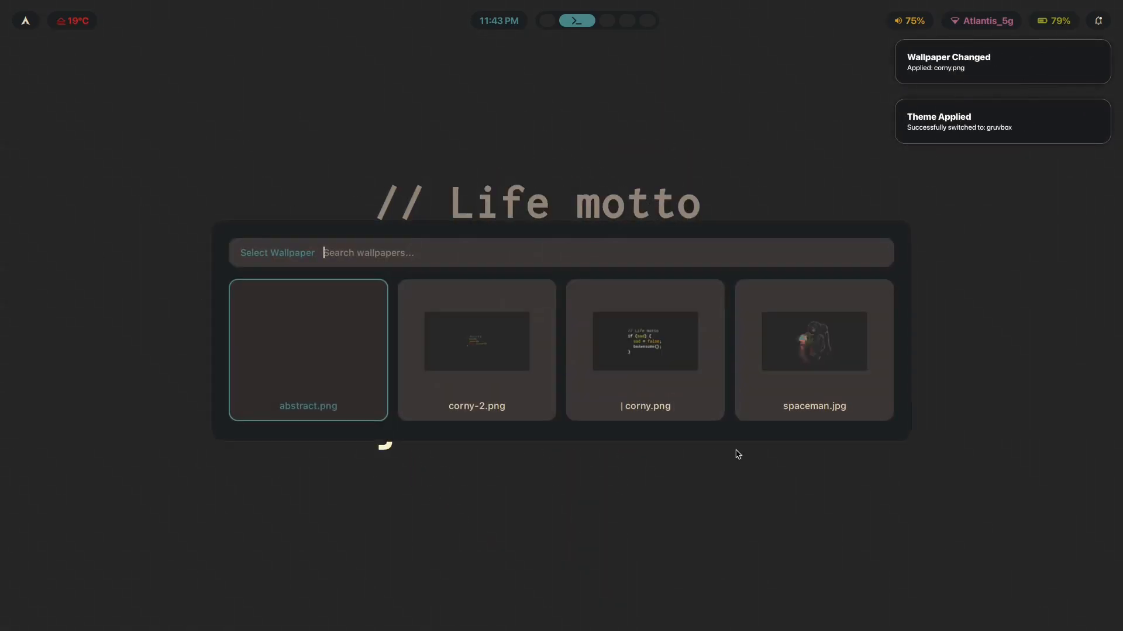
{"action": "left_click", "coordinate": [306, 350]}
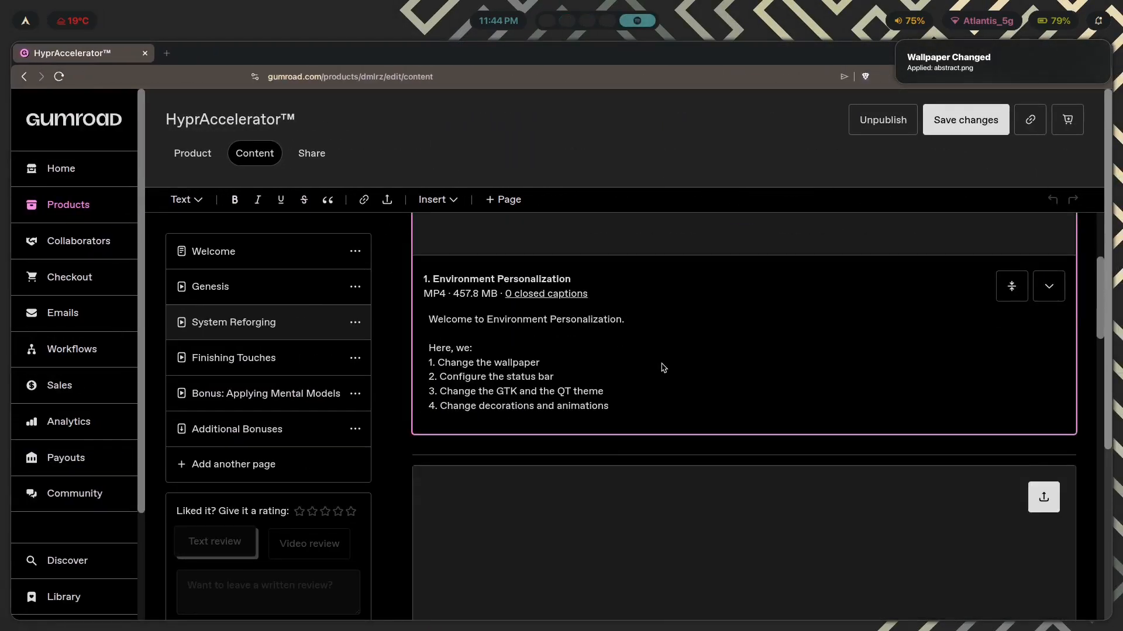
- Scroll the HyprAccelerator course page down and play the Theme Switchers lesson video
{"action": "scroll", "scroll_direction": "down", "scroll_amount": 3}
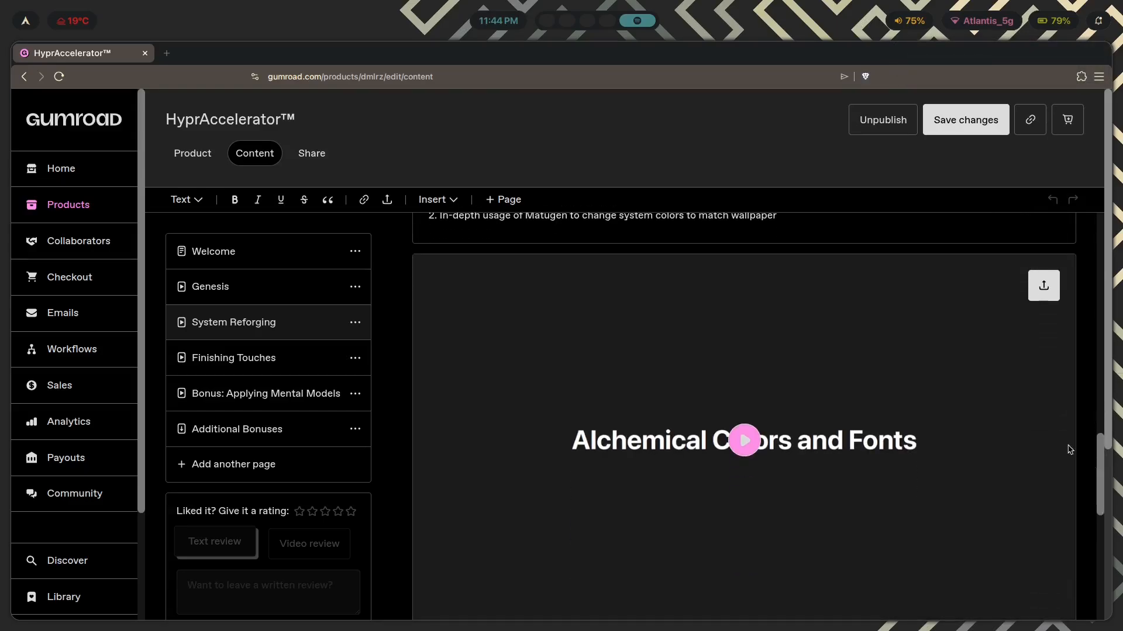
{"action": "scroll", "scroll_direction": "down", "scroll_amount": 3}
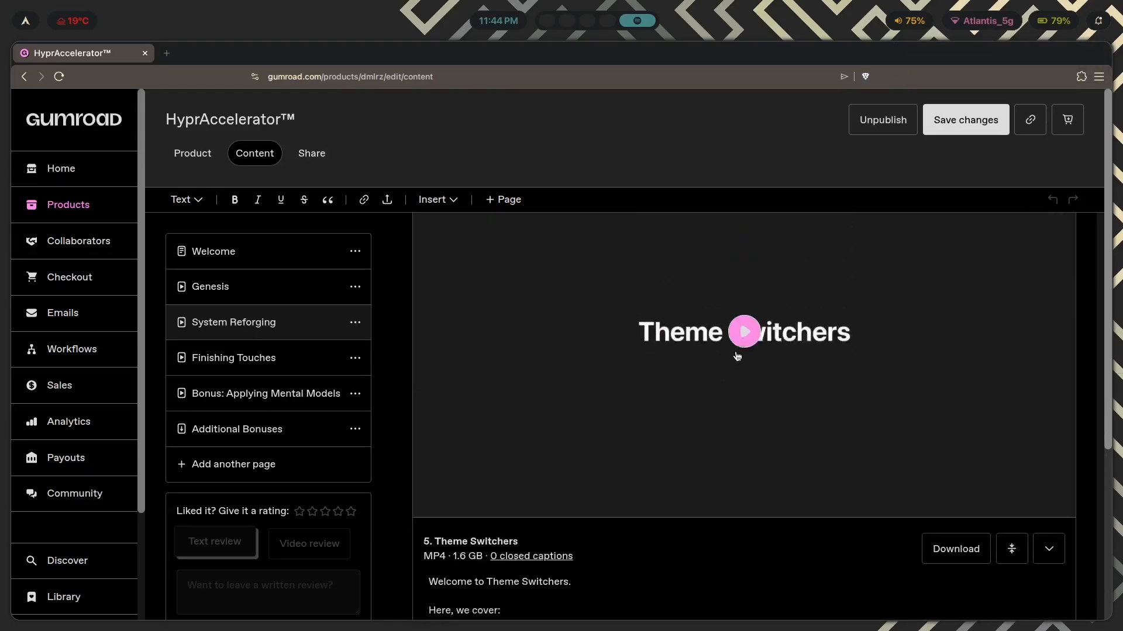
{"action": "left_click", "coordinate": [743, 331]}
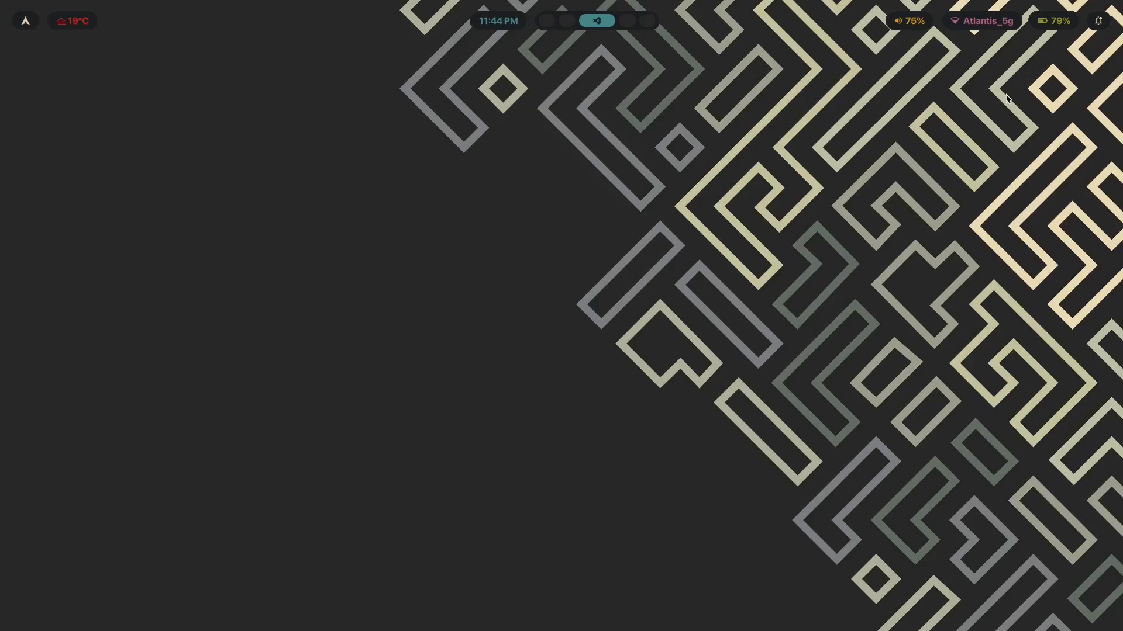
{"action": "mouse_move", "coordinate": [1016, 127]}
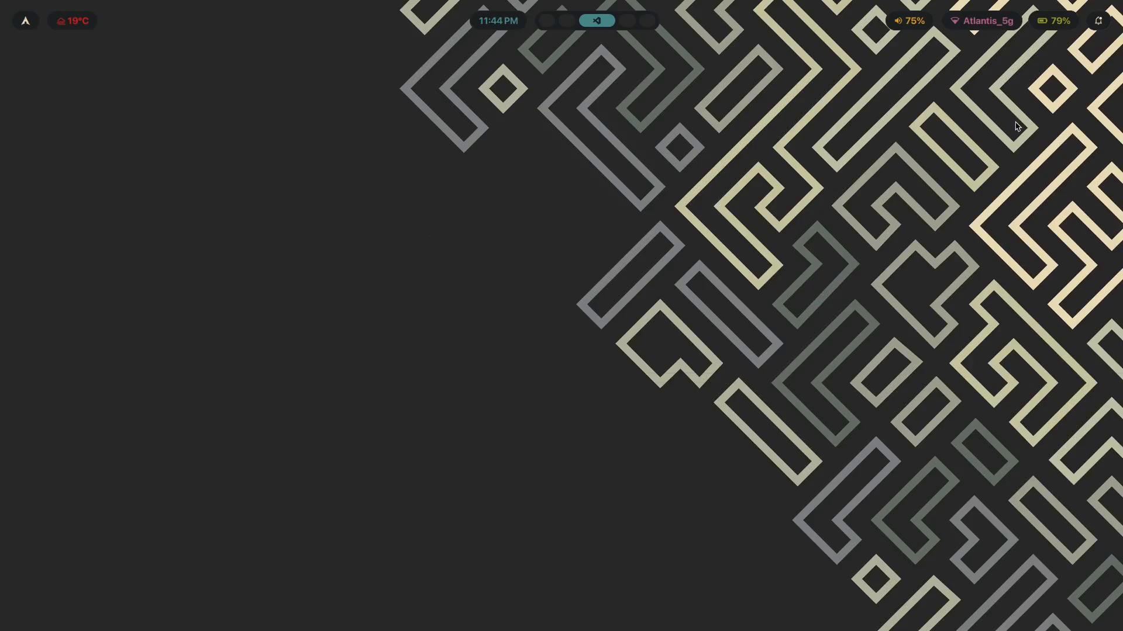
{"action": "mouse_move", "coordinate": [539, 230]}
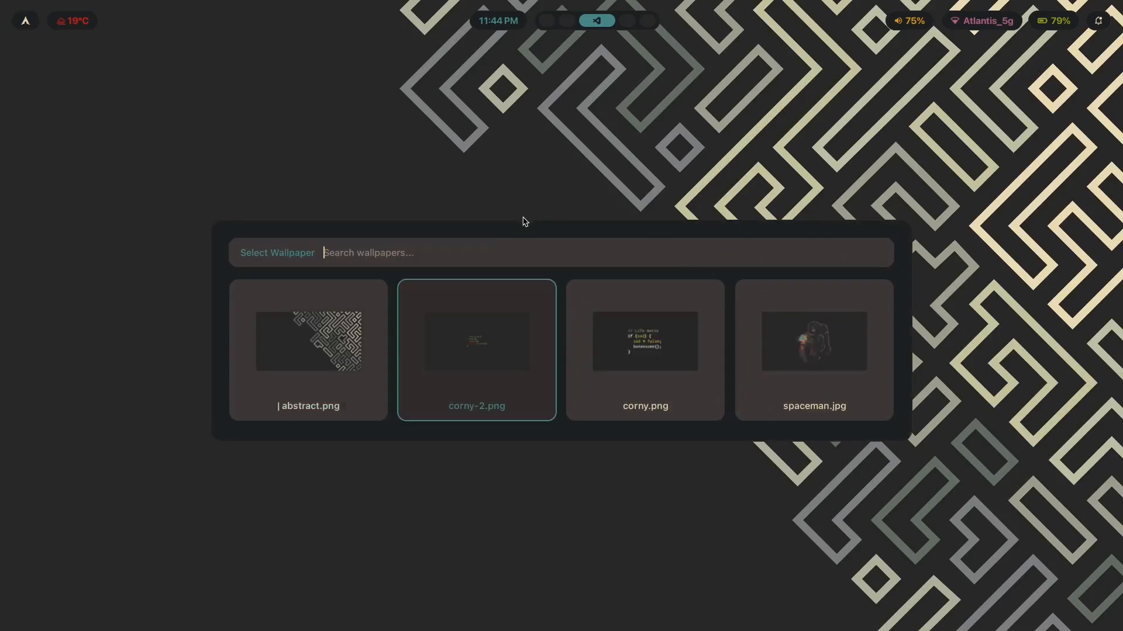
- Close the wallpaper picker over the maze desktop
{"action": "left_click", "coordinate": [814, 350]}
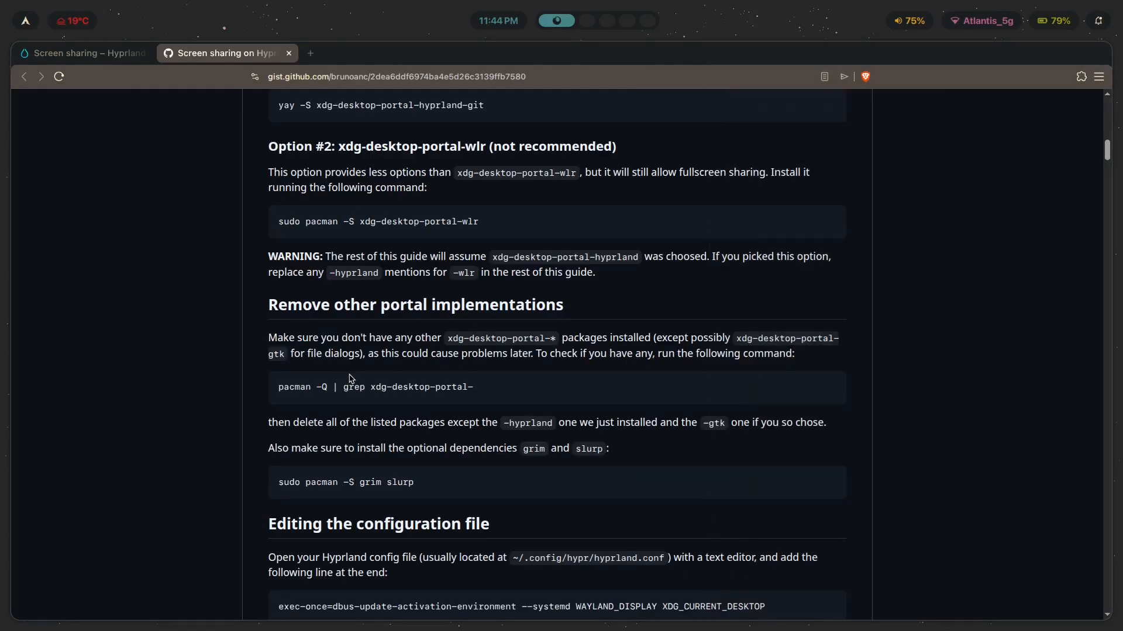
- Run the grim/slurp pacman install, enter the sudo password, and decline reinstalling with n
{"action": "scroll", "scroll_direction": "down", "scroll_amount": 3}
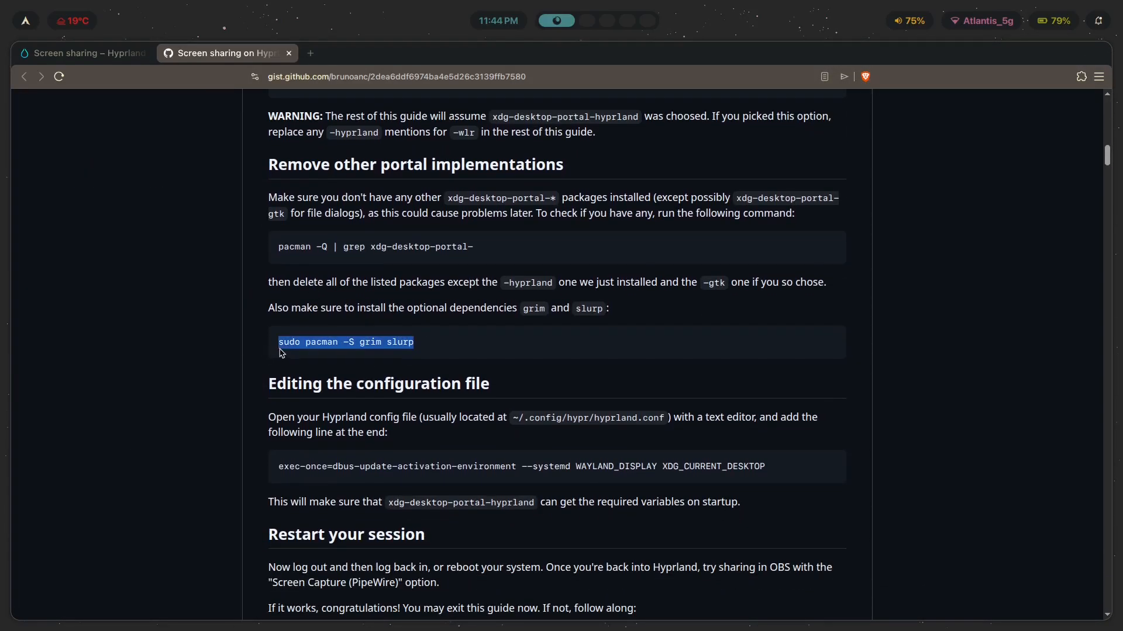
{"action": "mouse_move", "coordinate": [358, 370]}
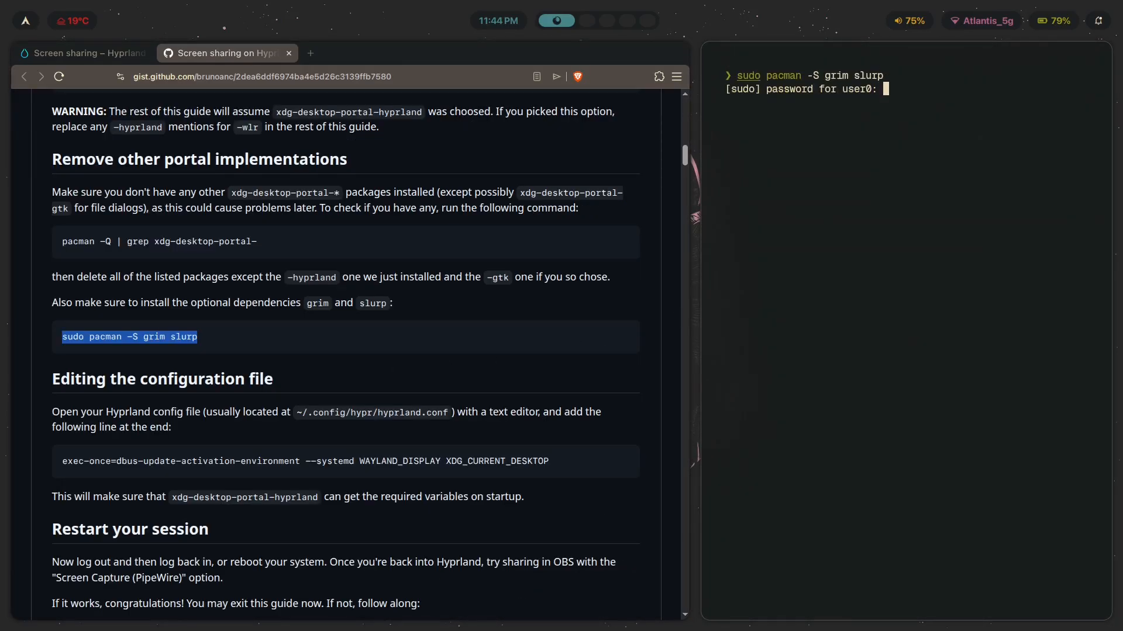
{"action": "key", "text": "Return"}
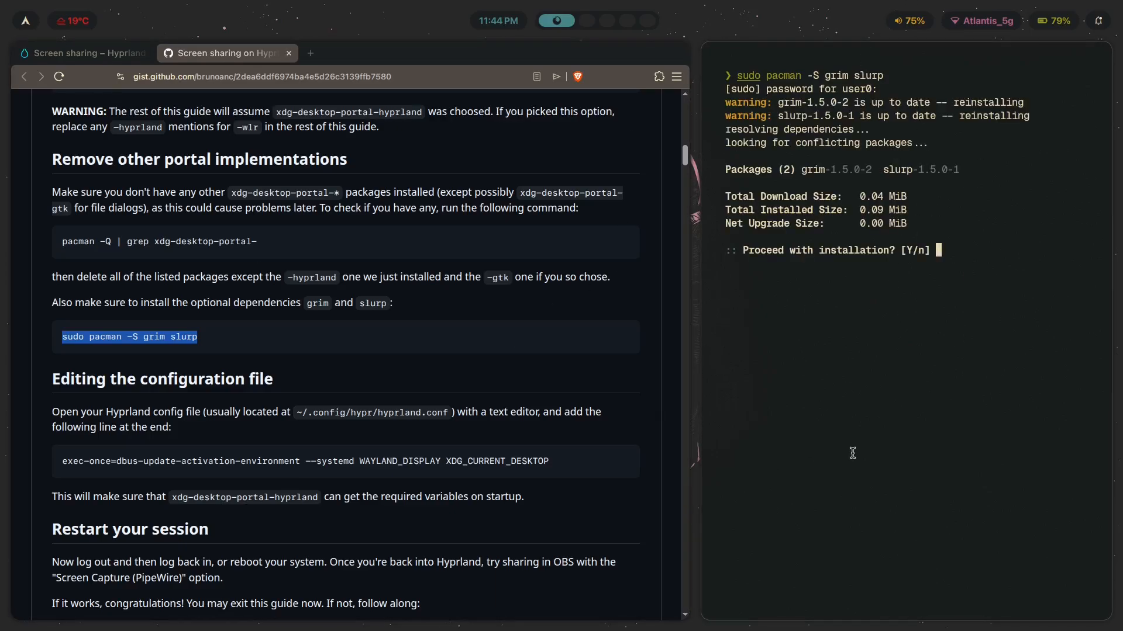
{"action": "type", "text": "n"}
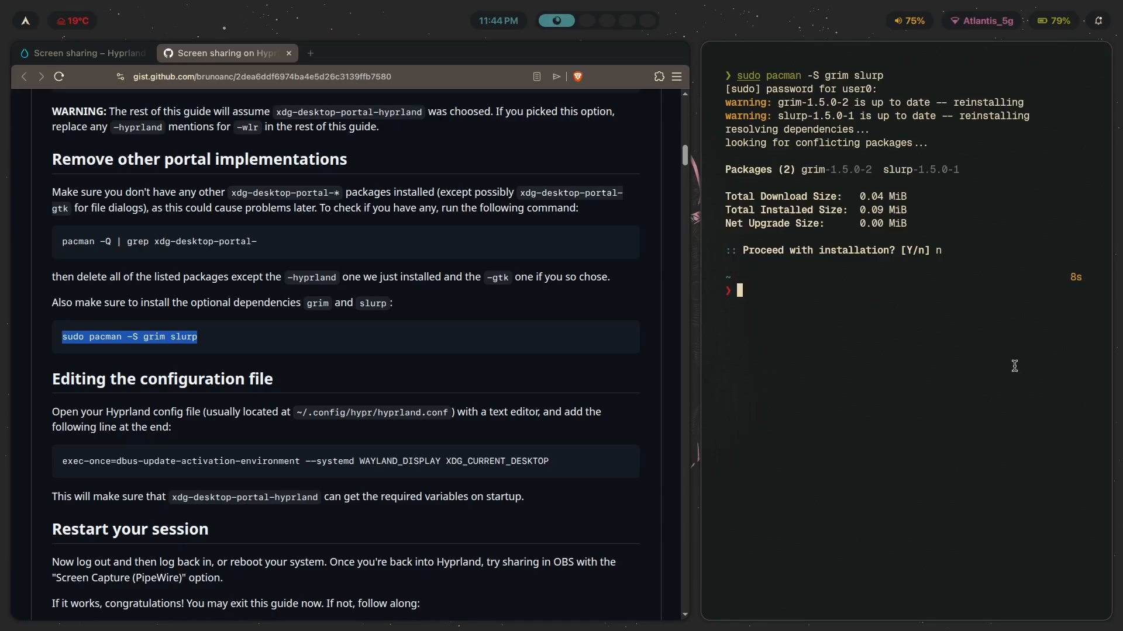
{"action": "mouse_move", "coordinate": [802, 173]}
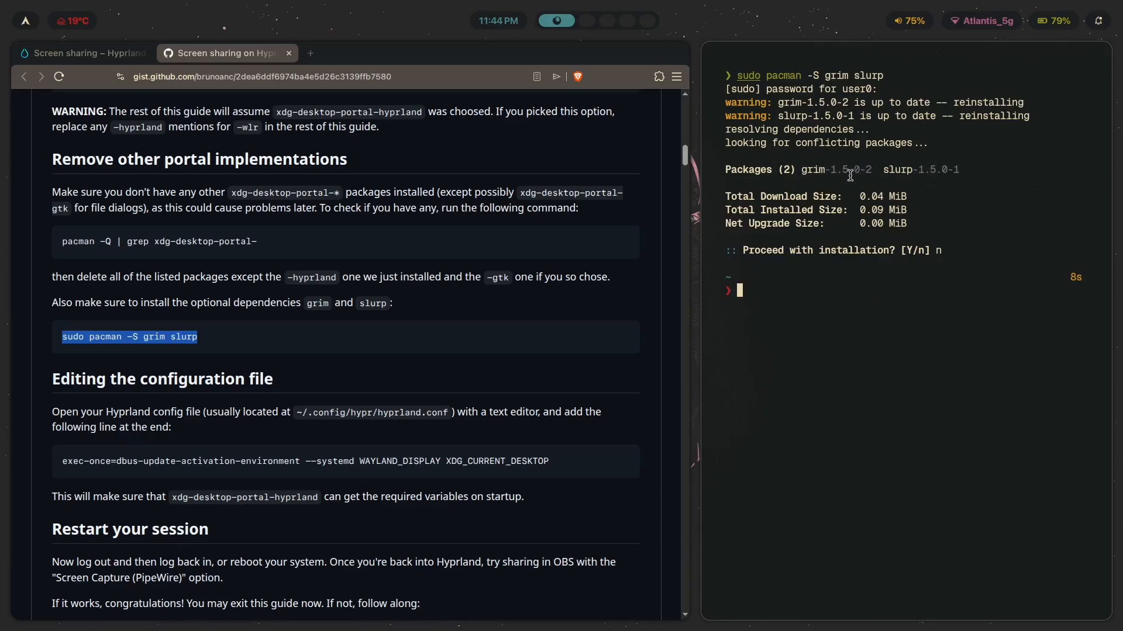
{"action": "mouse_move", "coordinate": [734, 270]}
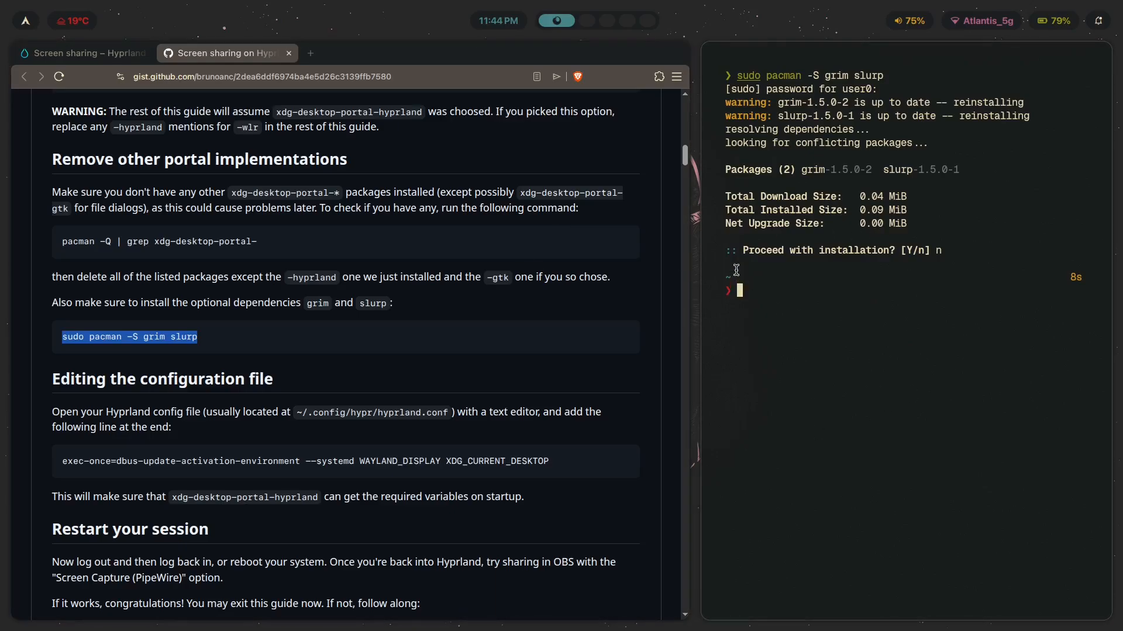
{"action": "mouse_move", "coordinate": [829, 347]}
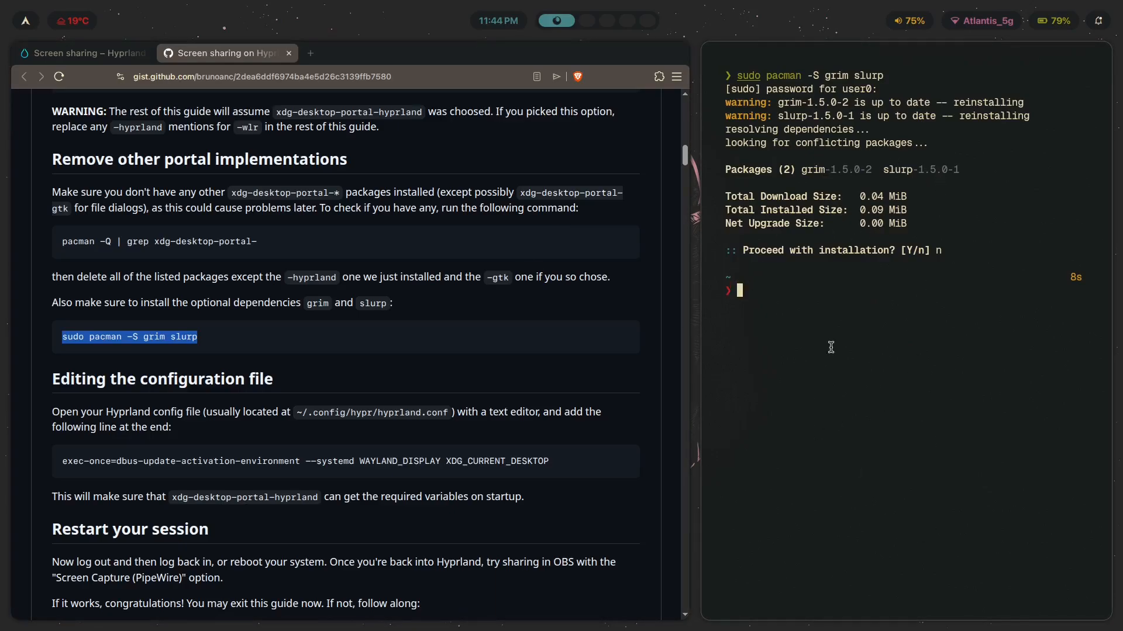
{"action": "scroll", "scroll_direction": "down", "scroll_amount": 3}
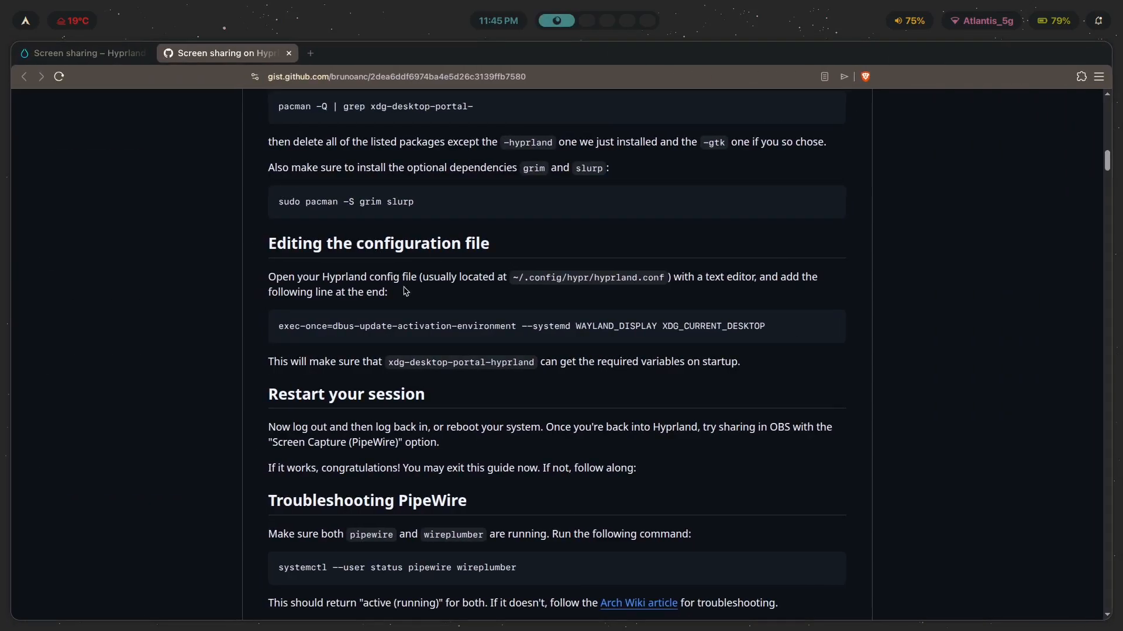
{"action": "mouse_move", "coordinate": [809, 277]}
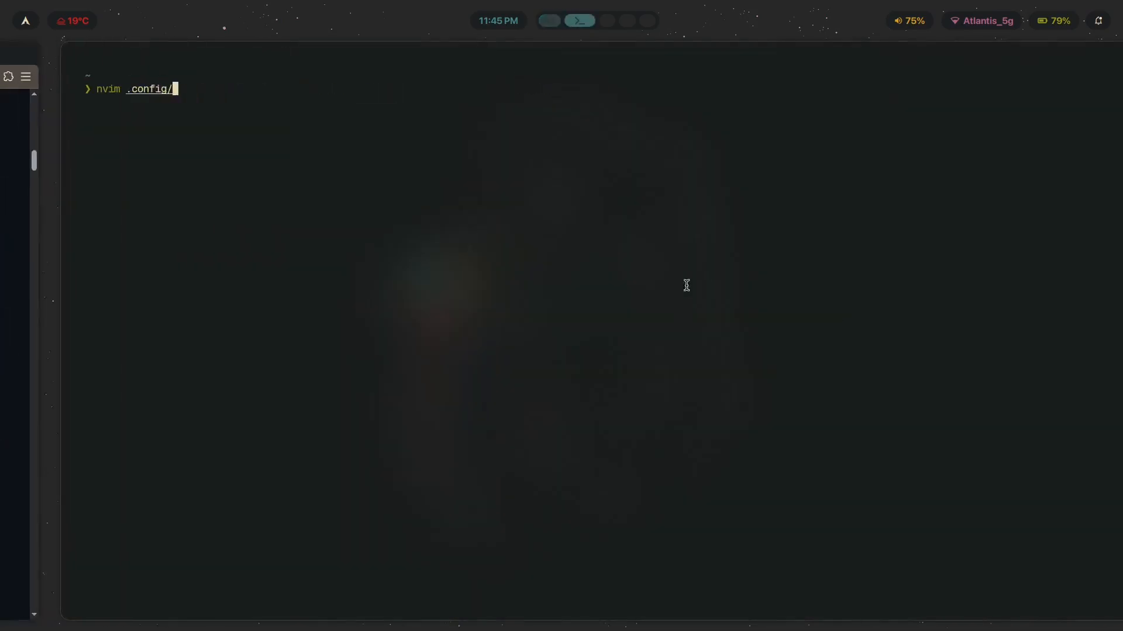
- Type 'nvim .config/hypr/modules/' in the terminal and glance at the Antifragile Modularity lesson
{"action": "type", "text": "hypr/mo"}
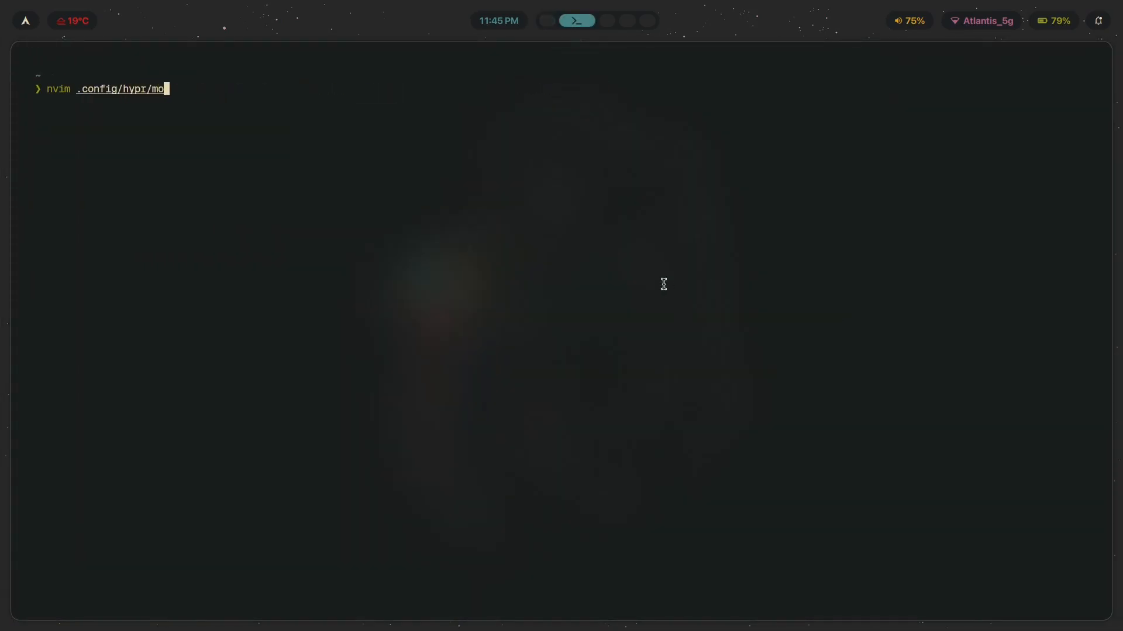
{"action": "type", "text": "dules/"}
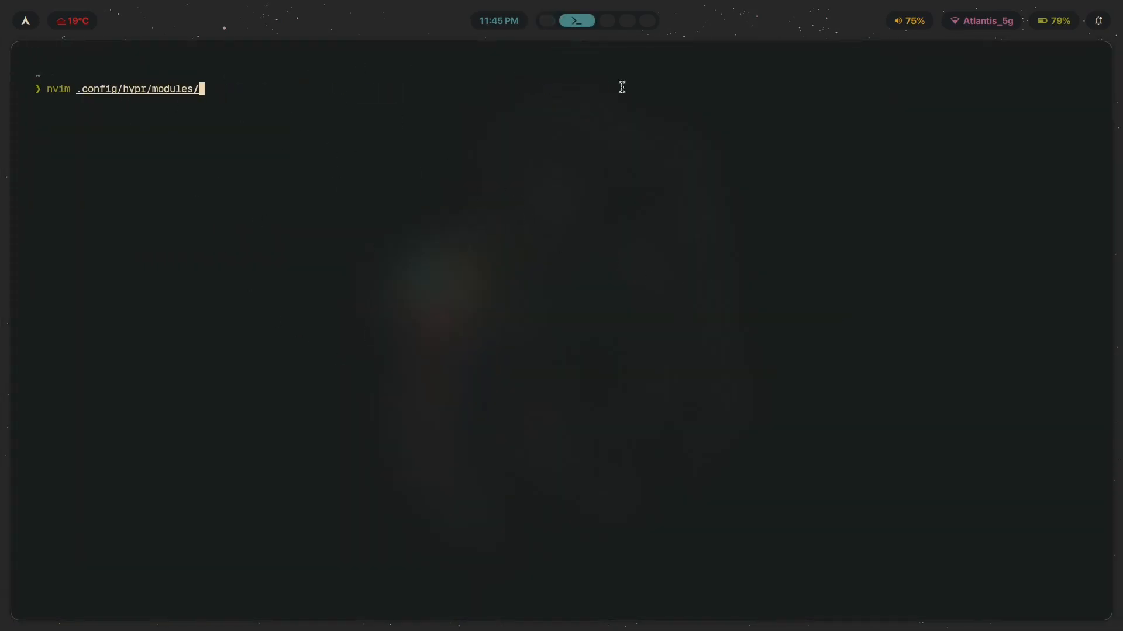
{"action": "mouse_move", "coordinate": [199, 203]}
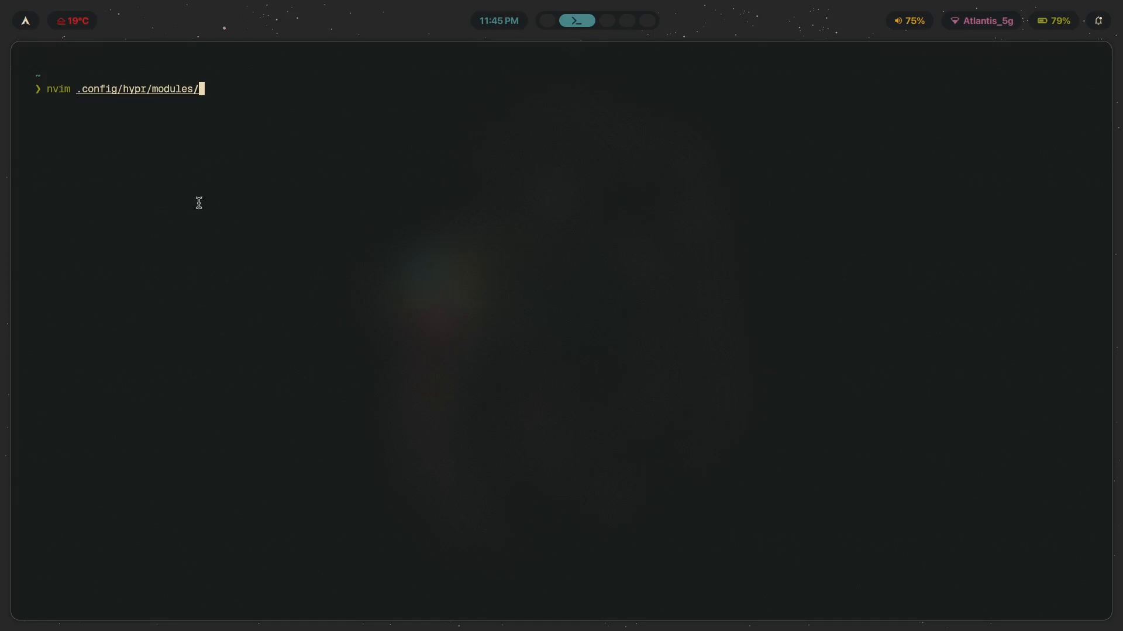
{"action": "mouse_move", "coordinate": [826, 176]}
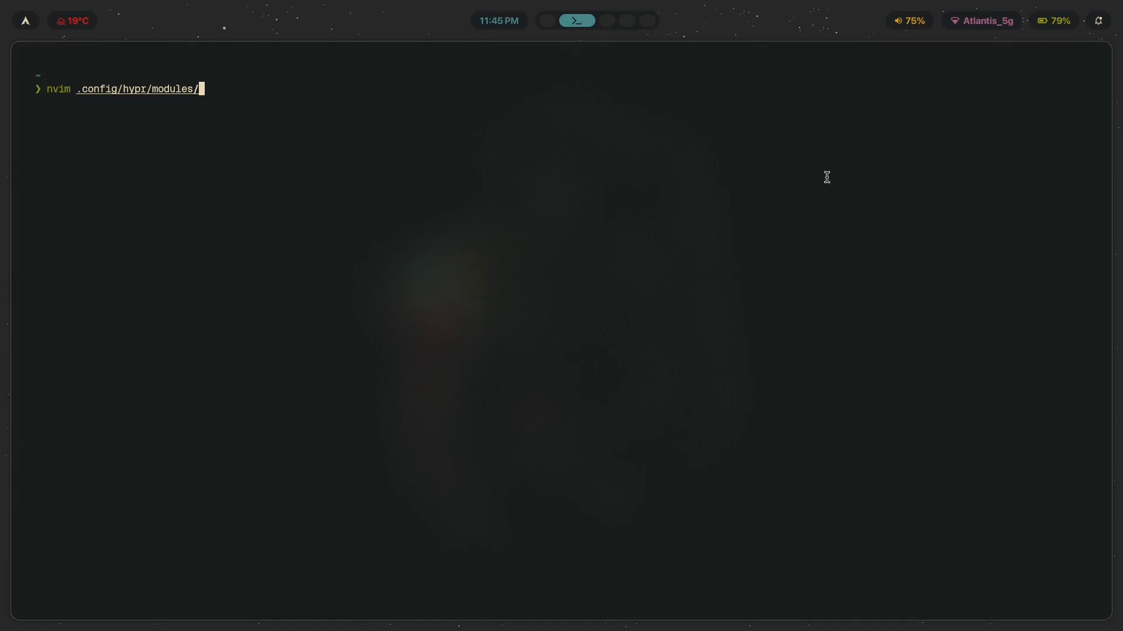
{"action": "mouse_move", "coordinate": [625, 147]}
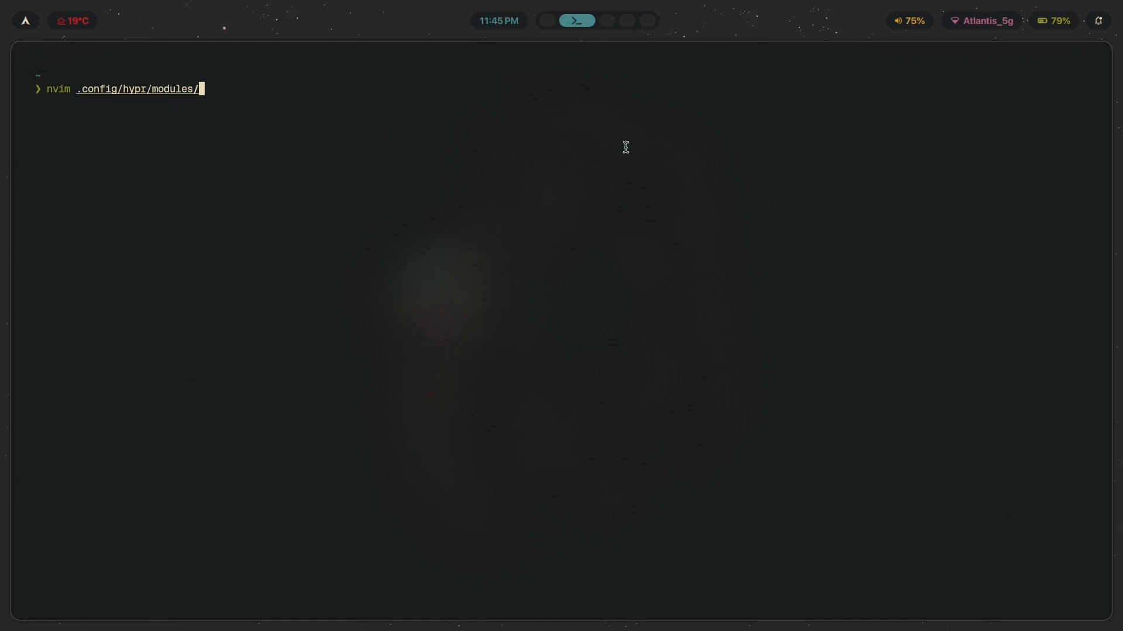
{"action": "mouse_move", "coordinate": [507, 272]}
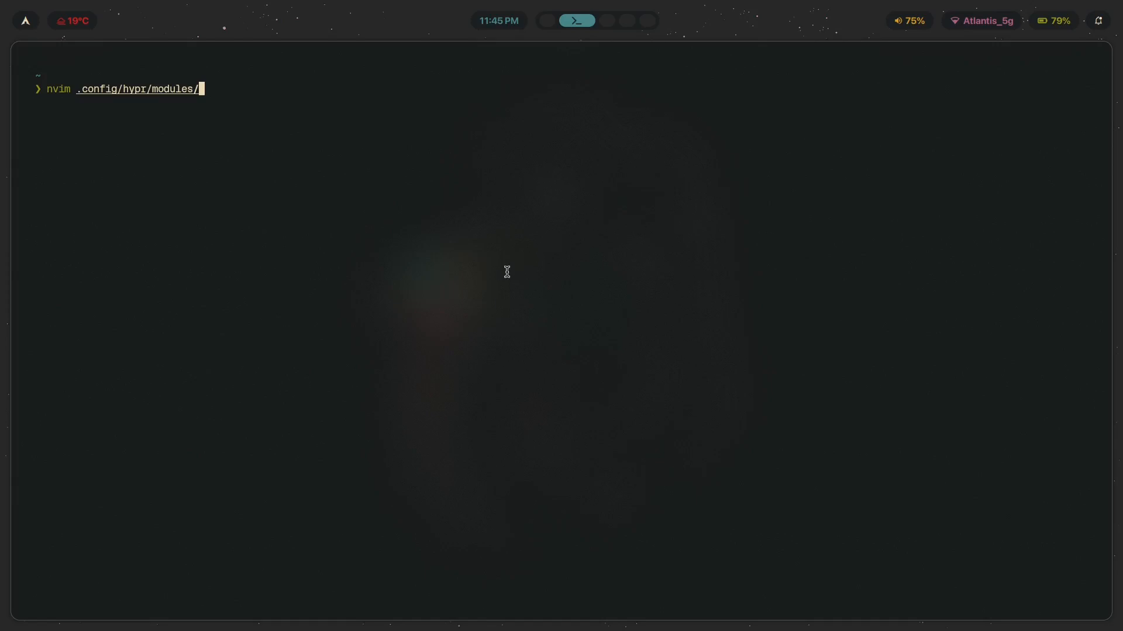
{"action": "mouse_move", "coordinate": [129, 102]}
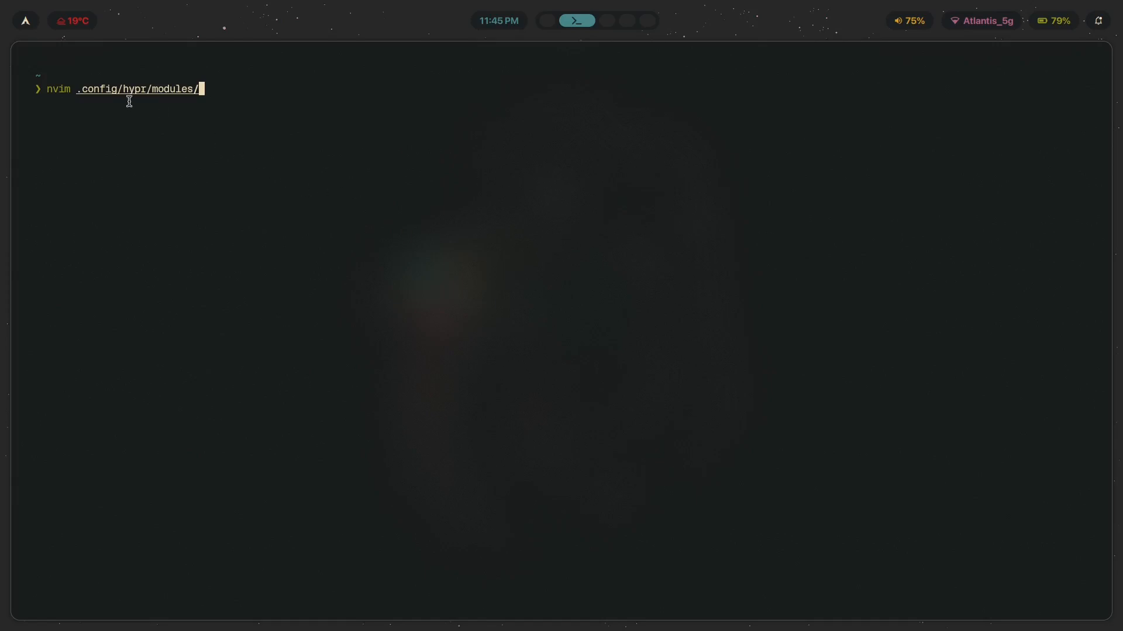
{"action": "mouse_move", "coordinate": [159, 89]}
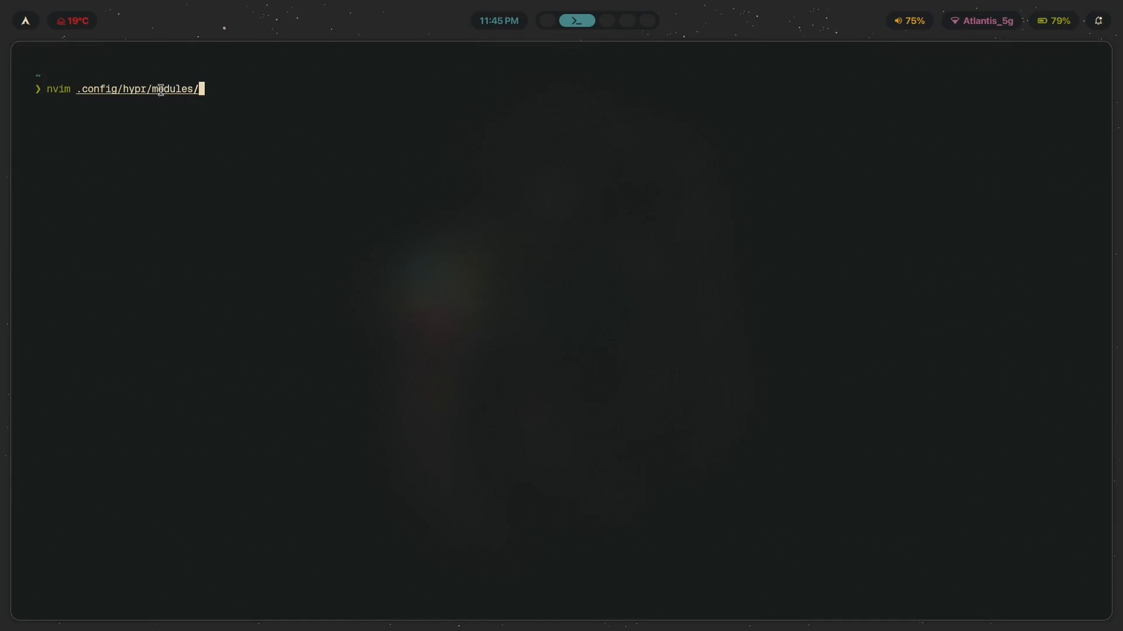
{"action": "mouse_move", "coordinate": [1057, 128]}
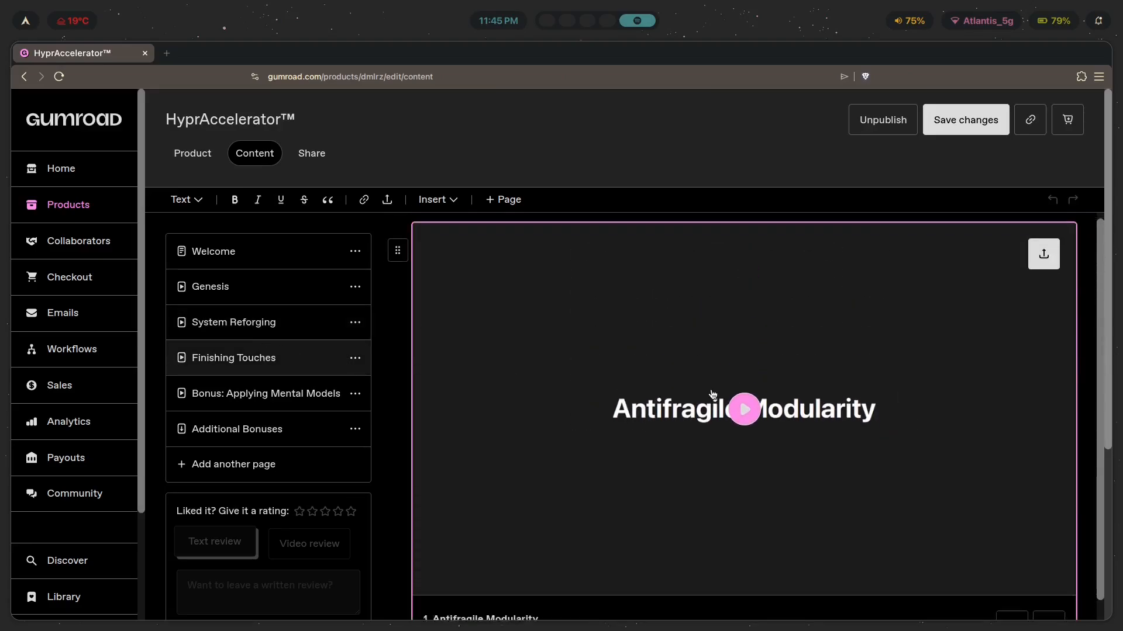
{"action": "scroll", "scroll_direction": "down", "scroll_amount": 3}
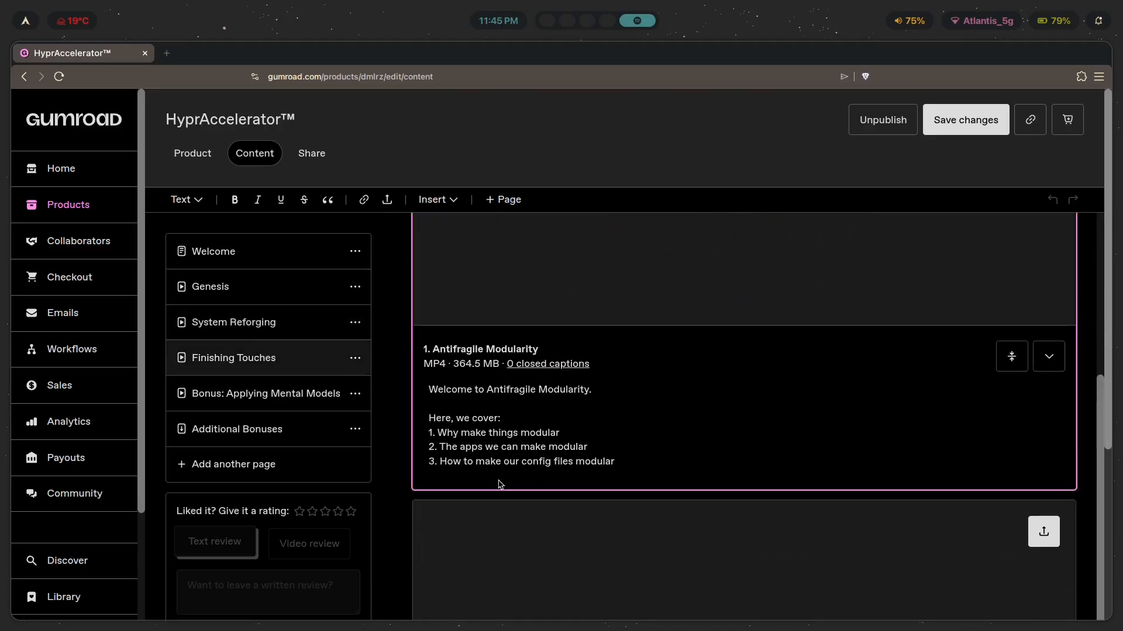
{"action": "mouse_move", "coordinate": [593, 444]}
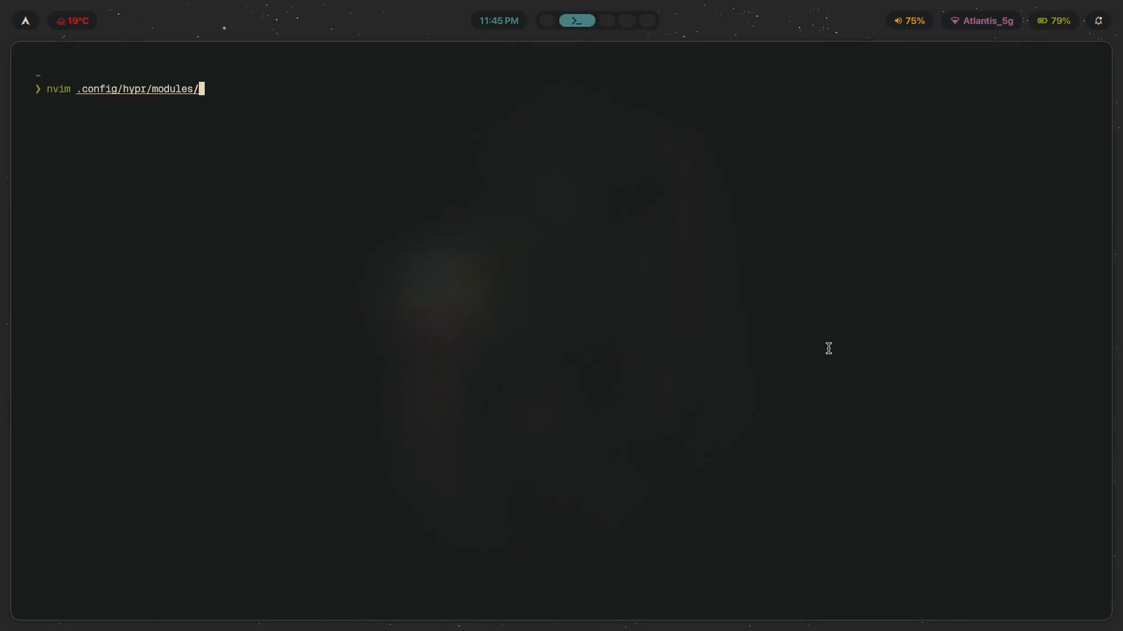
- Tab-complete the modules folder listing and scroll the guide to the exec-once dbus line
{"action": "key", "text": "Tab"}
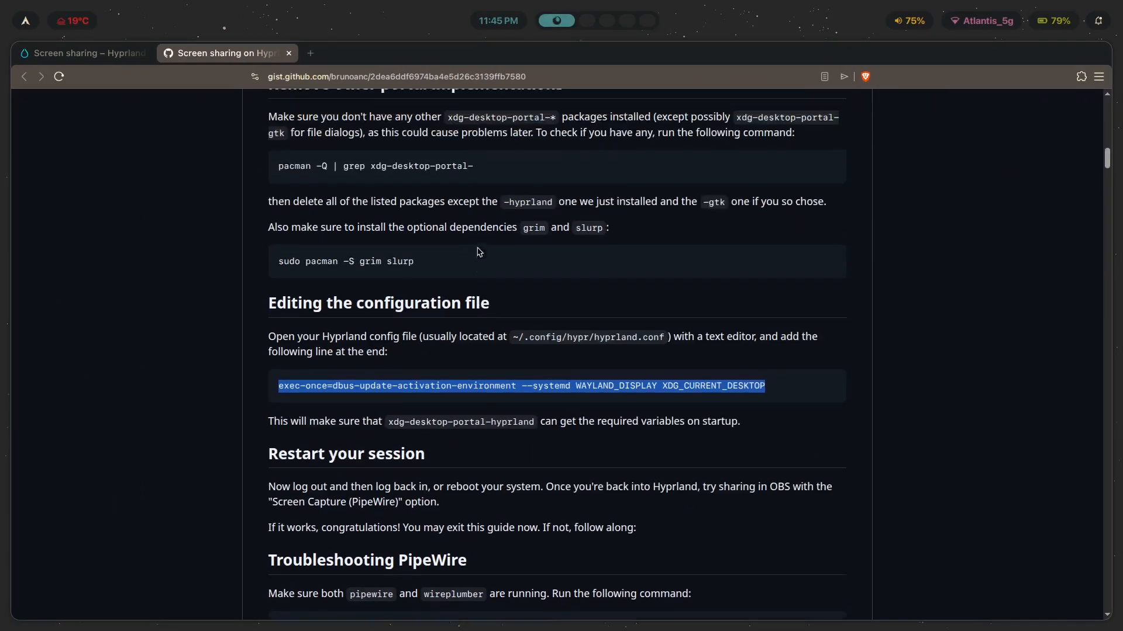
{"action": "scroll", "scroll_direction": "up", "scroll_amount": 3}
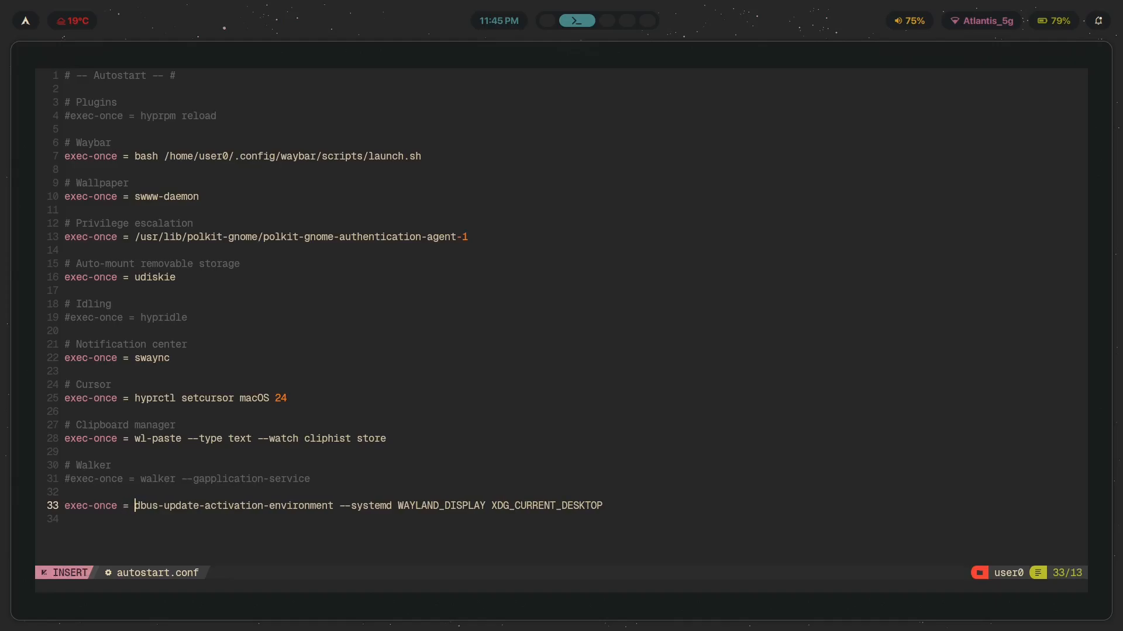
- Save and close autostart.conf with the pasted exec-once dbus-update-activation-environment line
{"action": "key", "text": "Escape"}
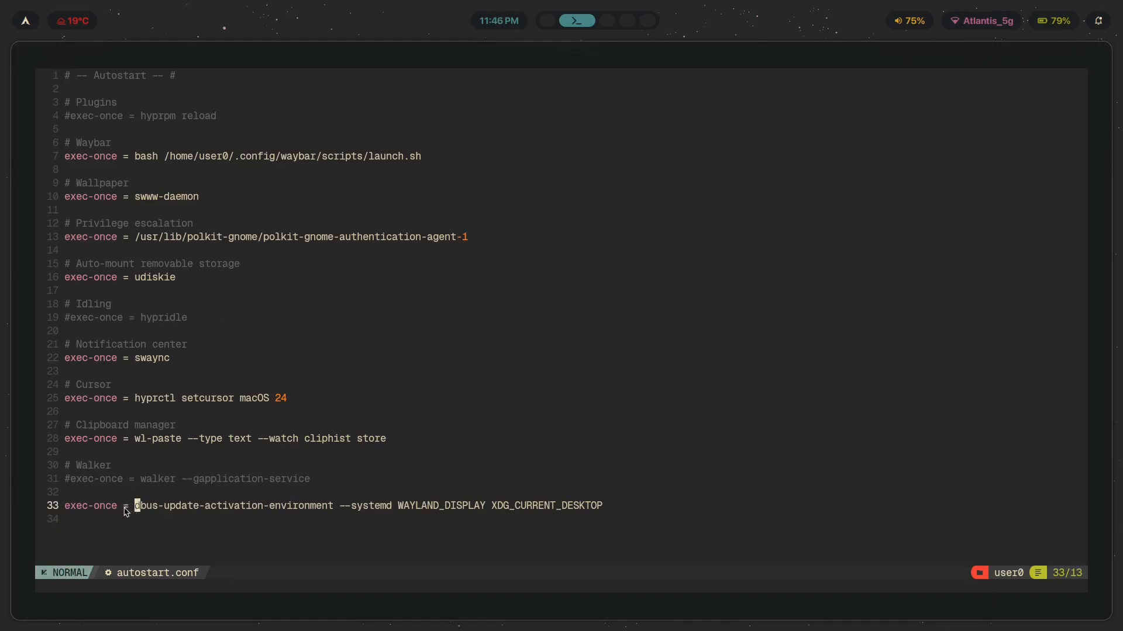
{"action": "mouse_move", "coordinate": [241, 514]}
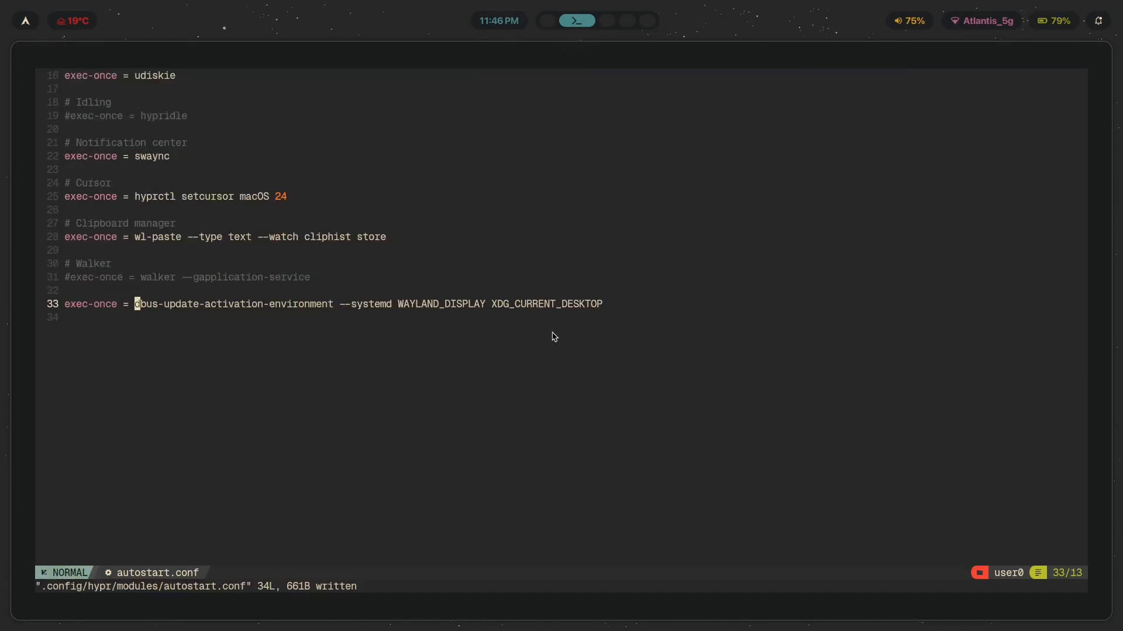
{"action": "key", "text": "j"}
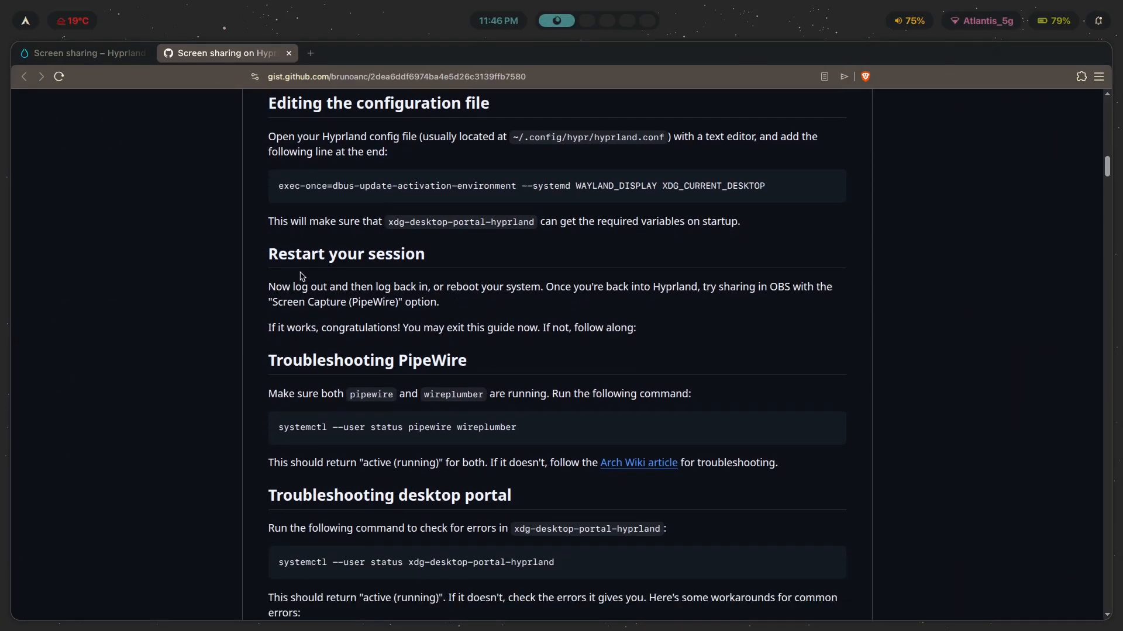
{"action": "mouse_move", "coordinate": [677, 478]}
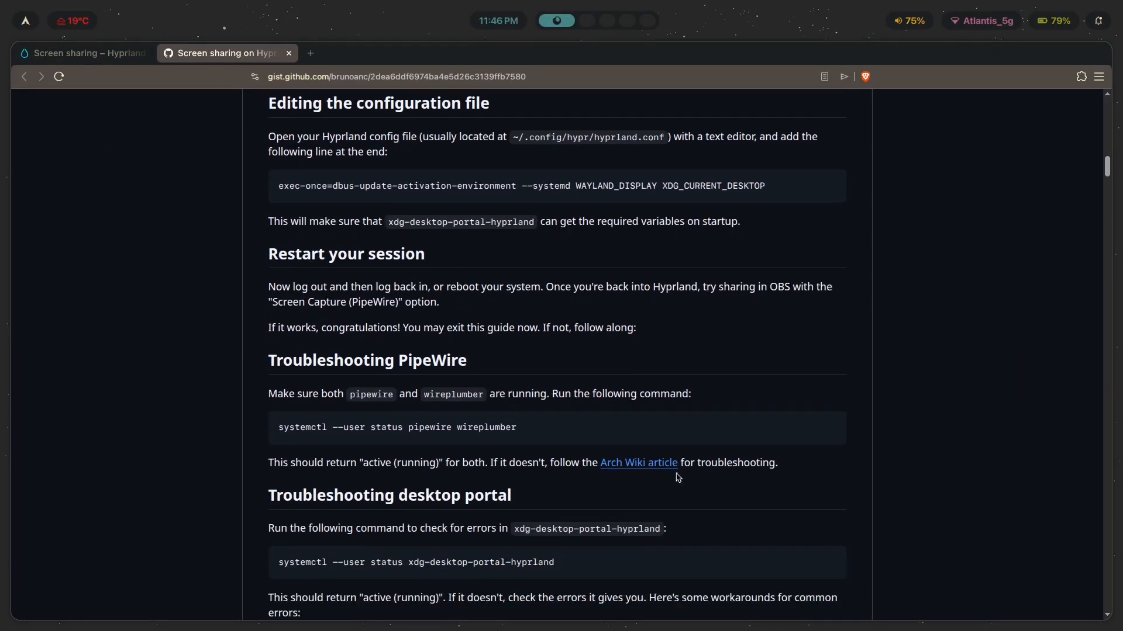
{"action": "mouse_move", "coordinate": [689, 283]}
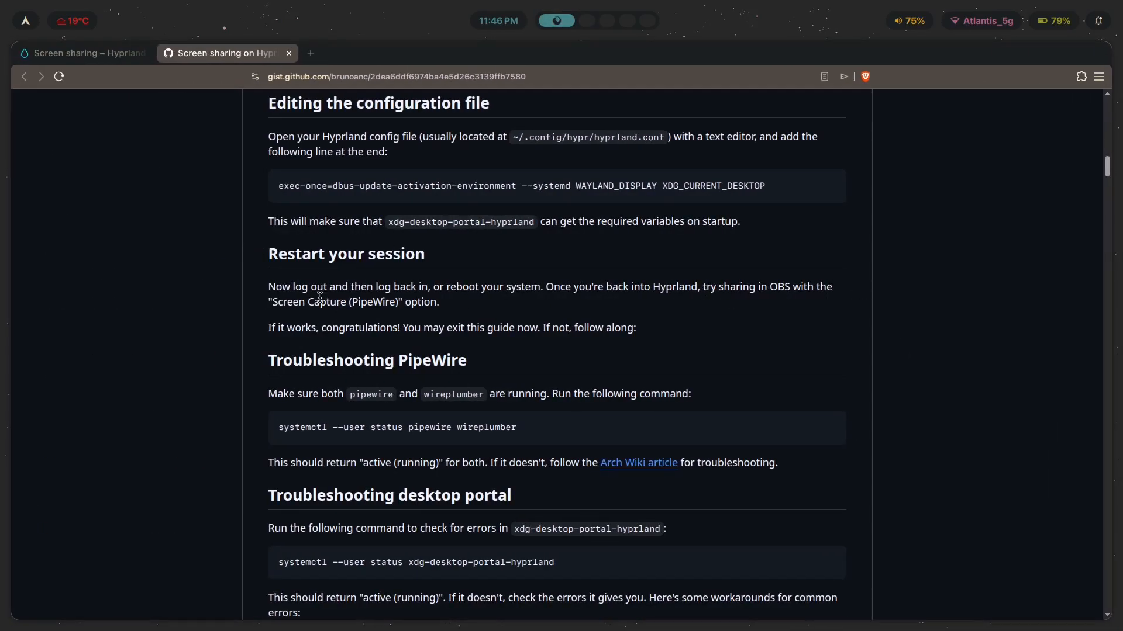
{"action": "mouse_move", "coordinate": [537, 322]}
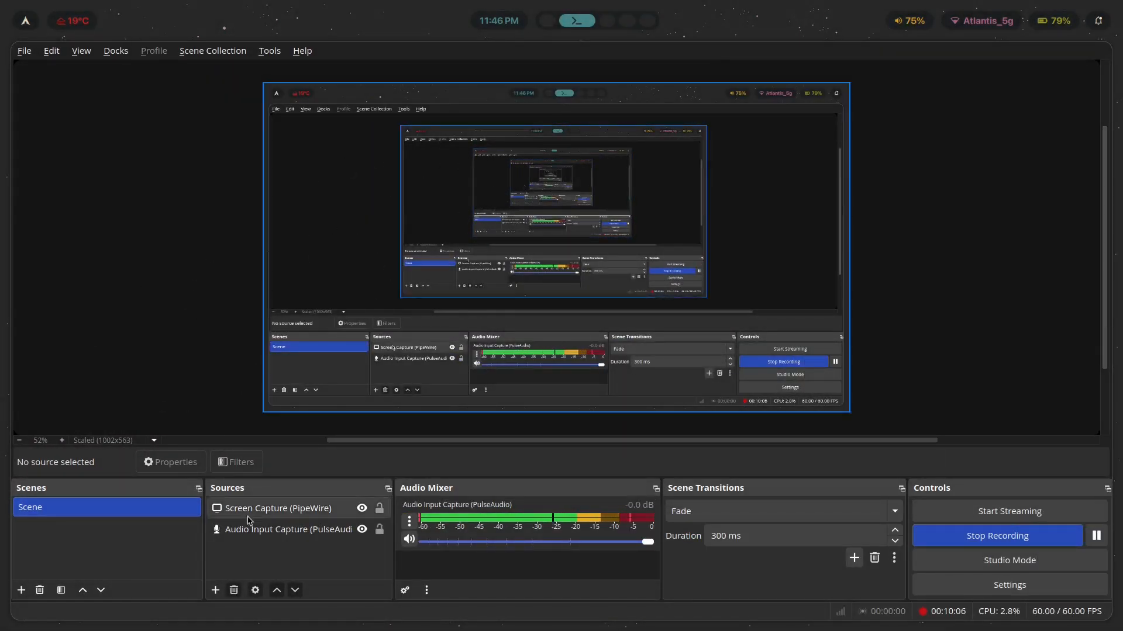
- Add a Screen Capture (PipeWire) source under OBS Sources
{"action": "left_click", "coordinate": [215, 590]}
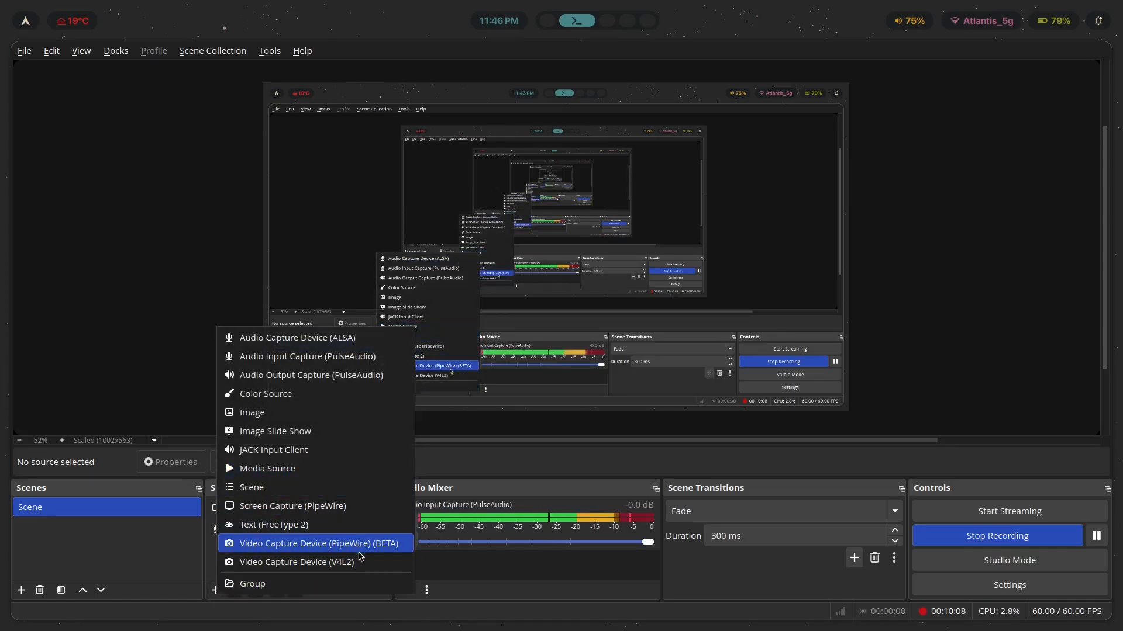
{"action": "mouse_move", "coordinate": [293, 506]}
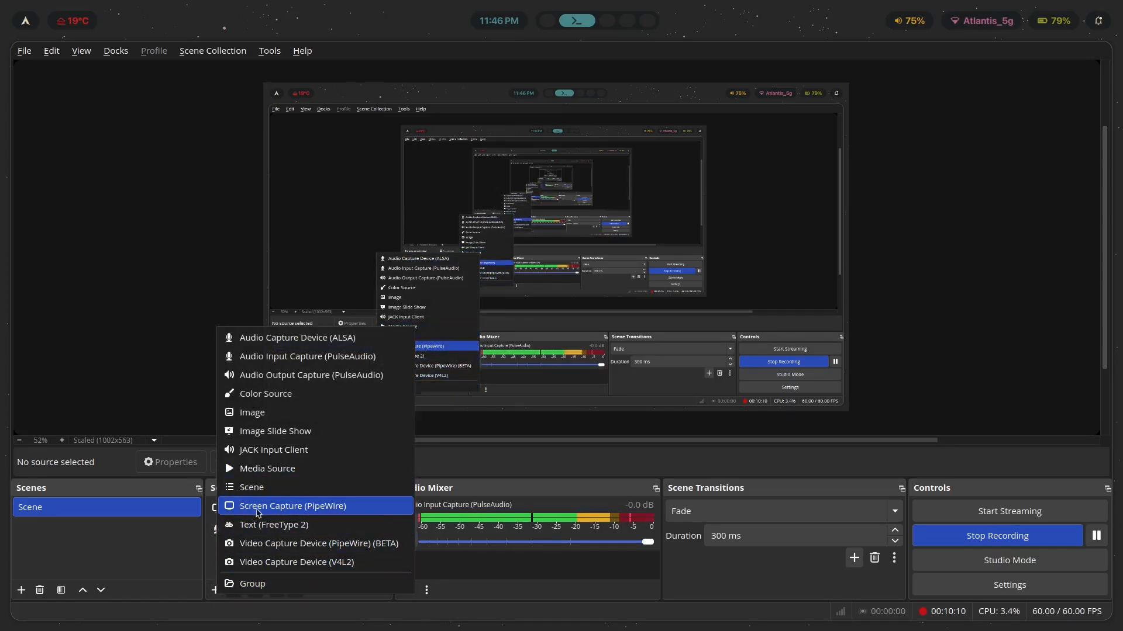
{"action": "left_click", "coordinate": [292, 506]}
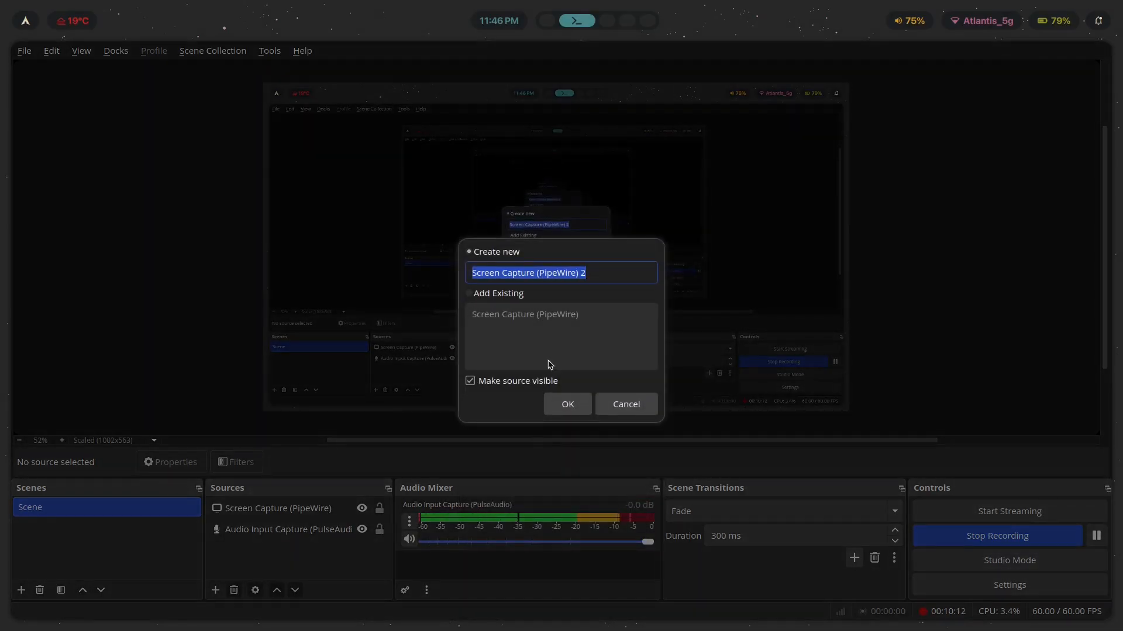
{"action": "mouse_move", "coordinate": [567, 404]}
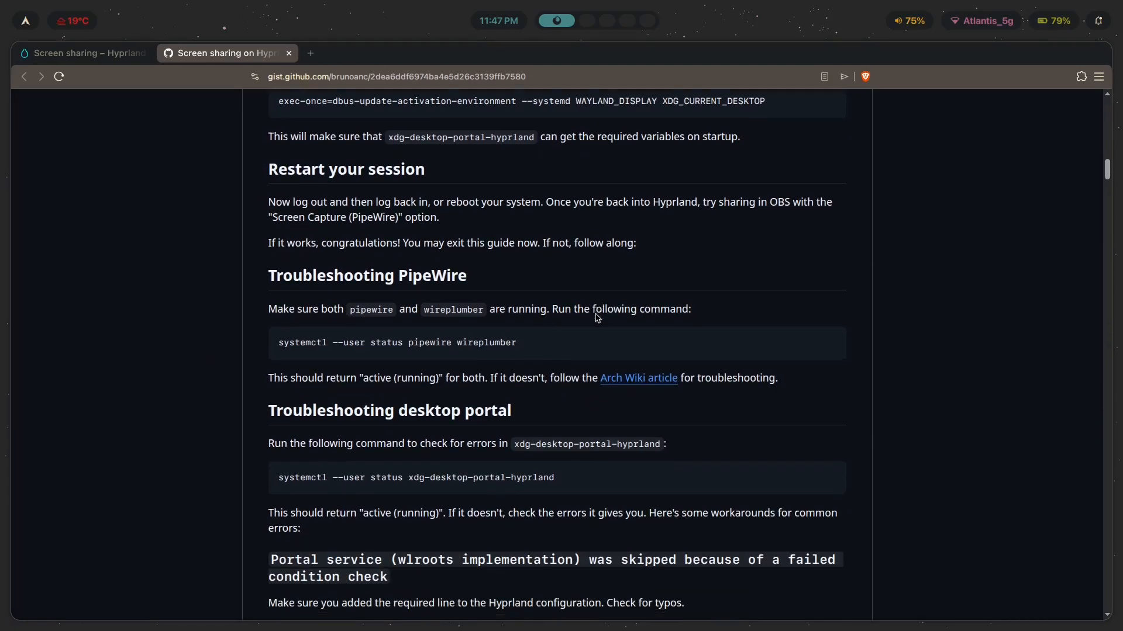
- Scroll through the gist's troubleshooting sections and back, then switch to the Hyprland Wiki tab
{"action": "scroll", "scroll_direction": "down", "scroll_amount": 3}
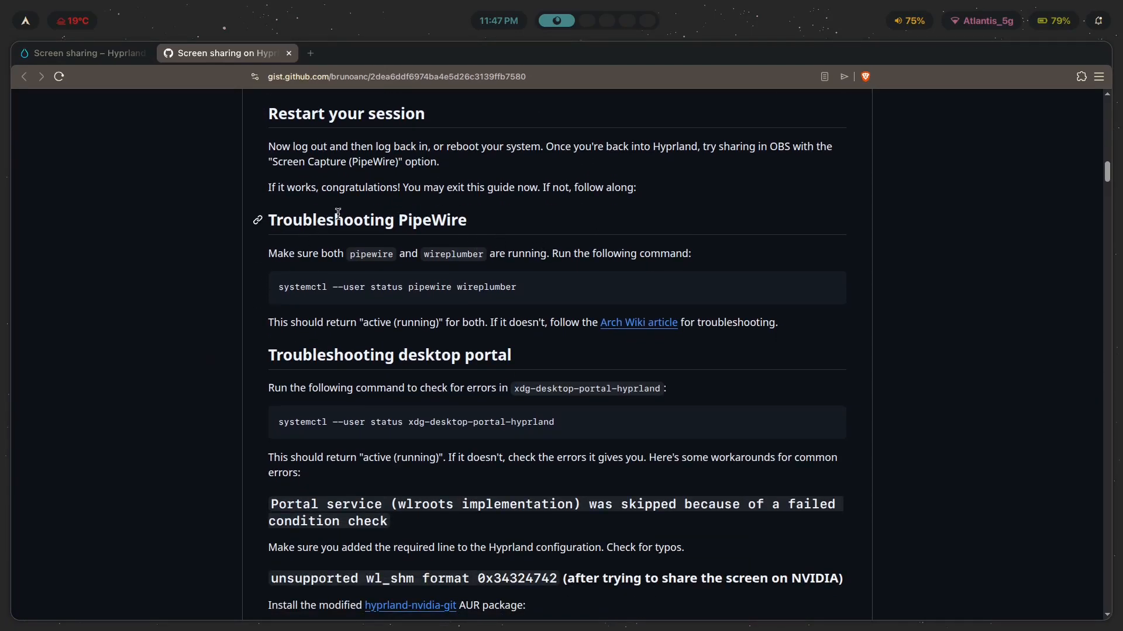
{"action": "mouse_move", "coordinate": [288, 218]}
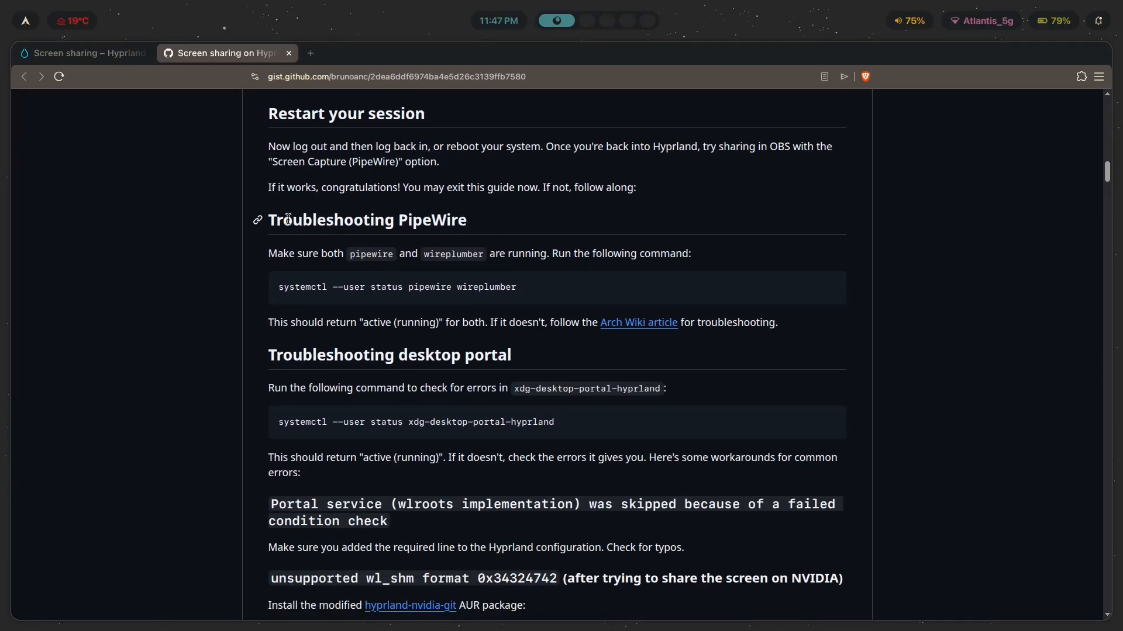
{"action": "scroll", "scroll_direction": "down", "scroll_amount": 3}
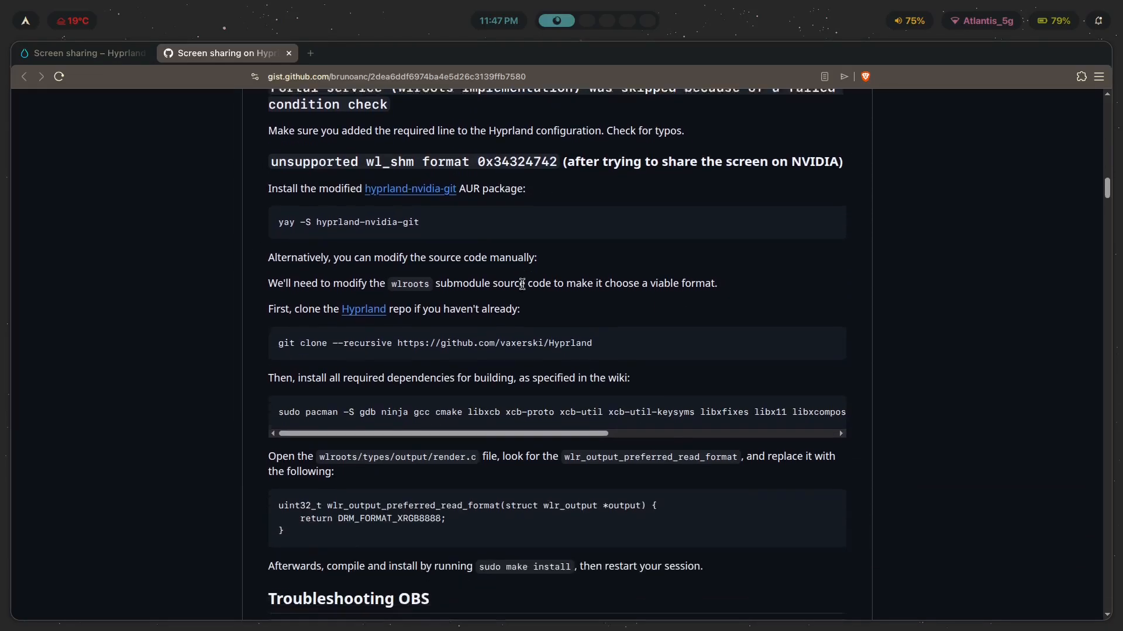
{"action": "scroll", "scroll_direction": "down", "scroll_amount": 3}
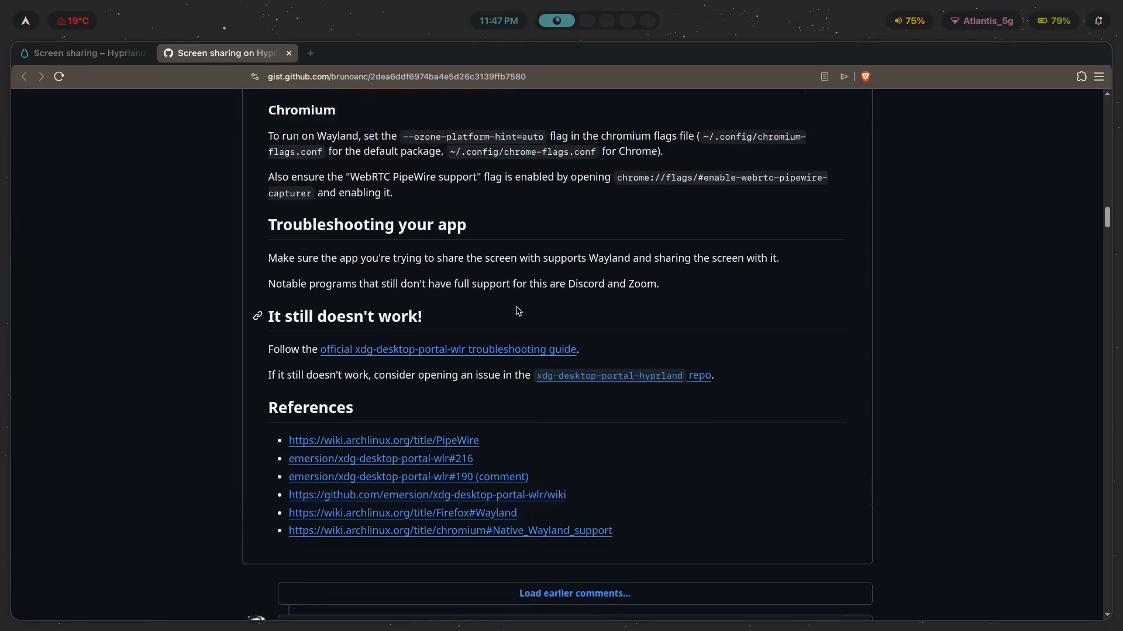
{"action": "scroll", "scroll_direction": "up", "scroll_amount": 3}
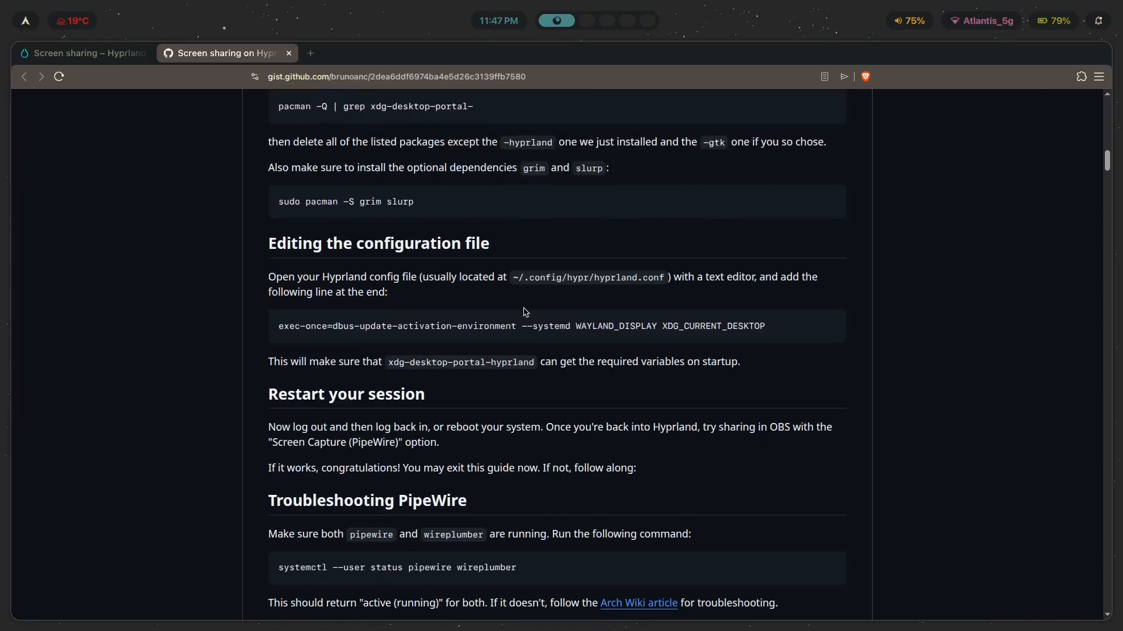
{"action": "scroll", "scroll_direction": "up", "scroll_amount": 3}
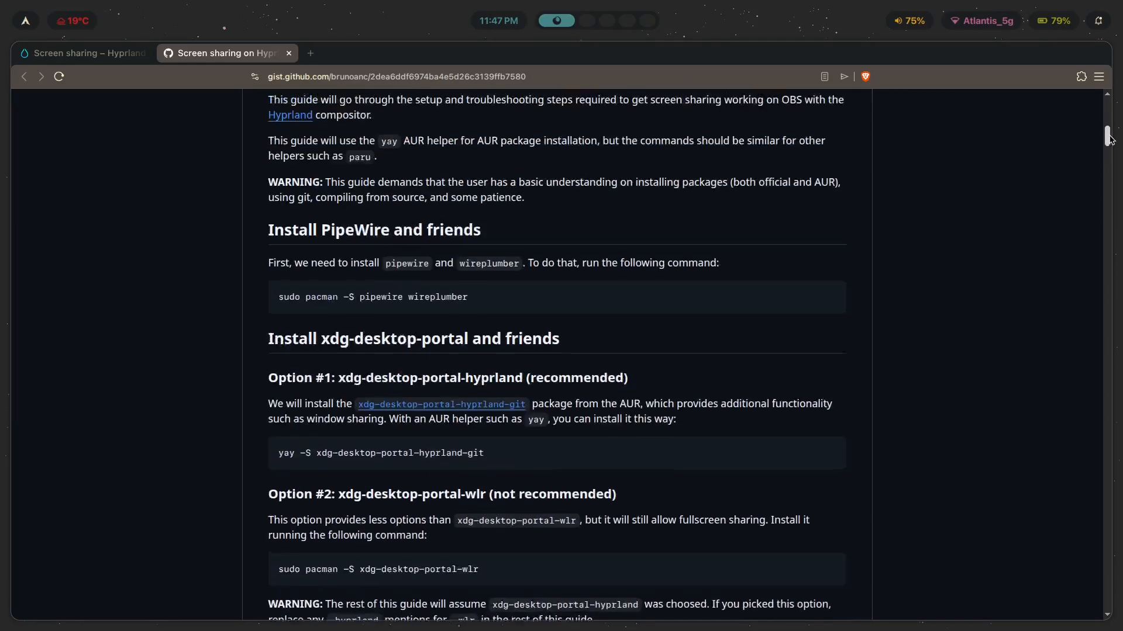
{"action": "scroll", "scroll_direction": "up", "scroll_amount": 3}
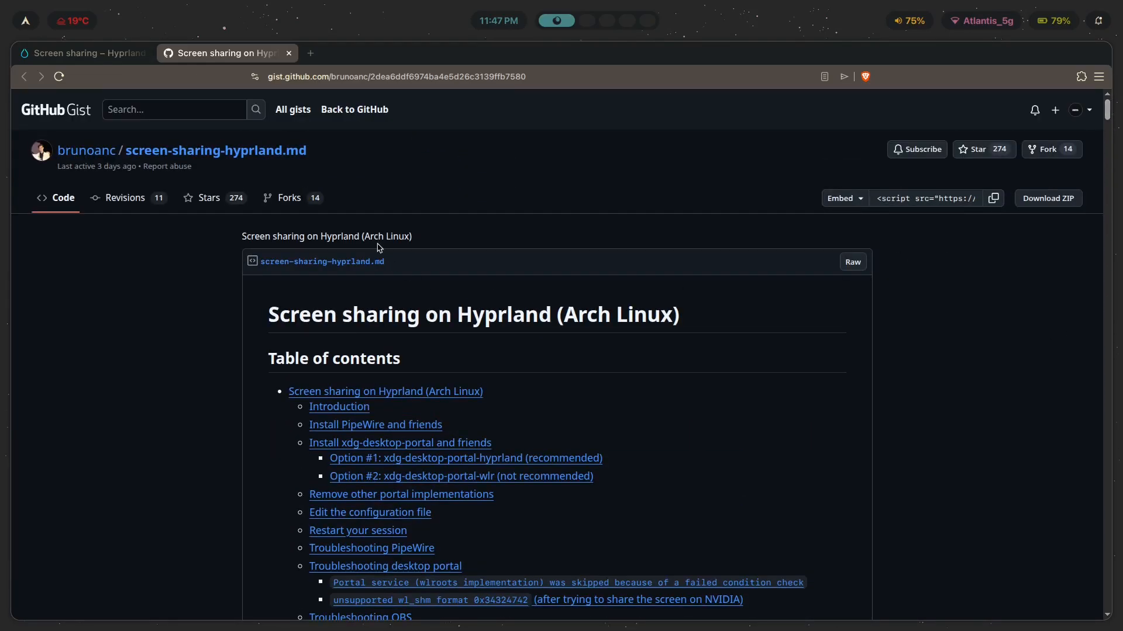
{"action": "left_click", "coordinate": [79, 52]}
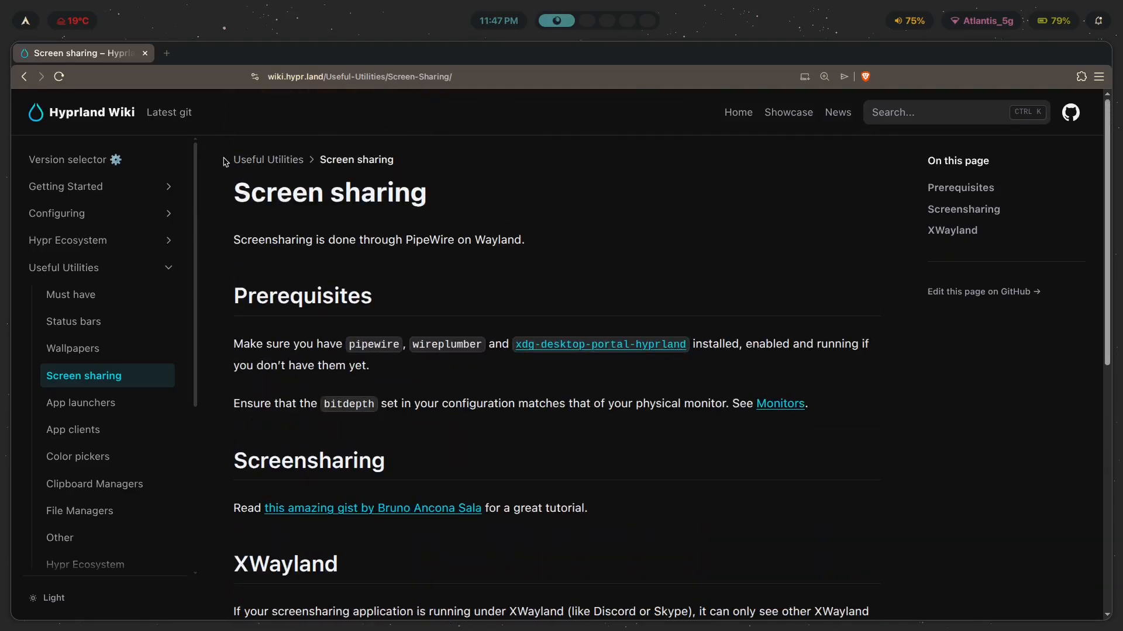
{"action": "mouse_move", "coordinate": [234, 345]}
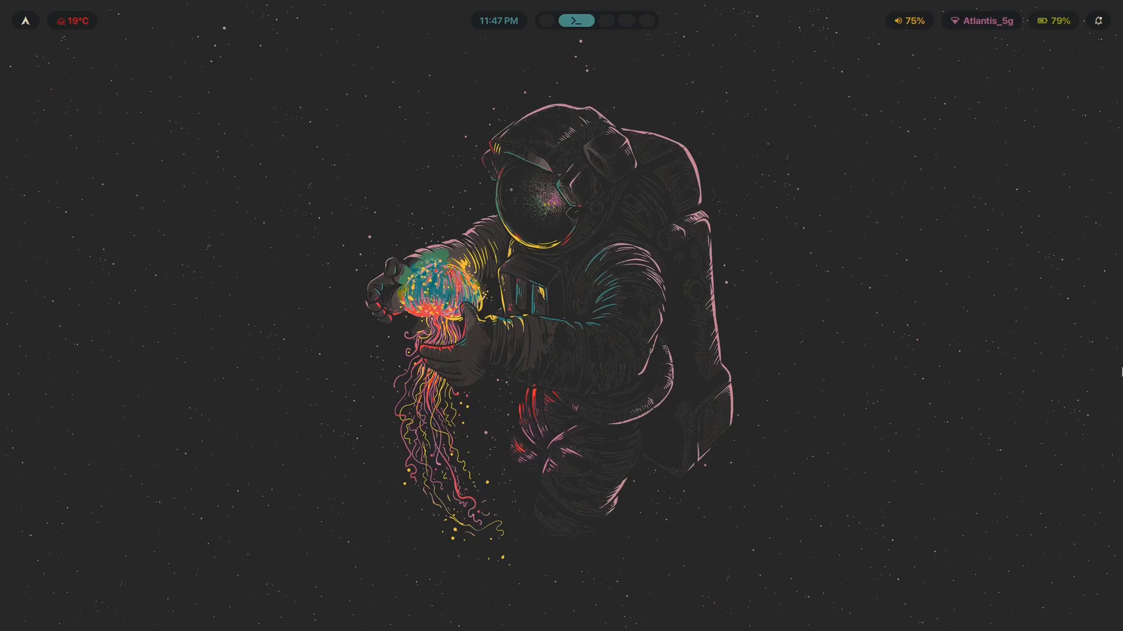
{"action": "mouse_move", "coordinate": [660, 111]}
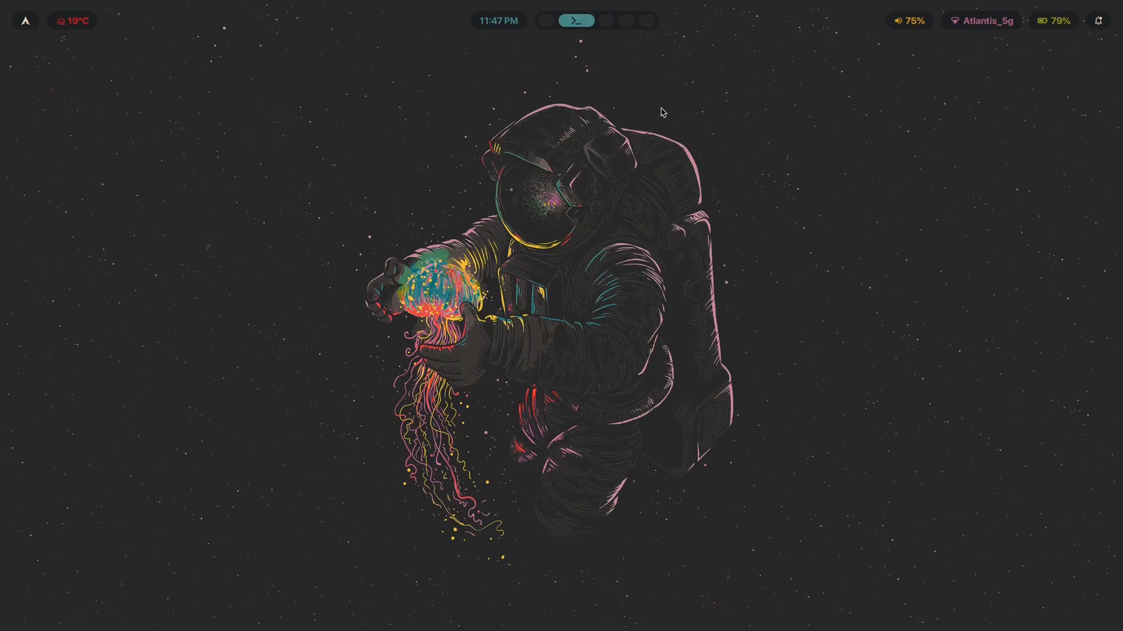
{"action": "mouse_move", "coordinate": [724, 313]}
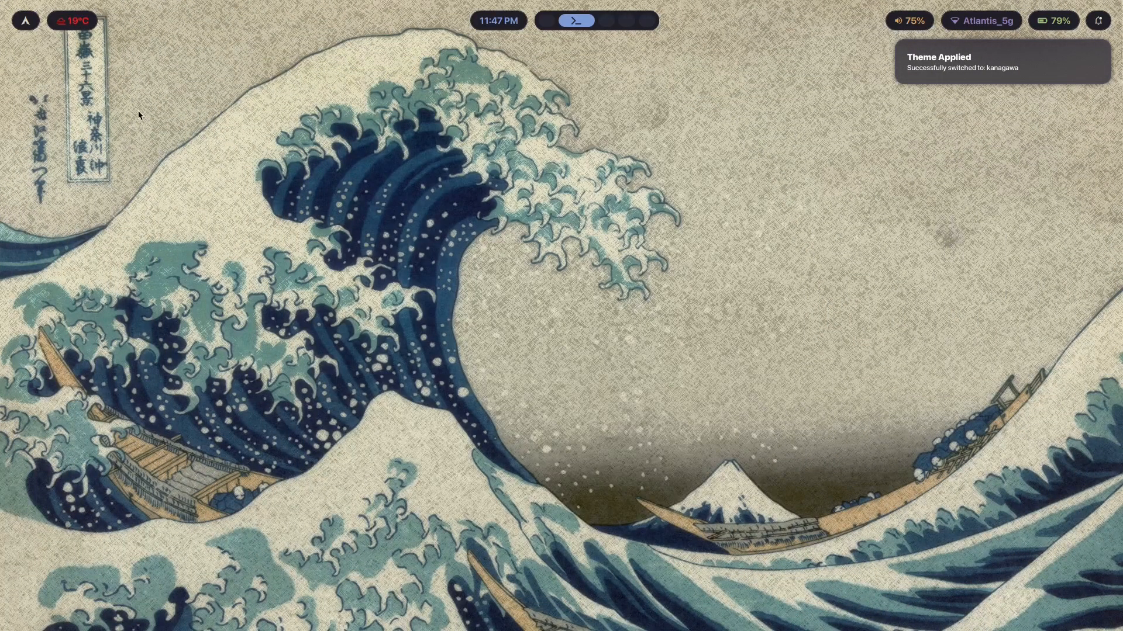
{"action": "mouse_move", "coordinate": [280, 408]}
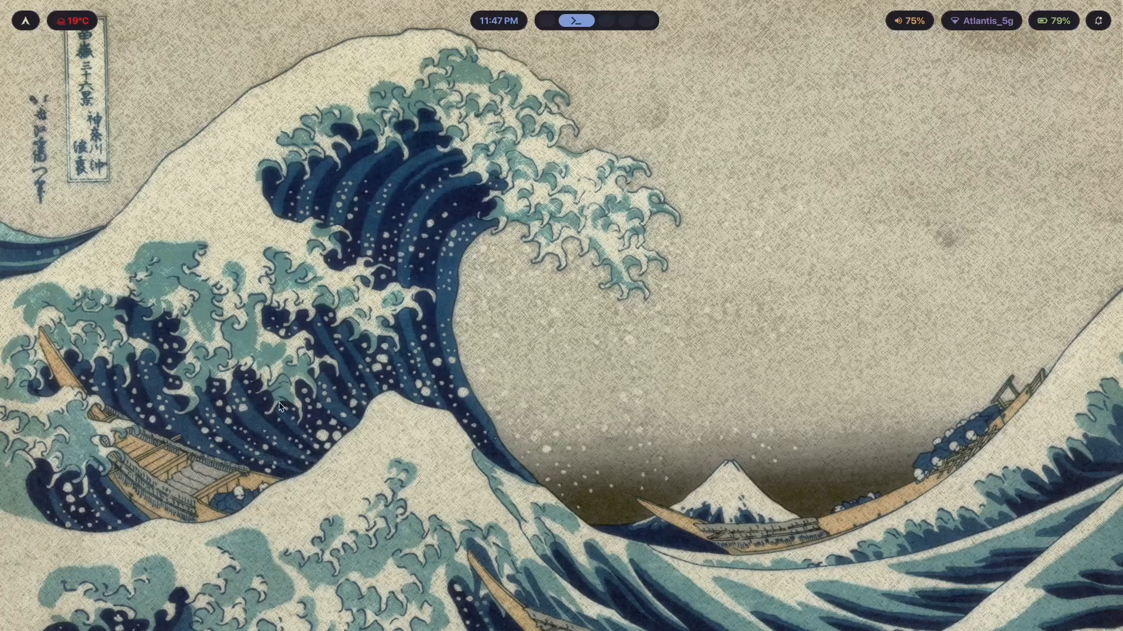
{"action": "mouse_move", "coordinate": [578, 188]}
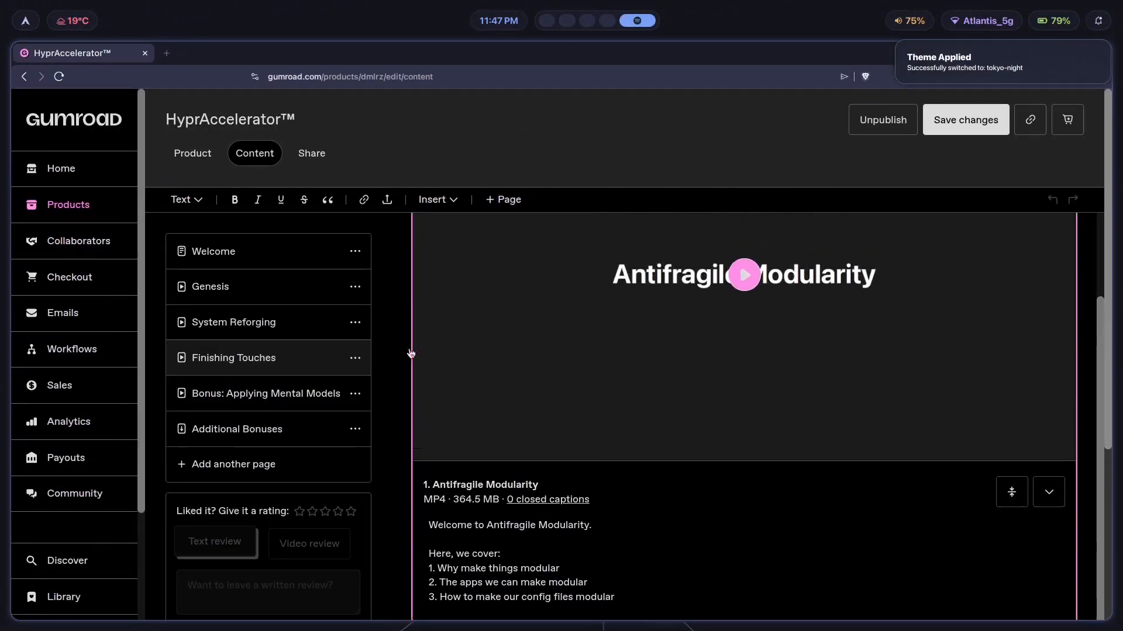
- Browse the HyprAccelerator course to the Alchemical Colors and Fonts lesson, then reveal the tokyo-night desktop
{"action": "scroll", "scroll_direction": "down", "scroll_amount": 3}
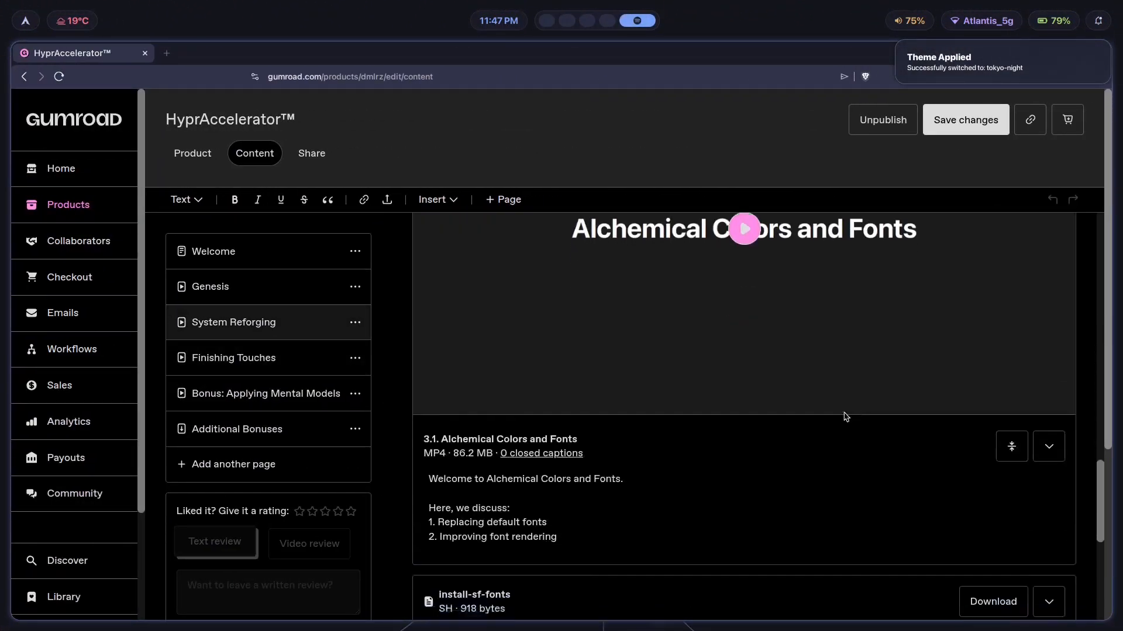
{"action": "left_click", "coordinate": [743, 228]}
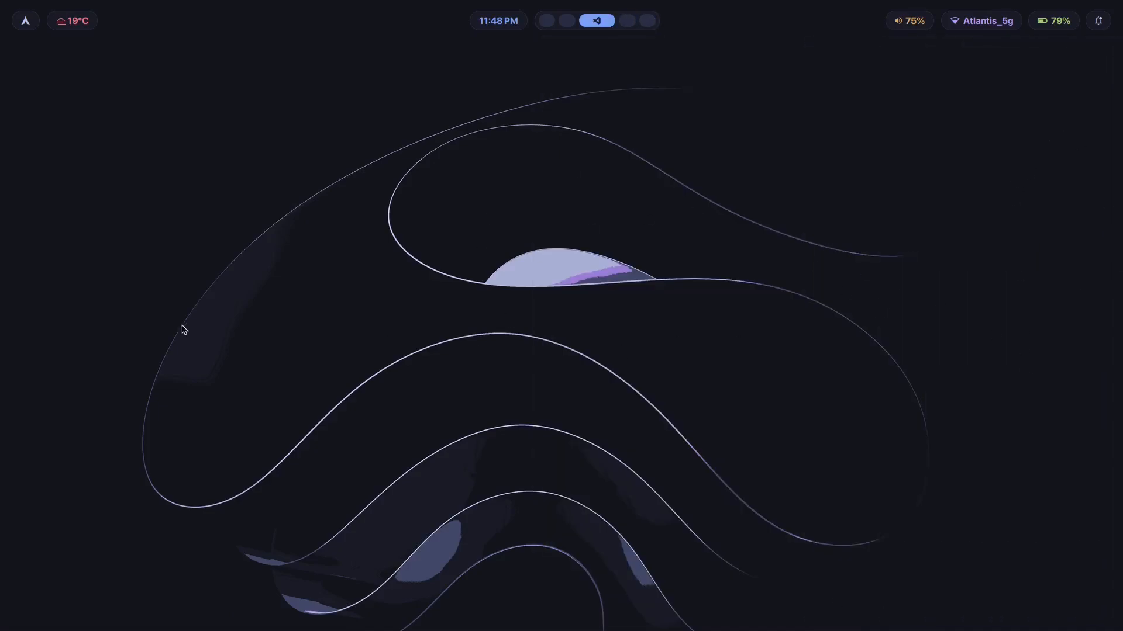
{"action": "left_click", "coordinate": [578, 20]}
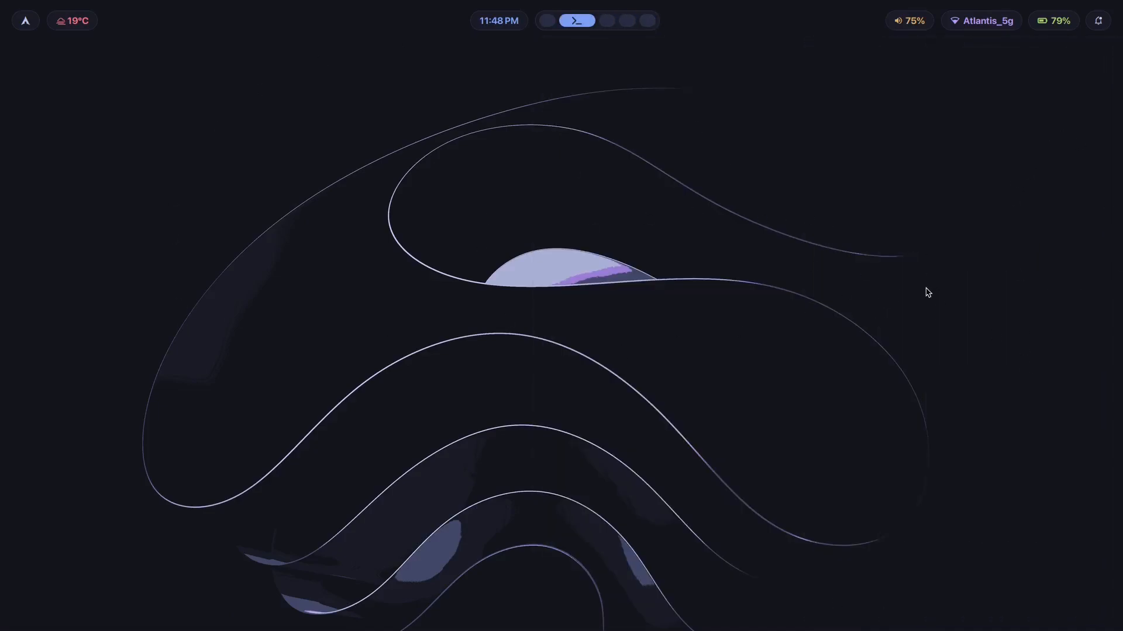